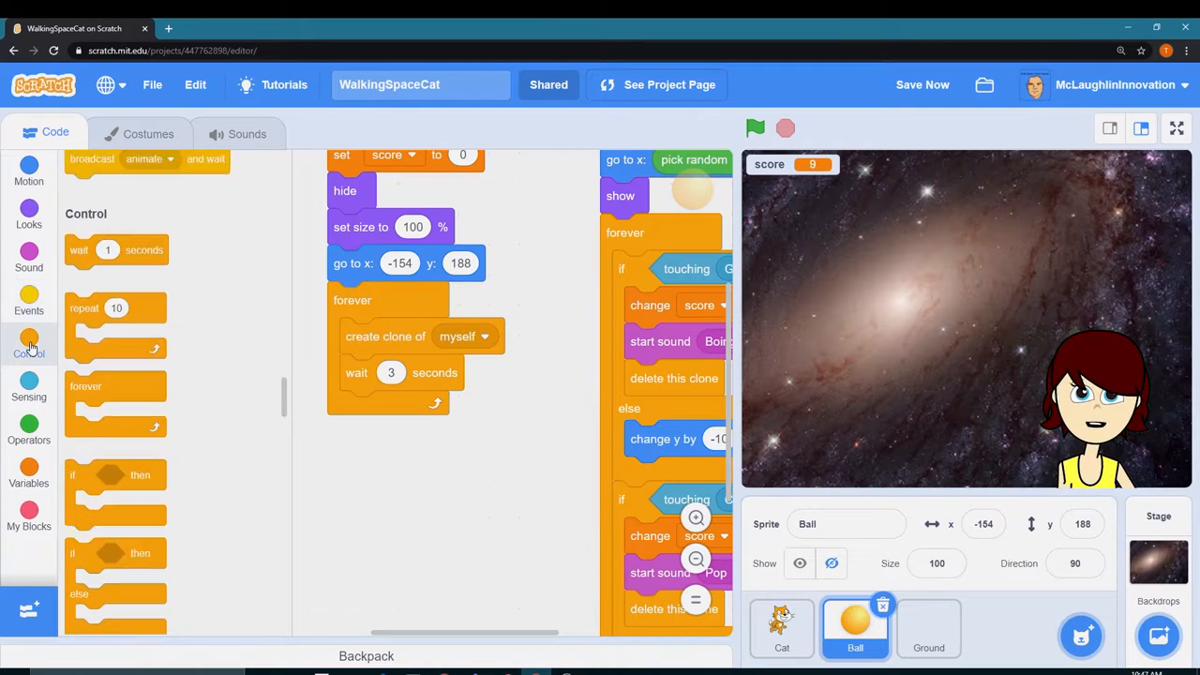
Give the Ball sprite a green-flag hat block with an empty forever loop beneath it.
left_click(28, 300)
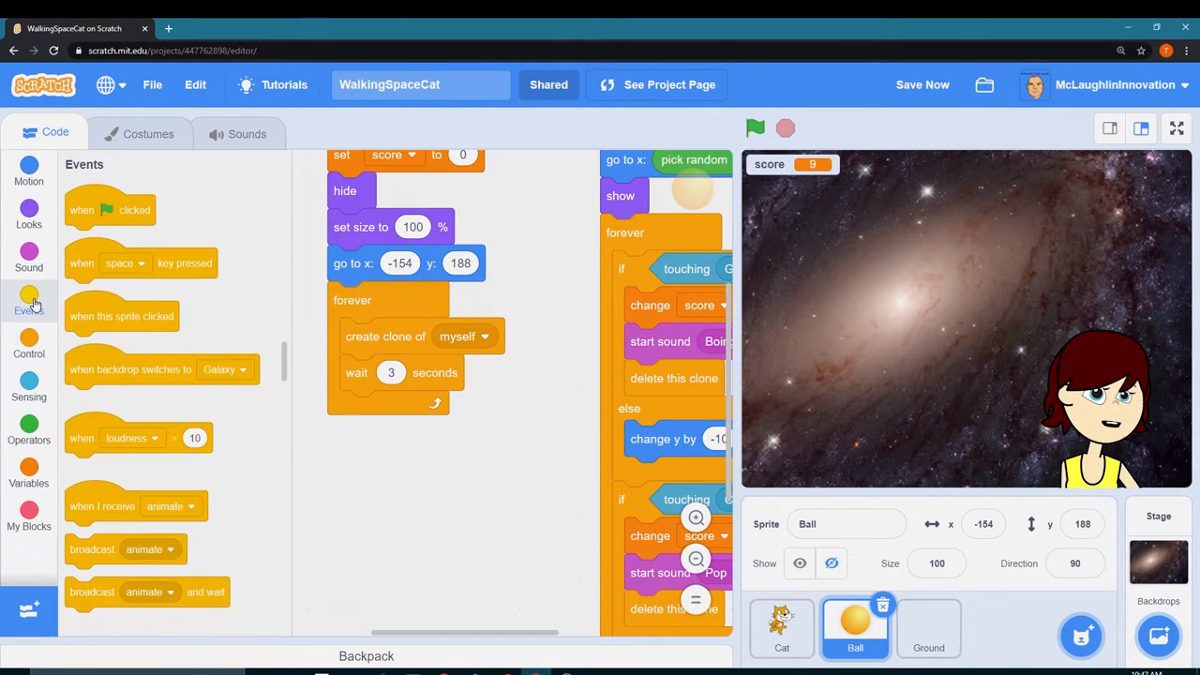
left_click_drag(110, 210, 431, 469)
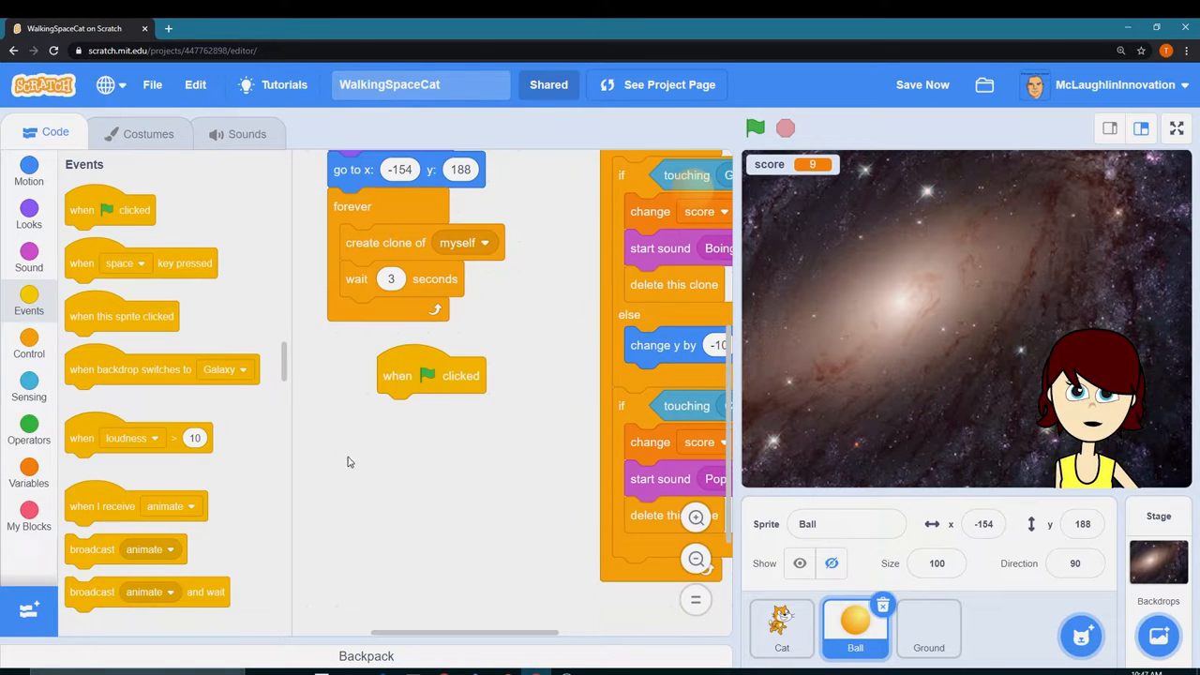
left_click(28, 347)
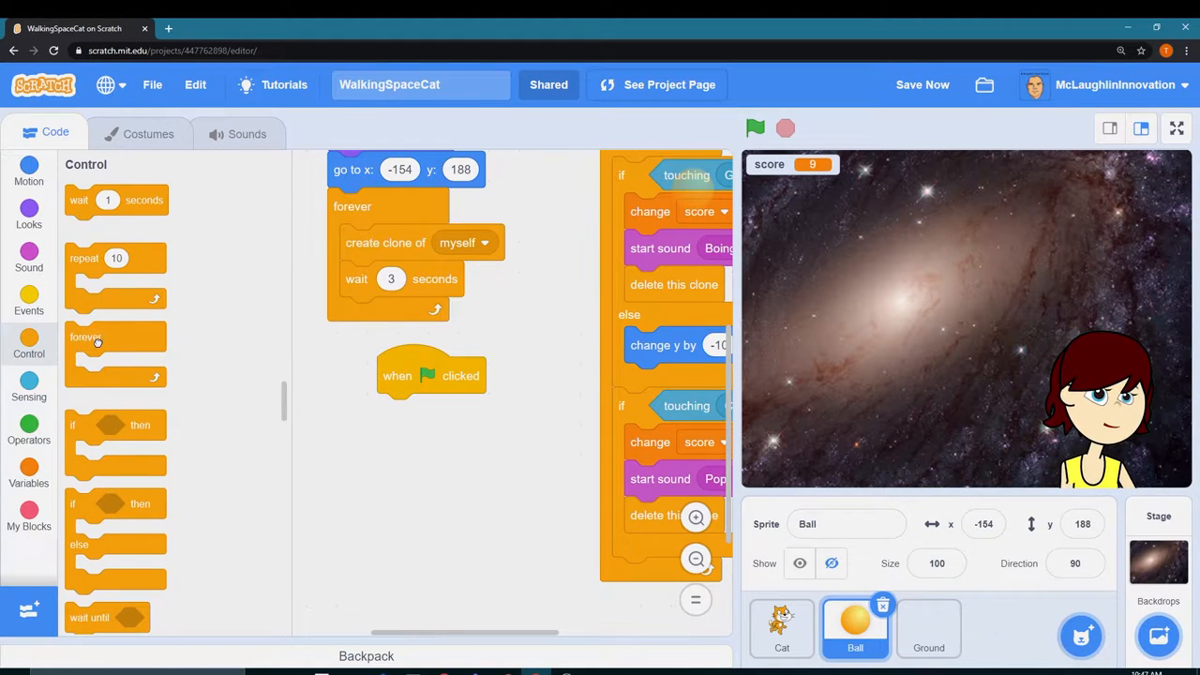
left_click_drag(85, 336, 402, 412)
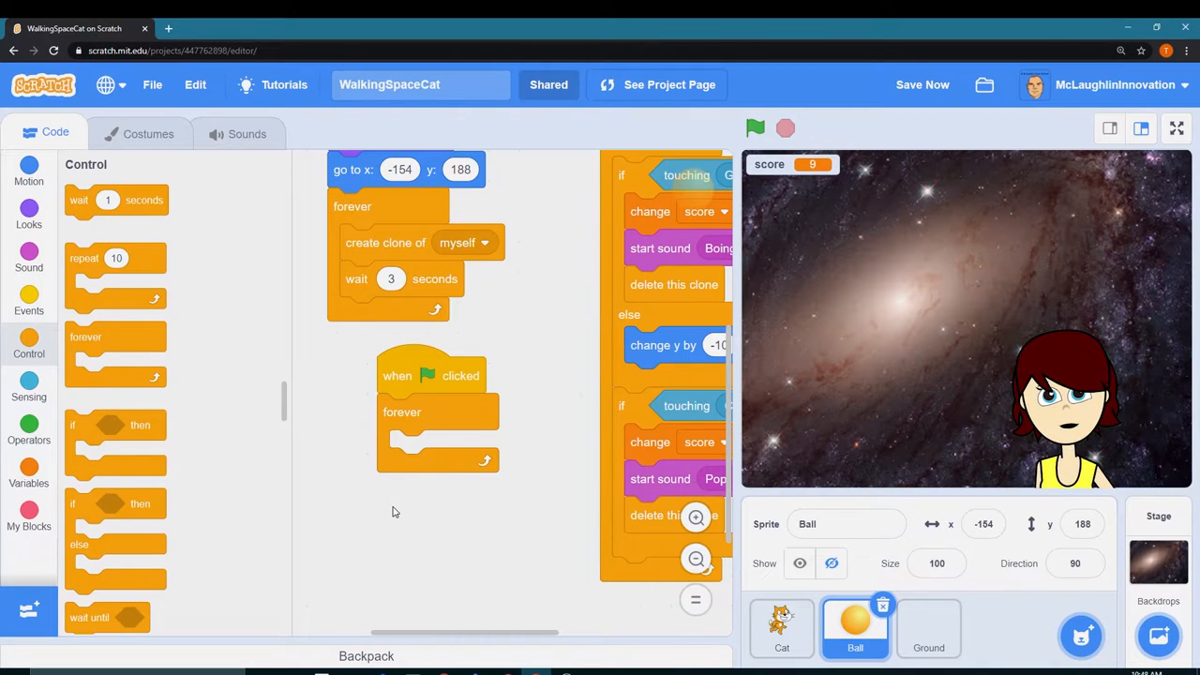
Add an if block inside the forever loop testing whether score > 50.
left_click(922, 84)
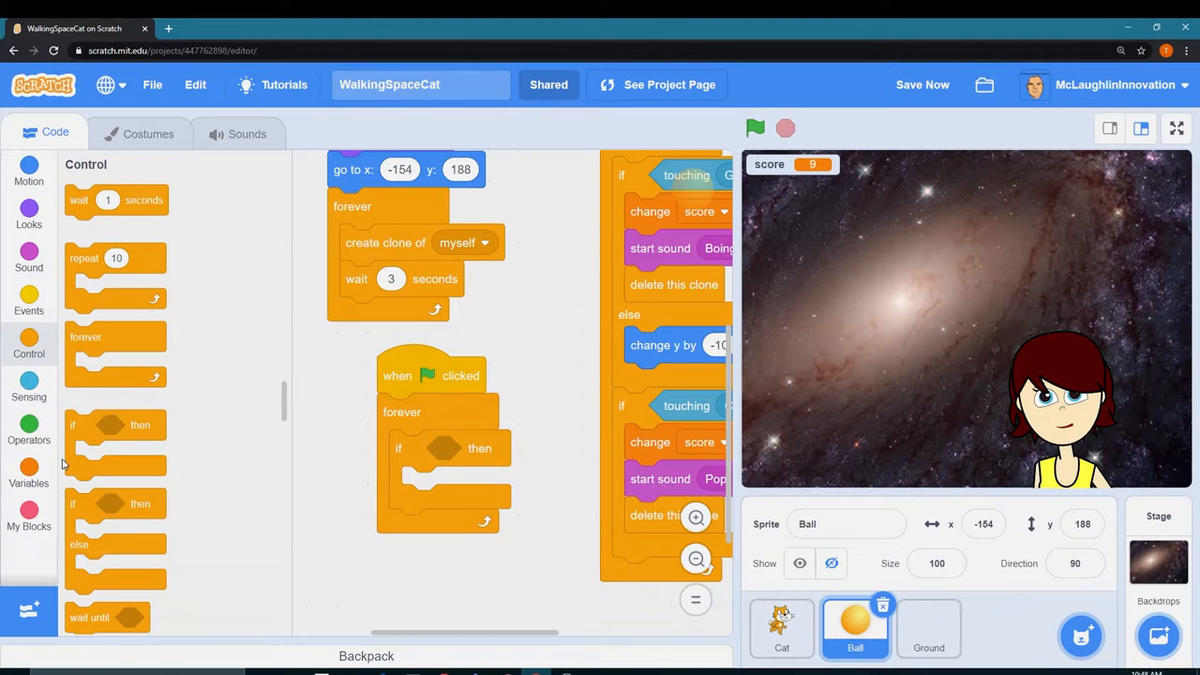
left_click(29, 431)
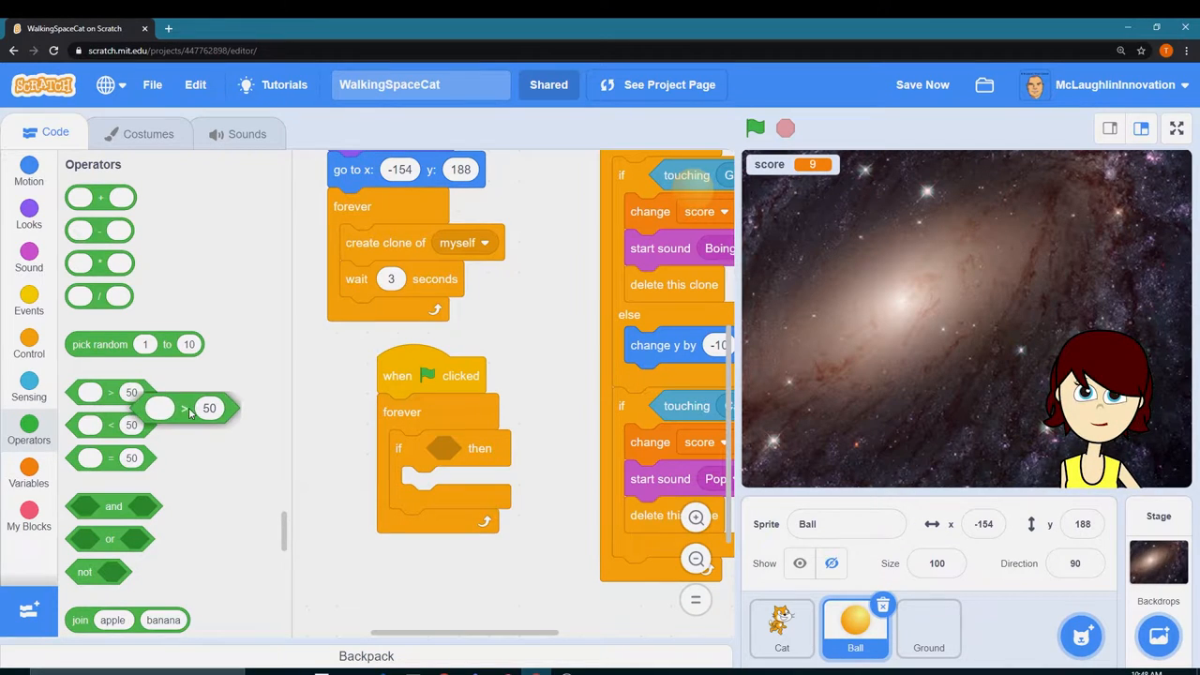
left_click_drag(159, 407, 328, 447)
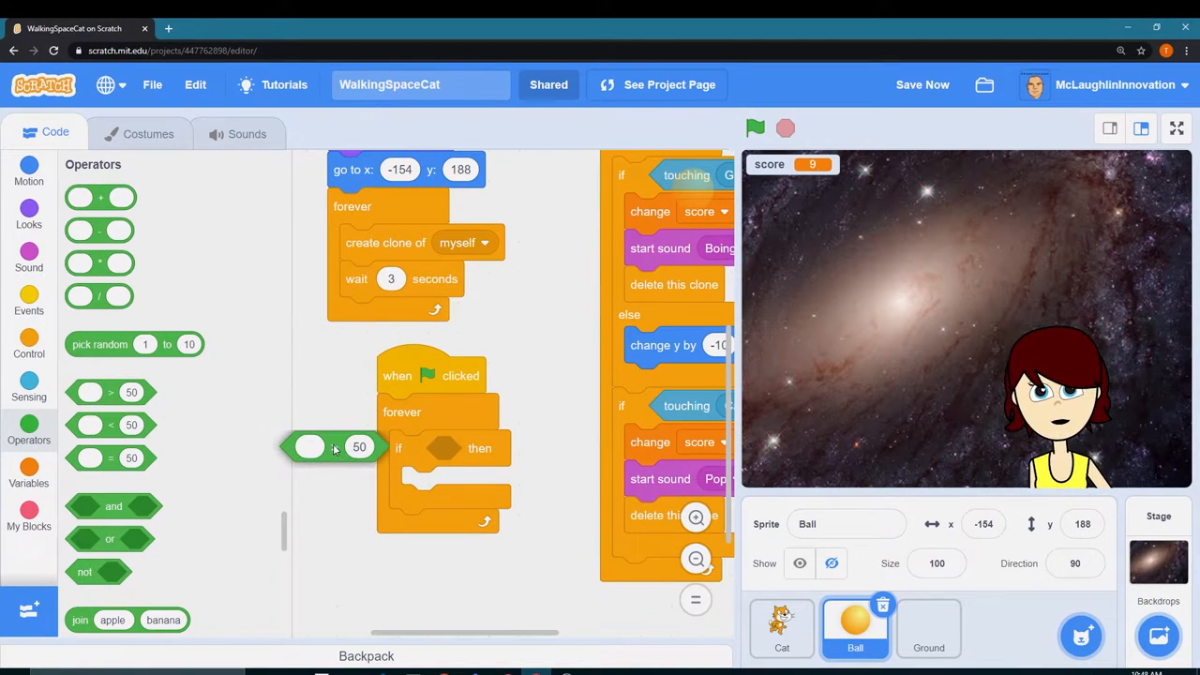
left_click_drag(333, 446, 459, 457)
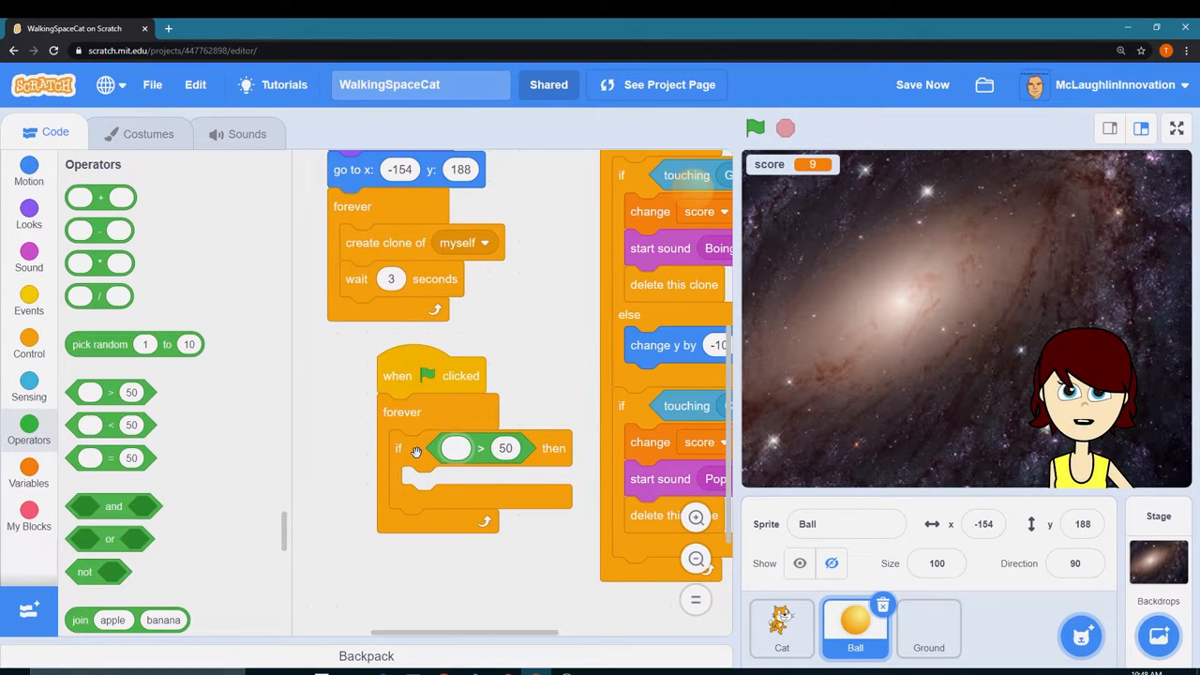
left_click(455, 448)
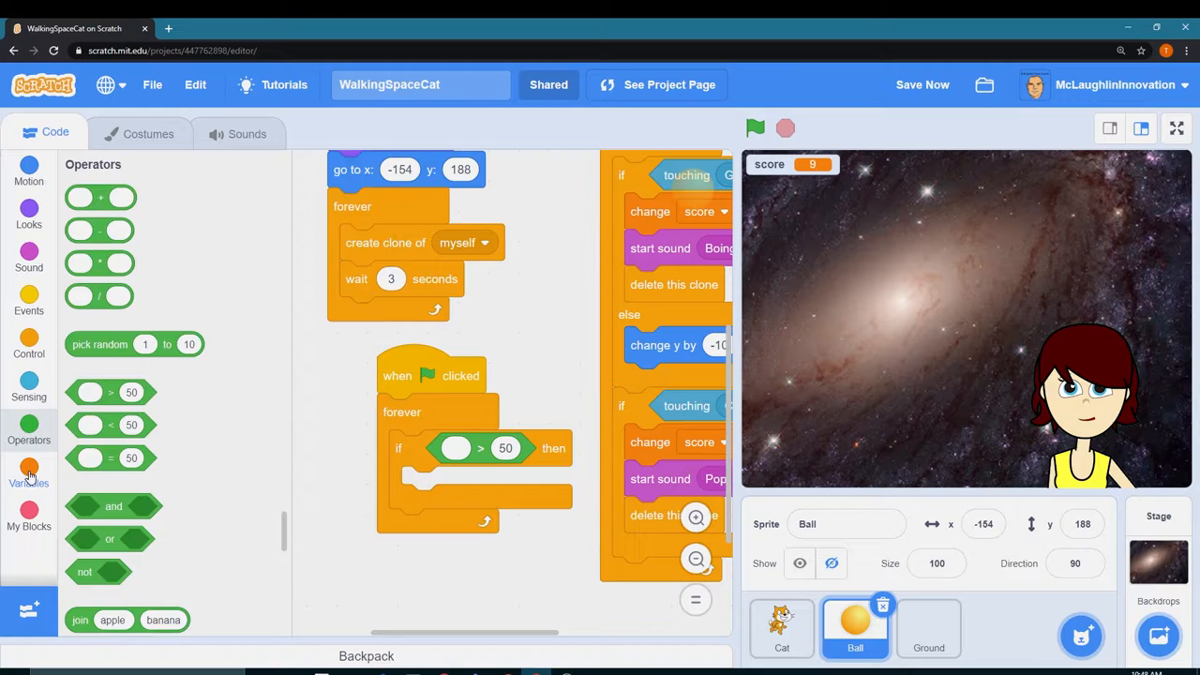
left_click(29, 474)
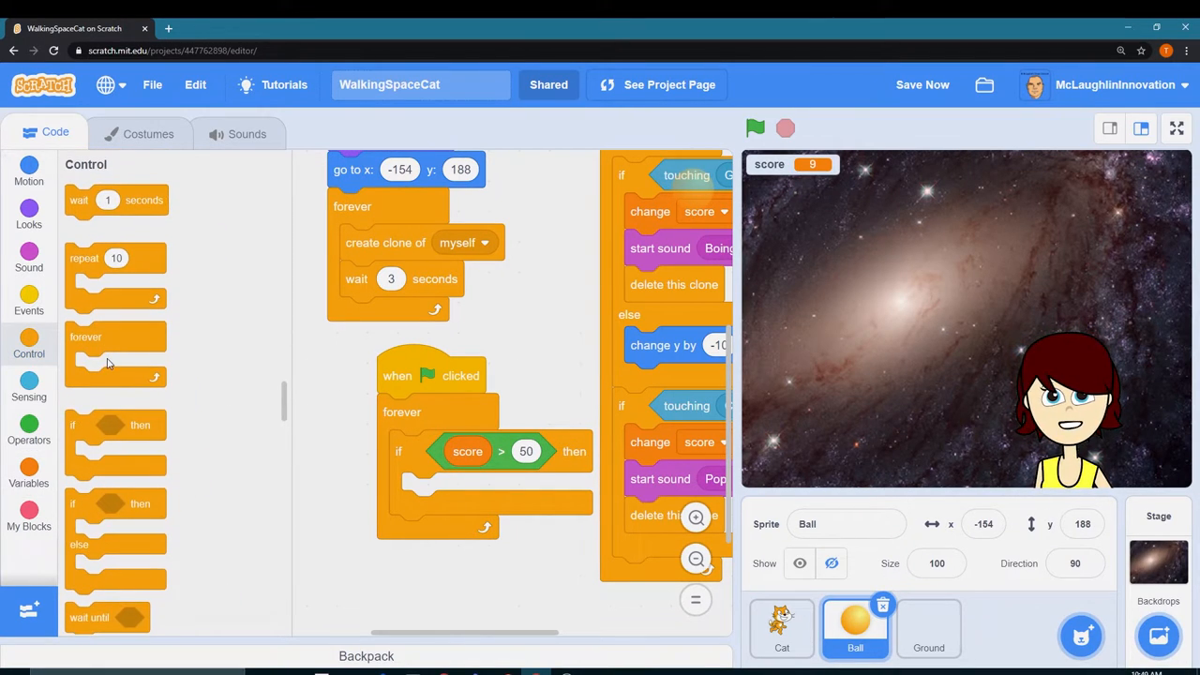
Put a stop block inside the if and set it to 'other scripts in sprite'.
scroll("down", 3)
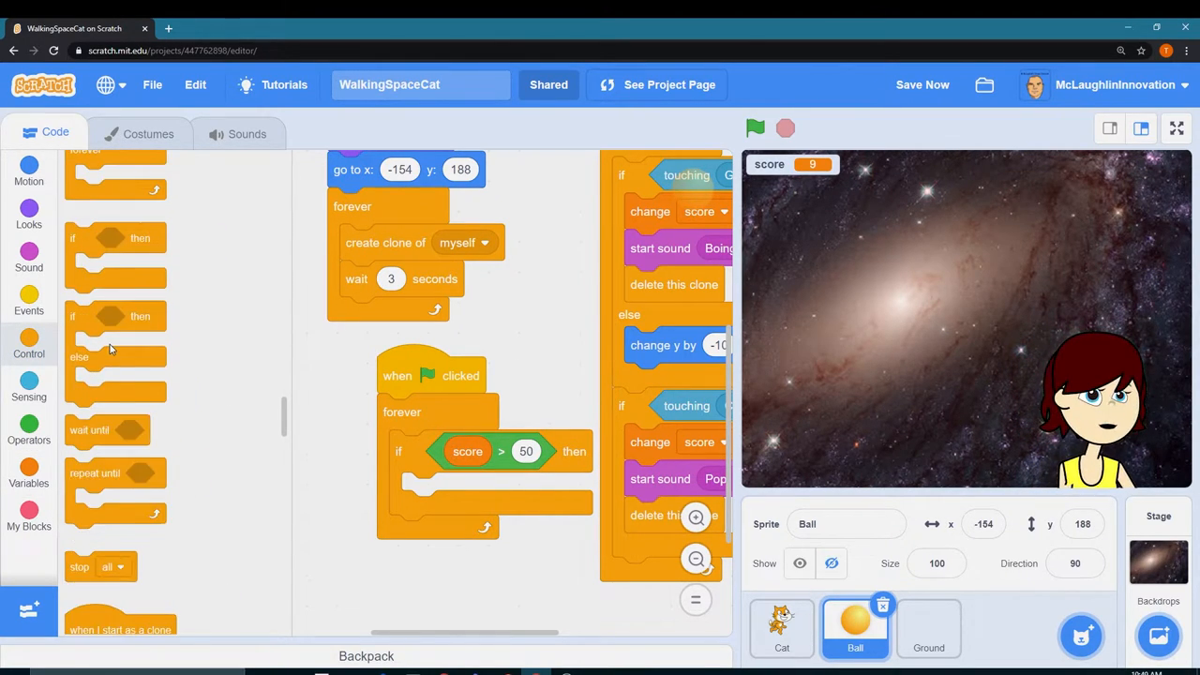
scroll("down", 3)
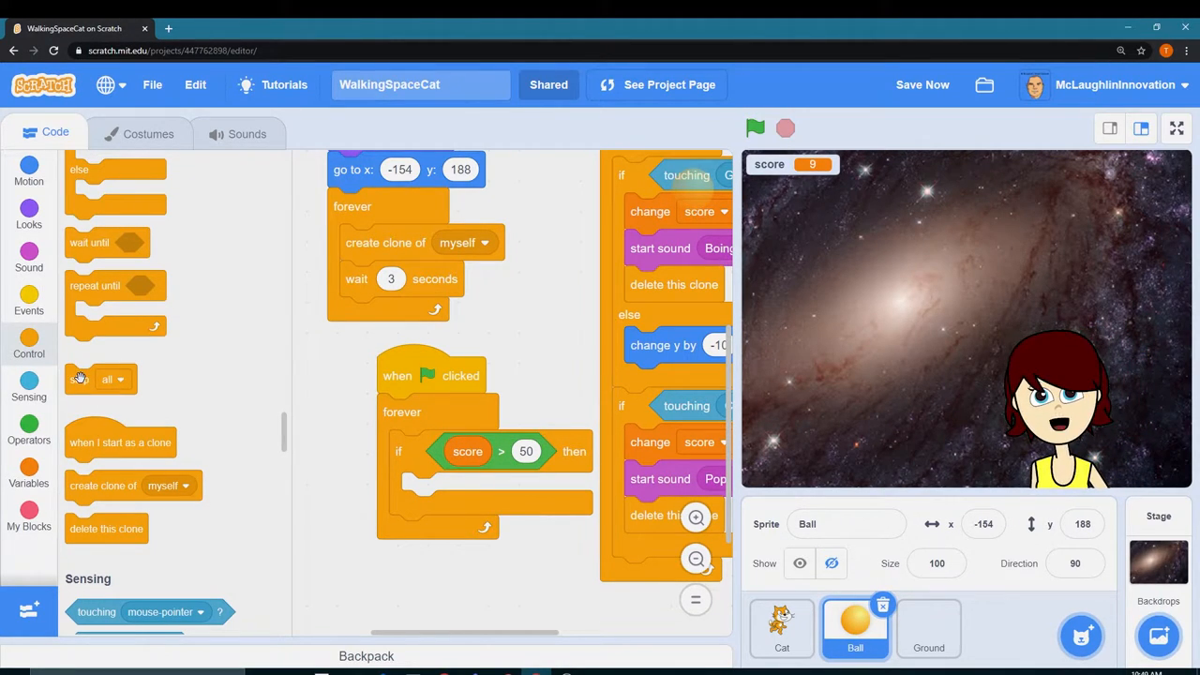
left_click_drag(101, 379, 419, 491)
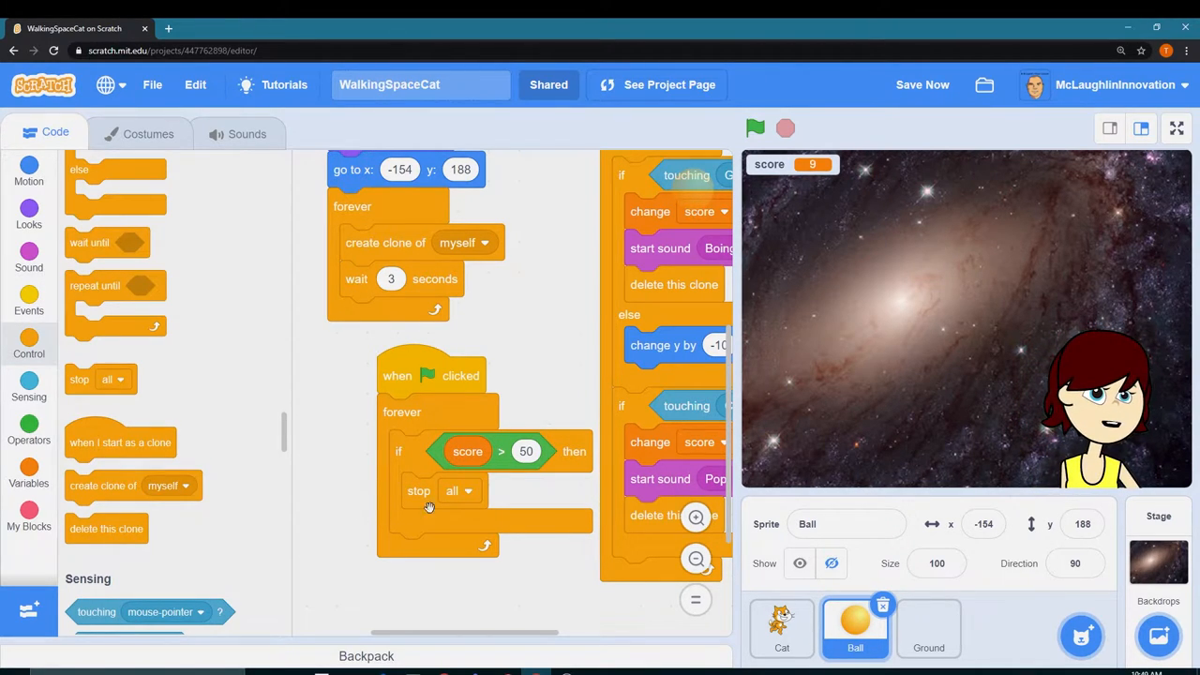
left_click(458, 491)
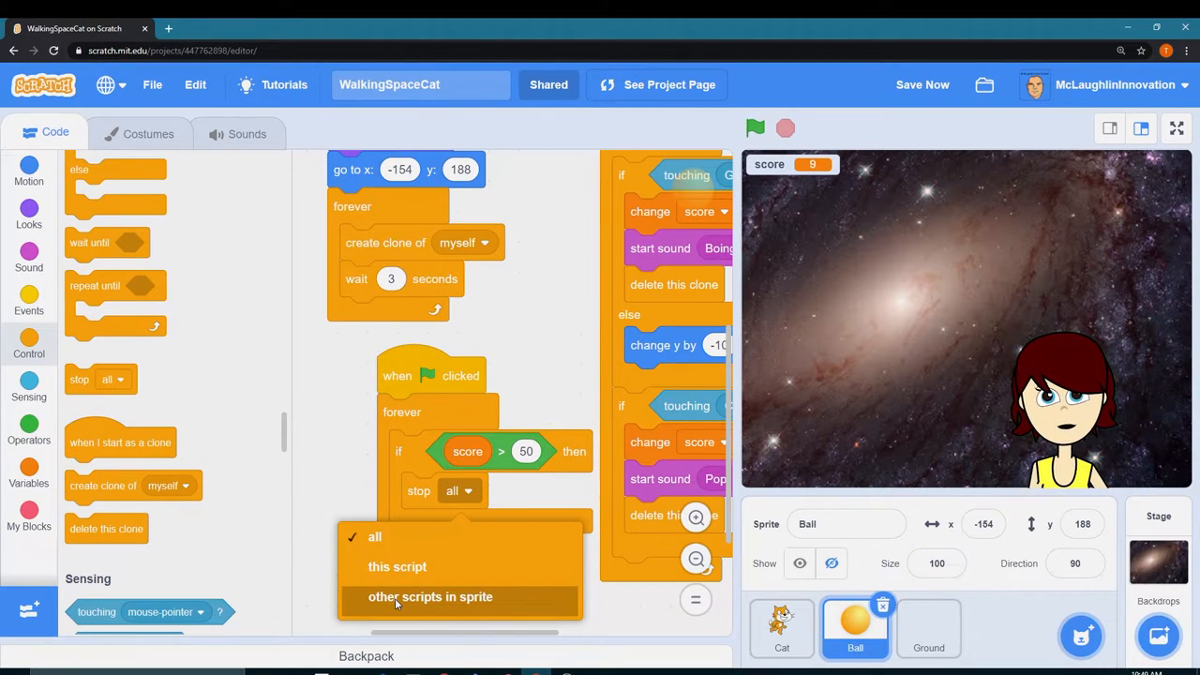
left_click(397, 567)
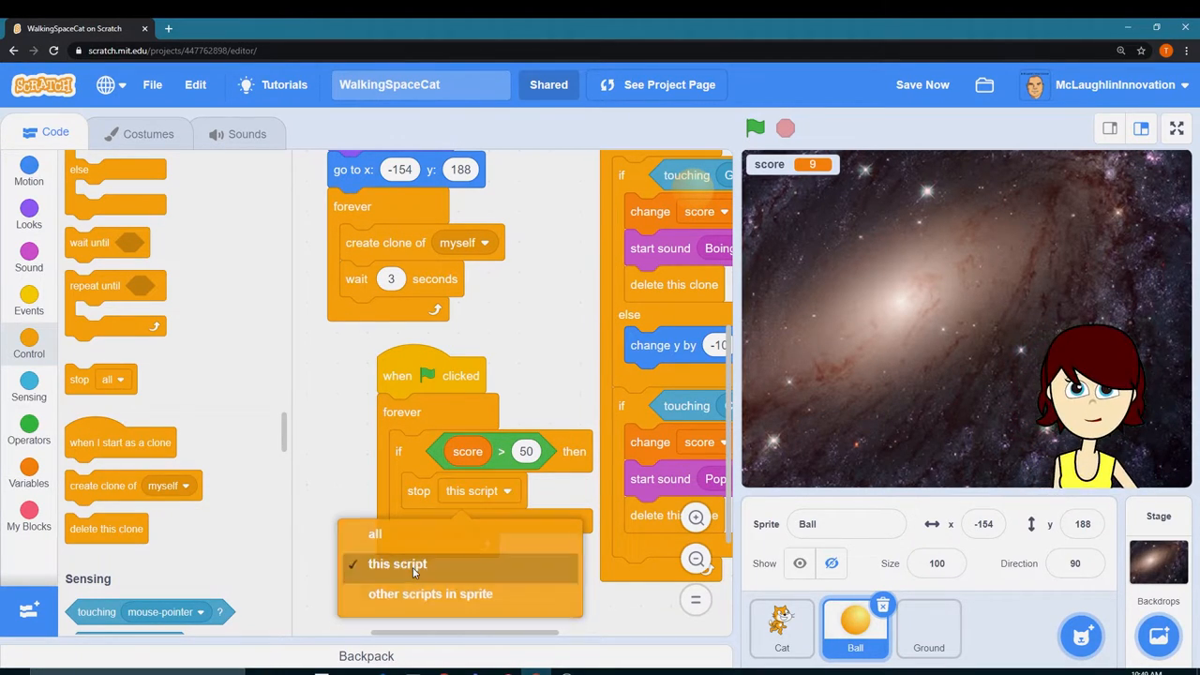
left_click(397, 564)
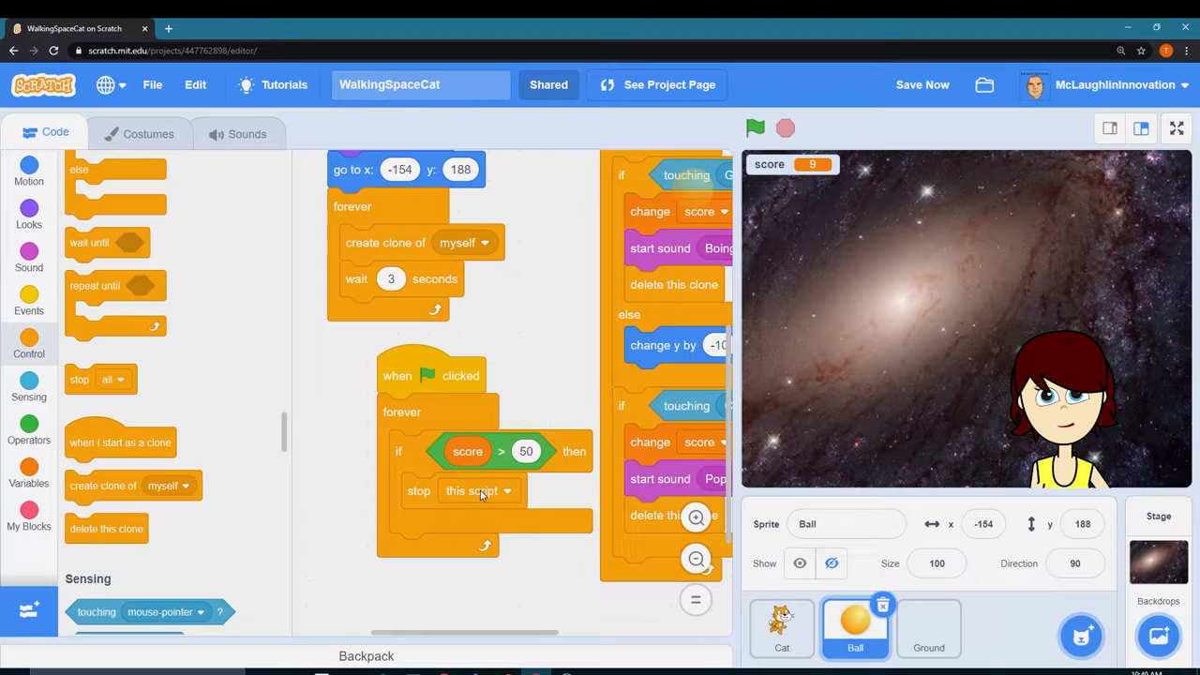
left_click(506, 490)
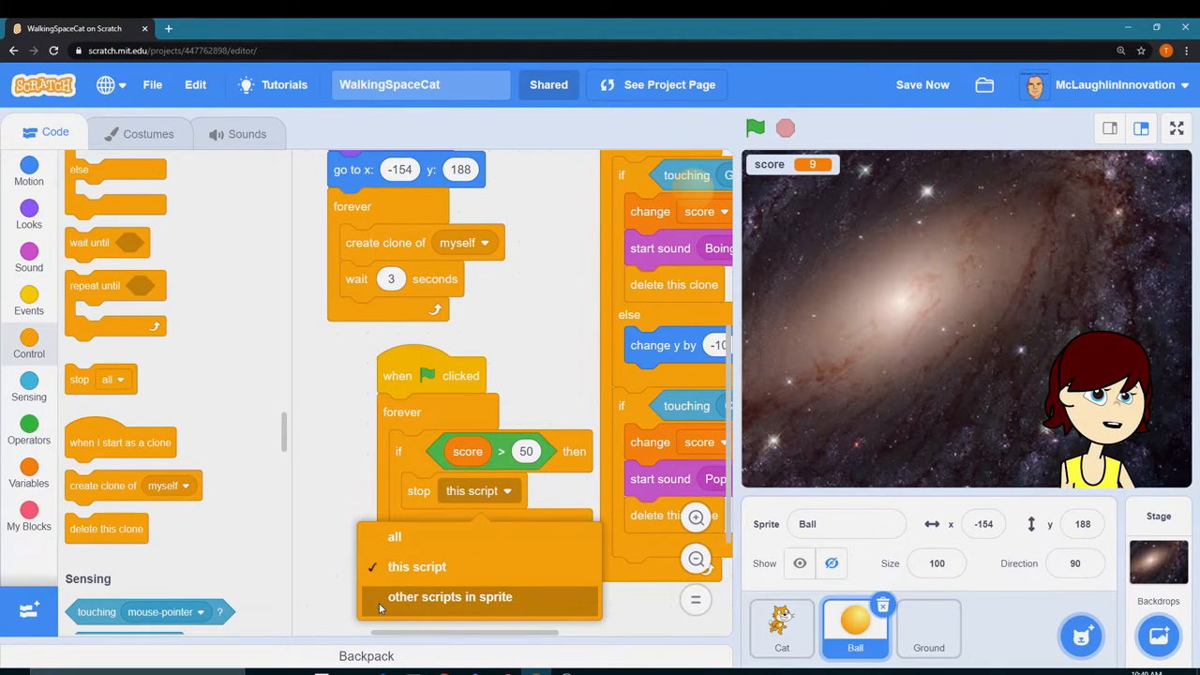
left_click(450, 596)
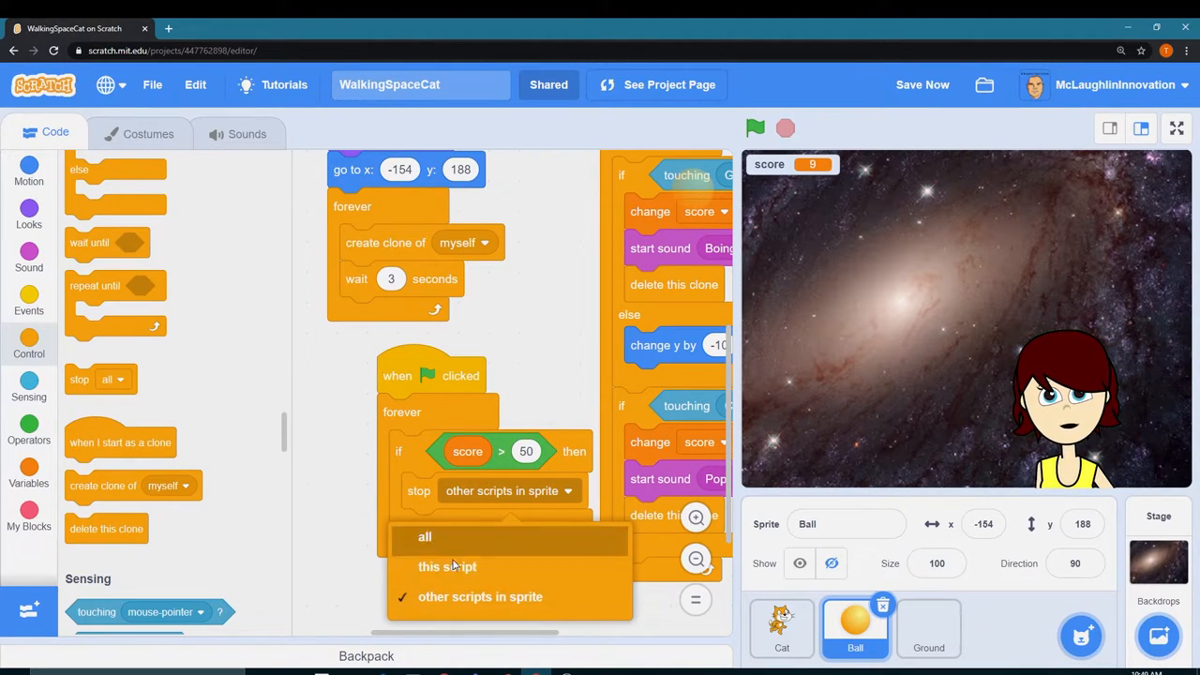
left_click(447, 567)
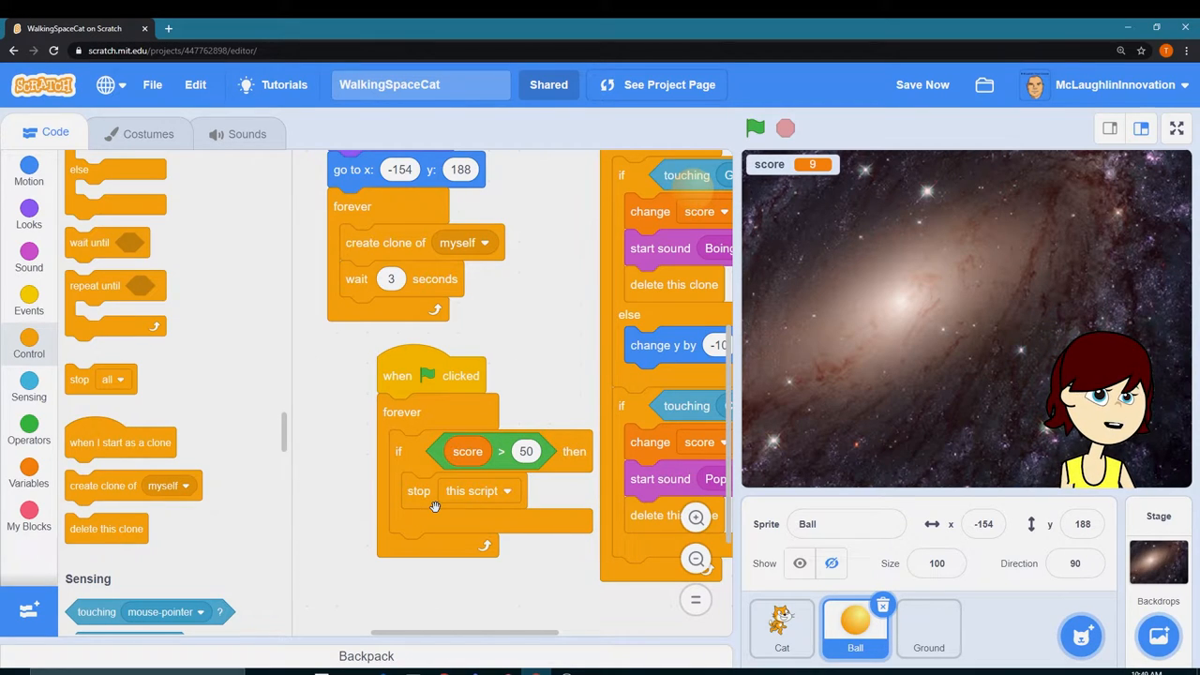
left_click(478, 491)
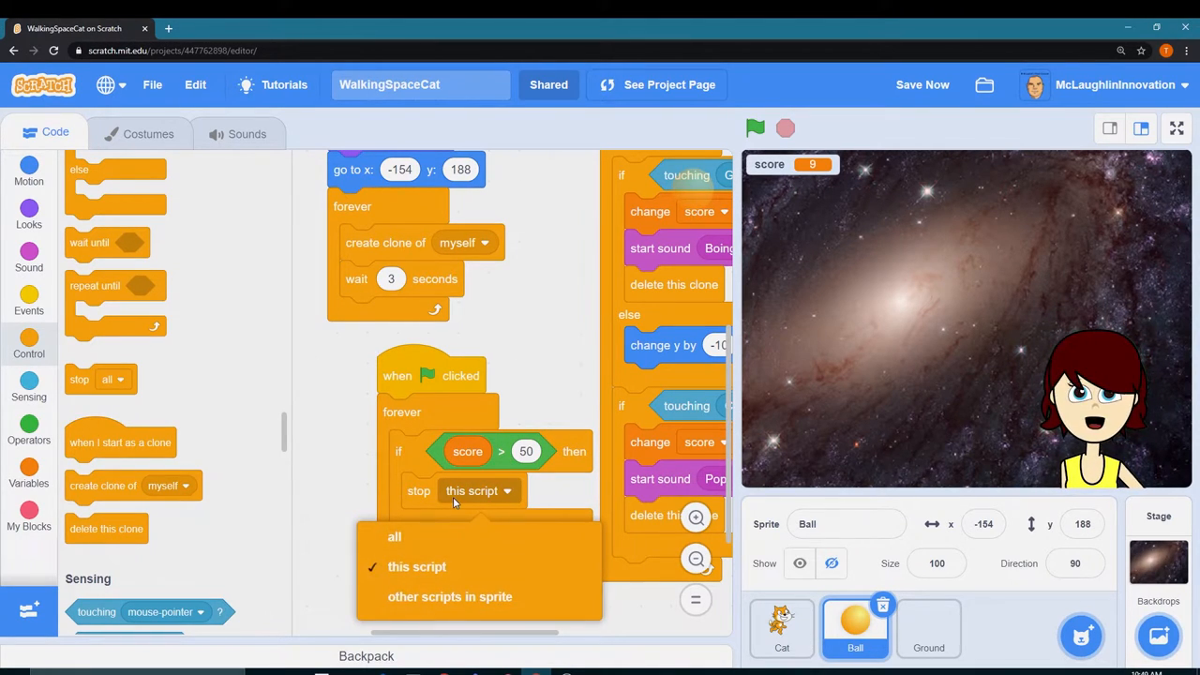
mouse_move(403, 605)
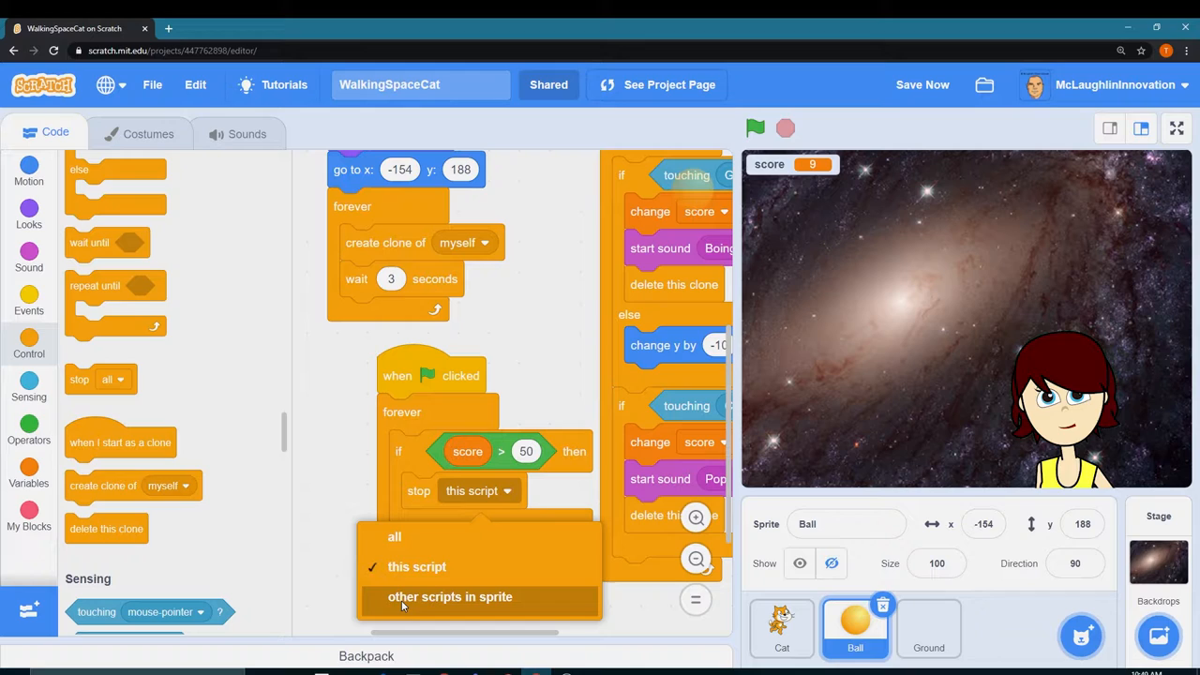
left_click(450, 597)
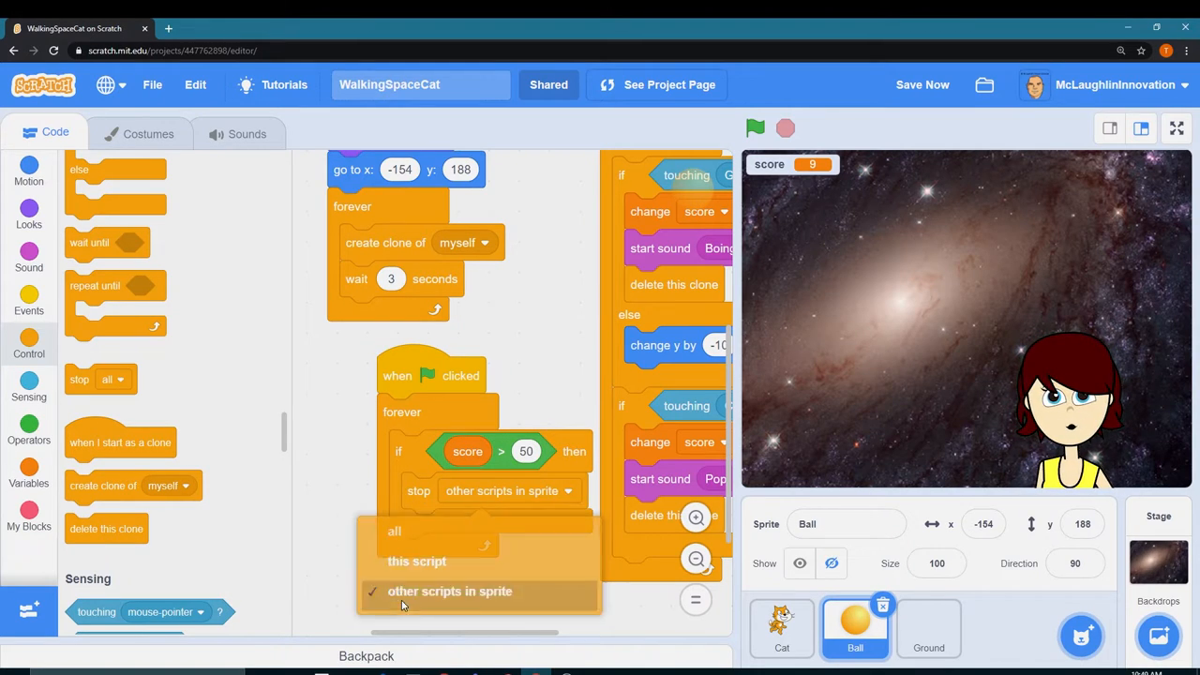
left_click(449, 591)
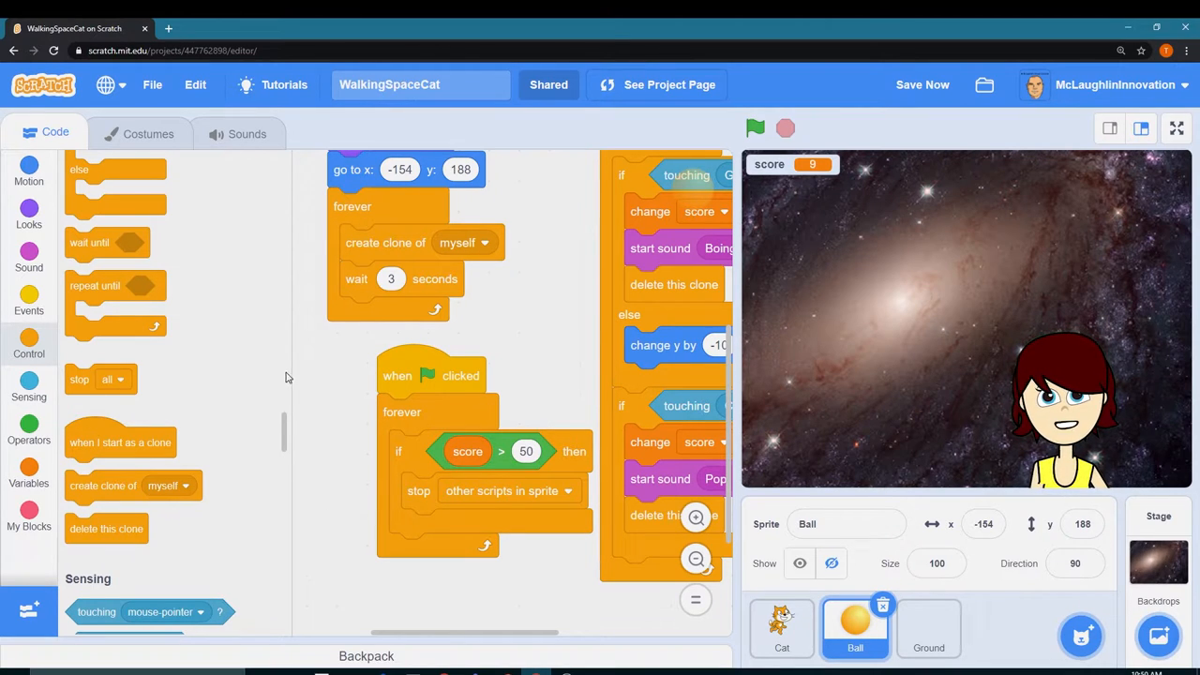
Add a broadcast block under the stop block, set to the win message.
left_click(28, 300)
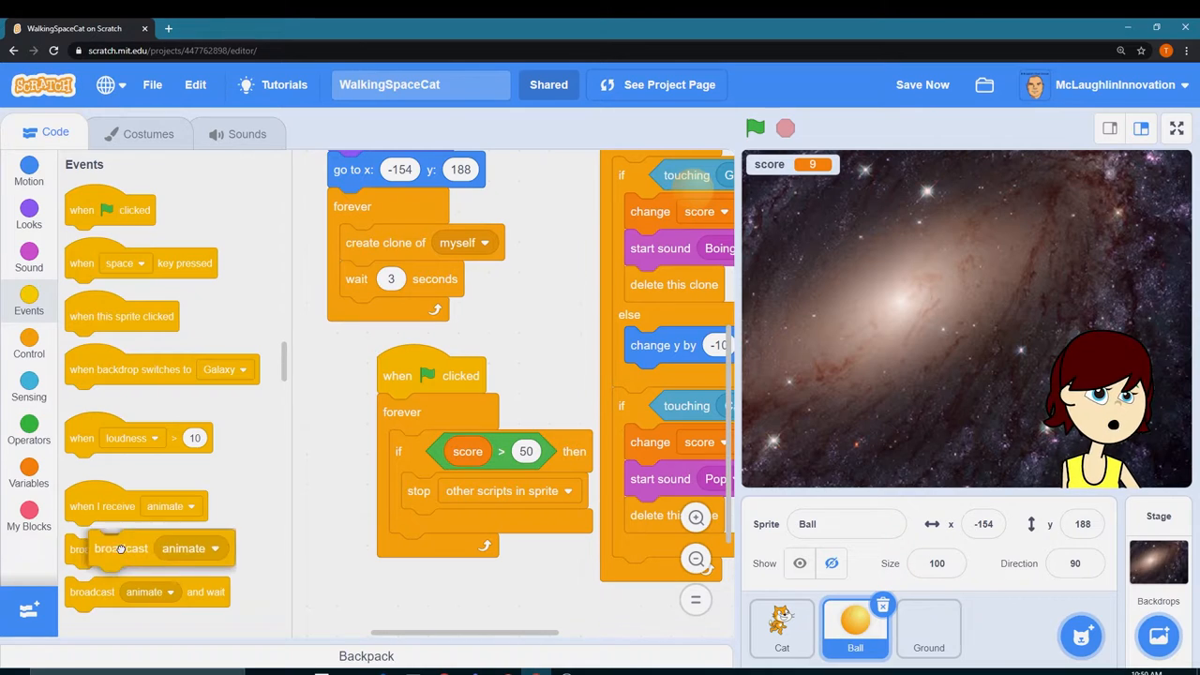
left_click_drag(120, 549, 355, 544)
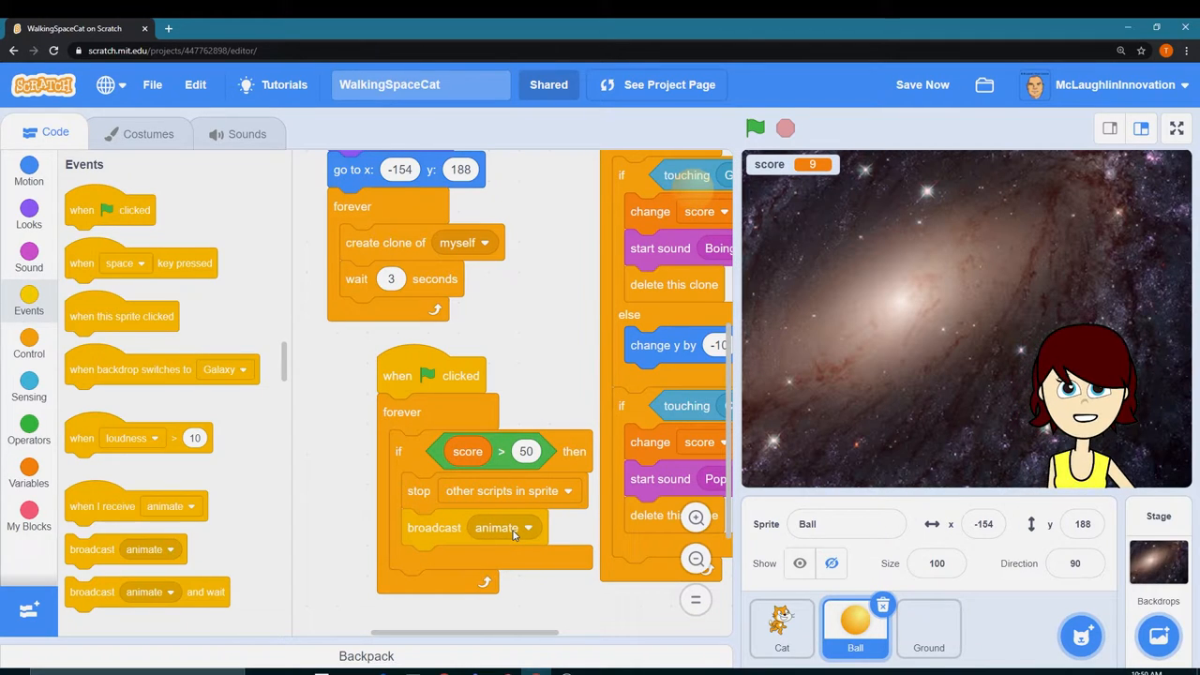
left_click(527, 527)
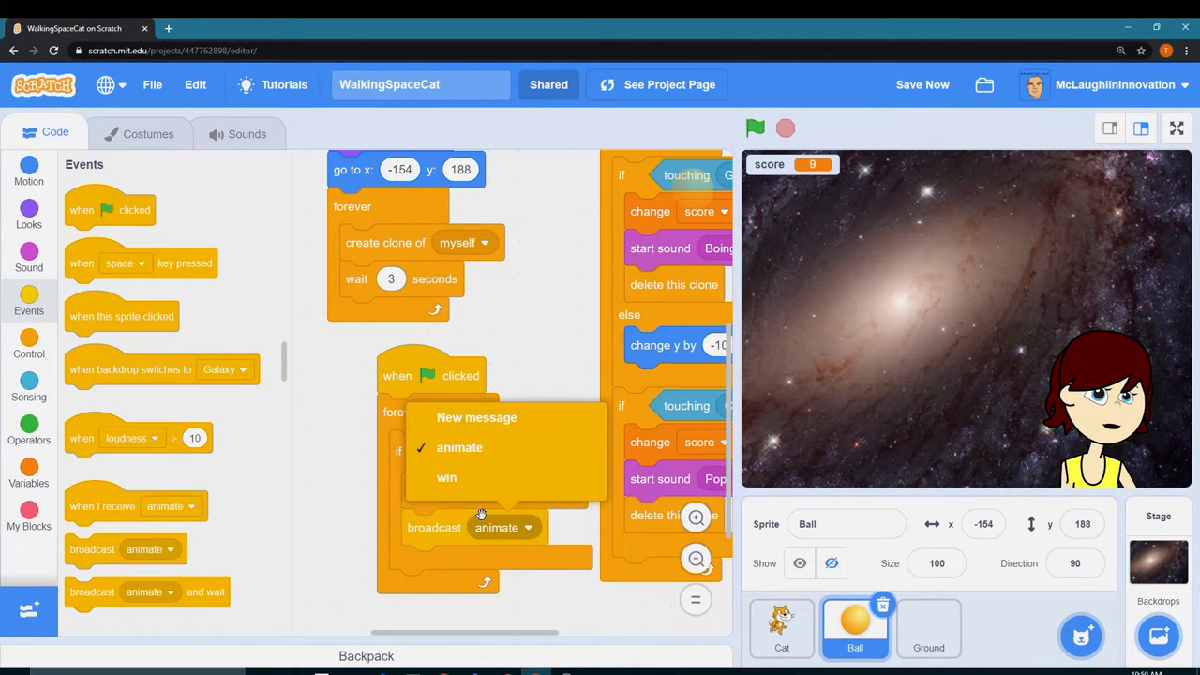
left_click(476, 417)
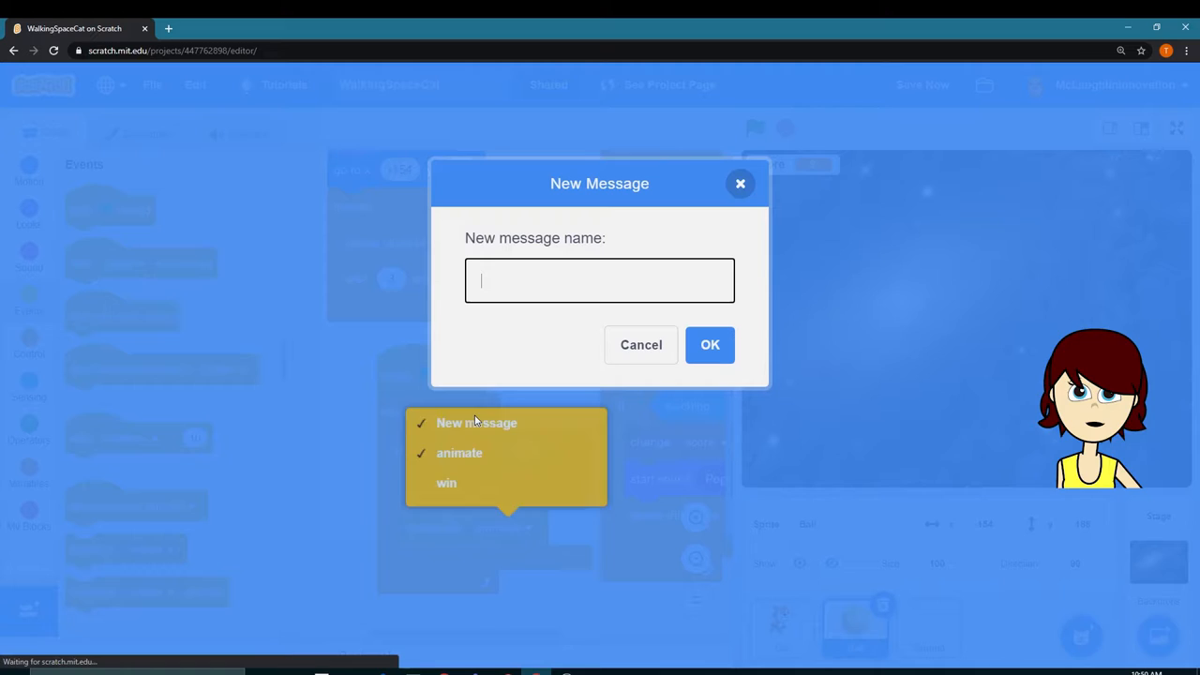
left_click(600, 280)
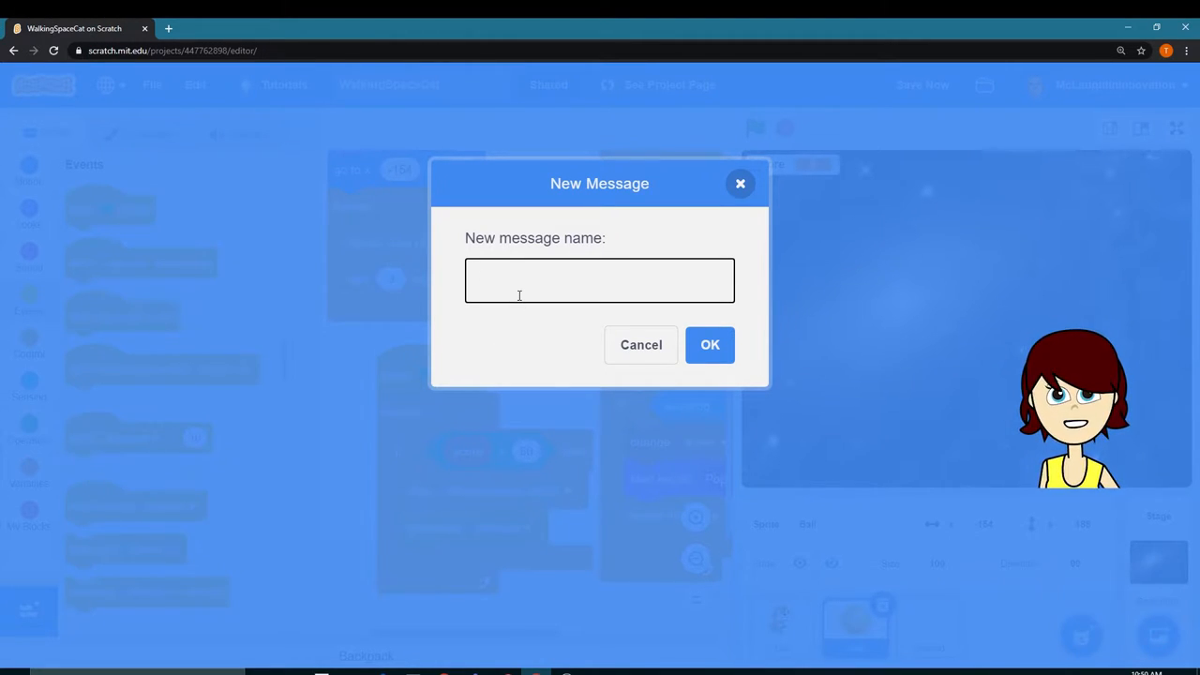
mouse_move(641, 345)
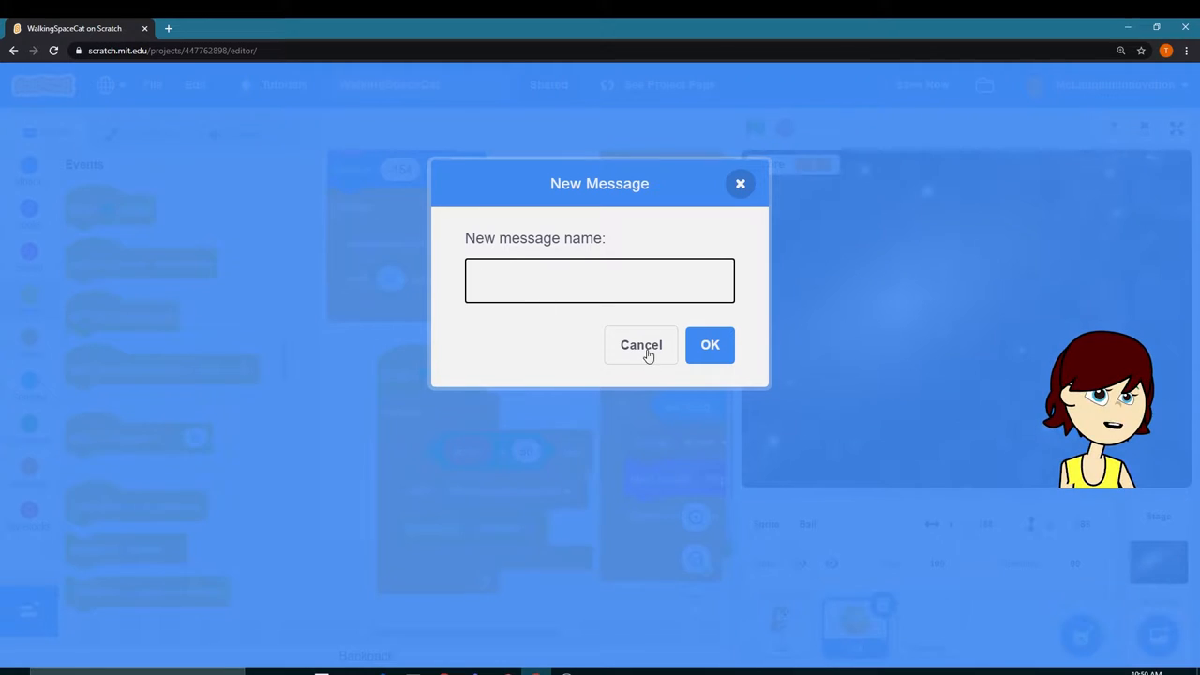
left_click(641, 344)
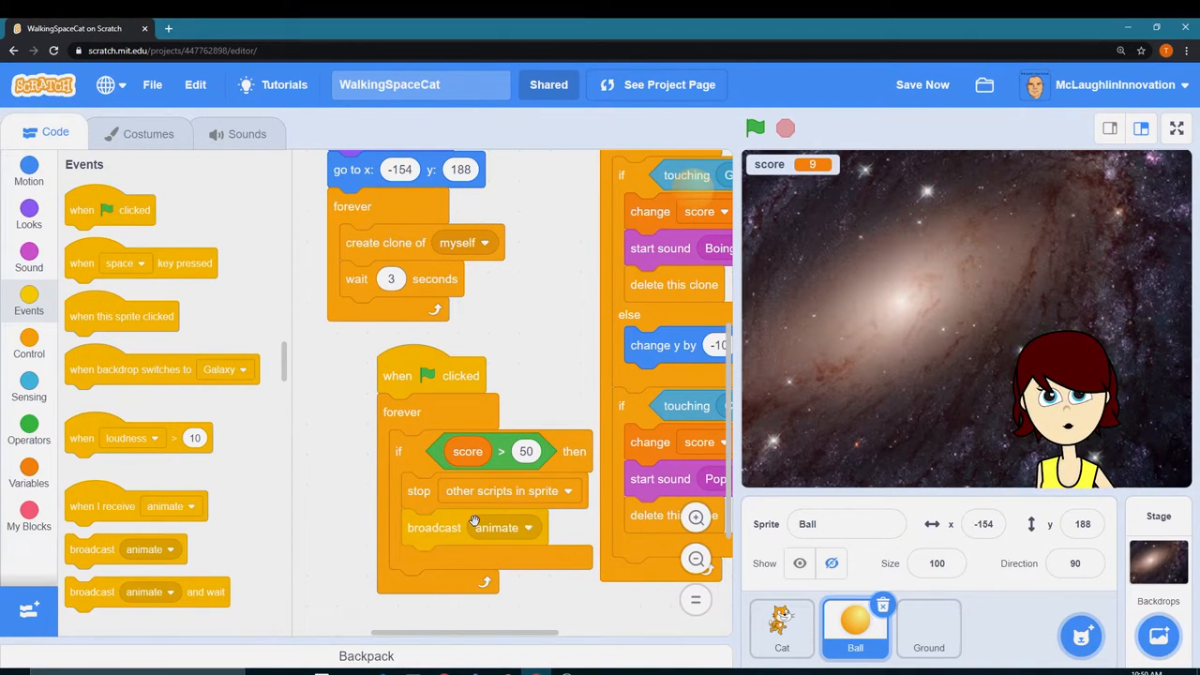
left_click(528, 527)
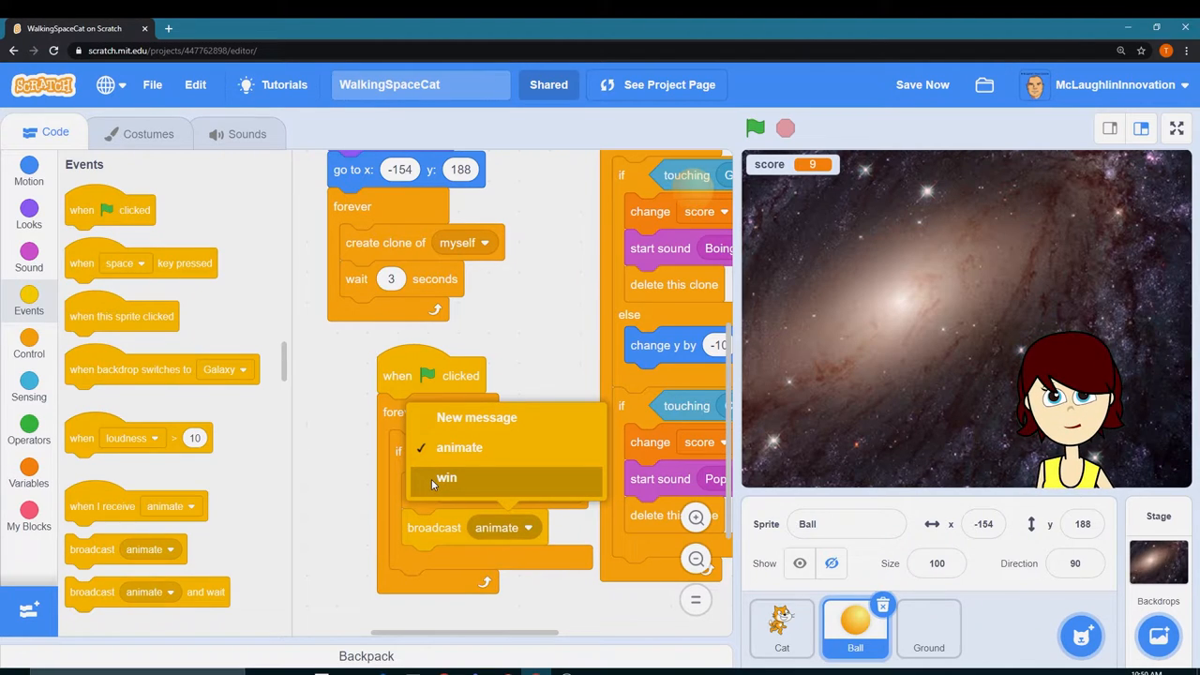
left_click(446, 477)
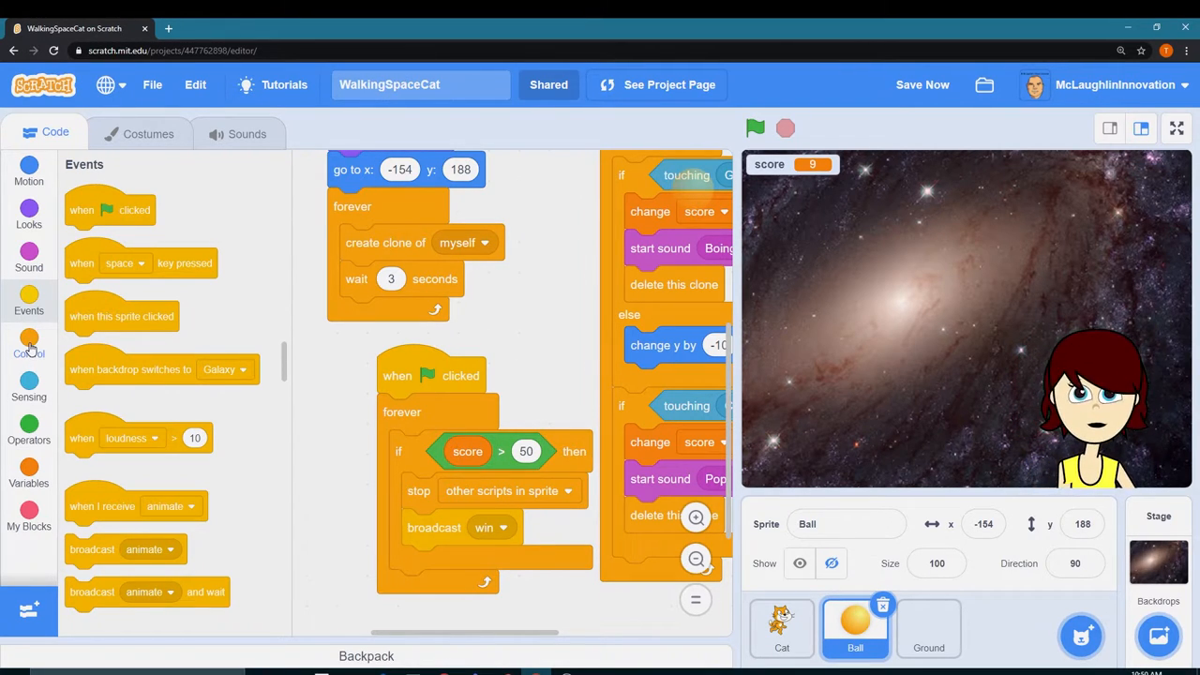
left_click(28, 342)
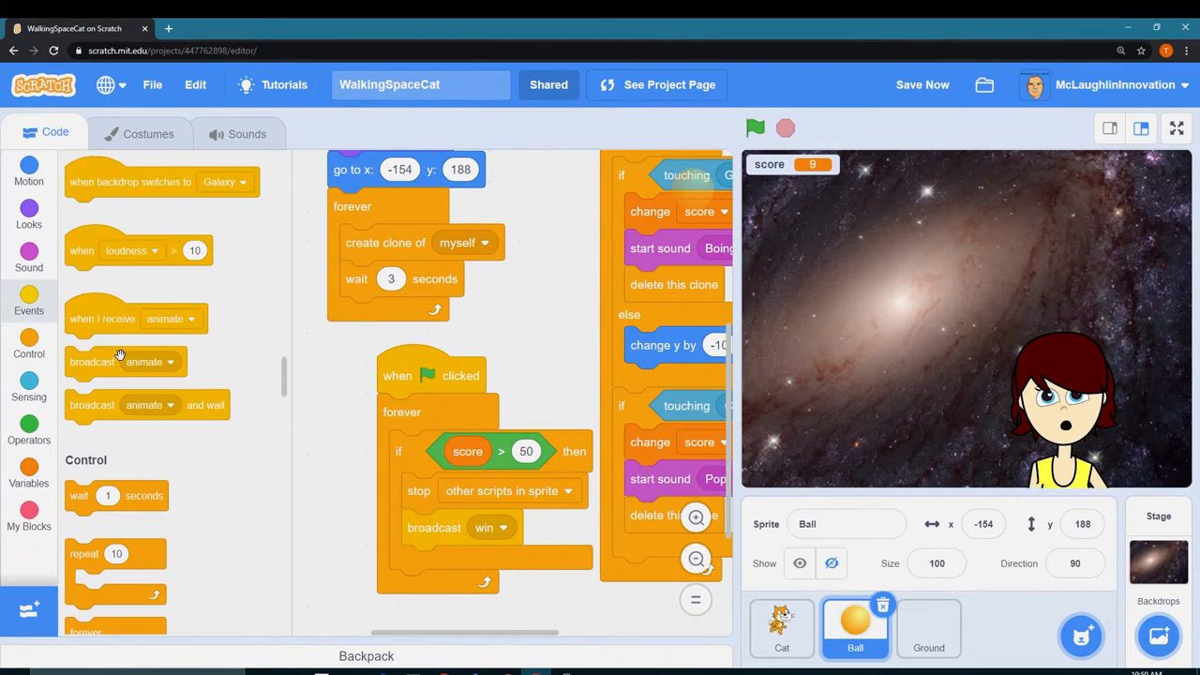
Place a stop all block after the broadcast win block in the score check.
scroll("down", 3)
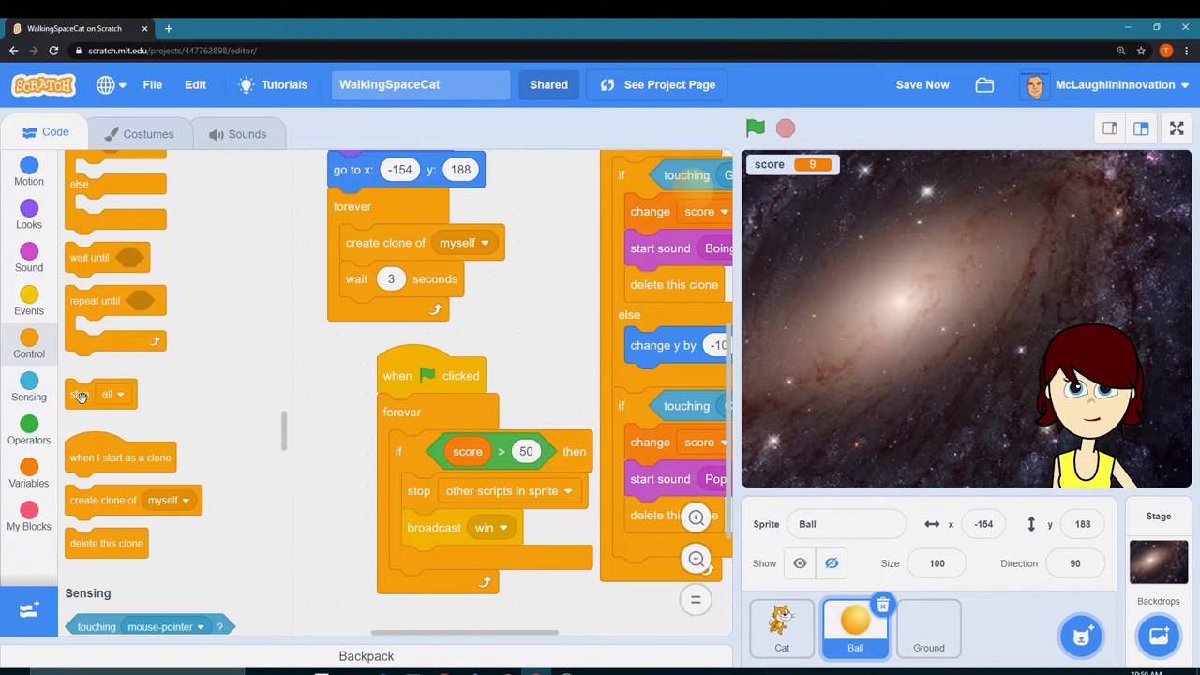
left_click_drag(80, 393, 432, 562)
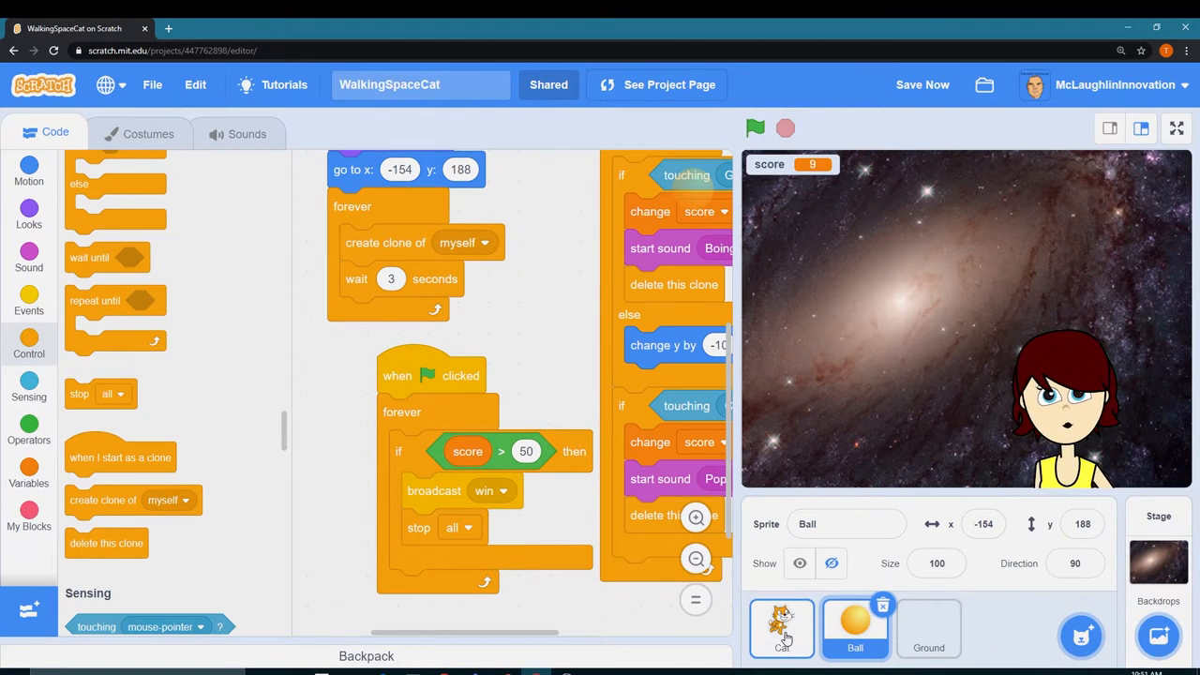
left_click(781, 627)
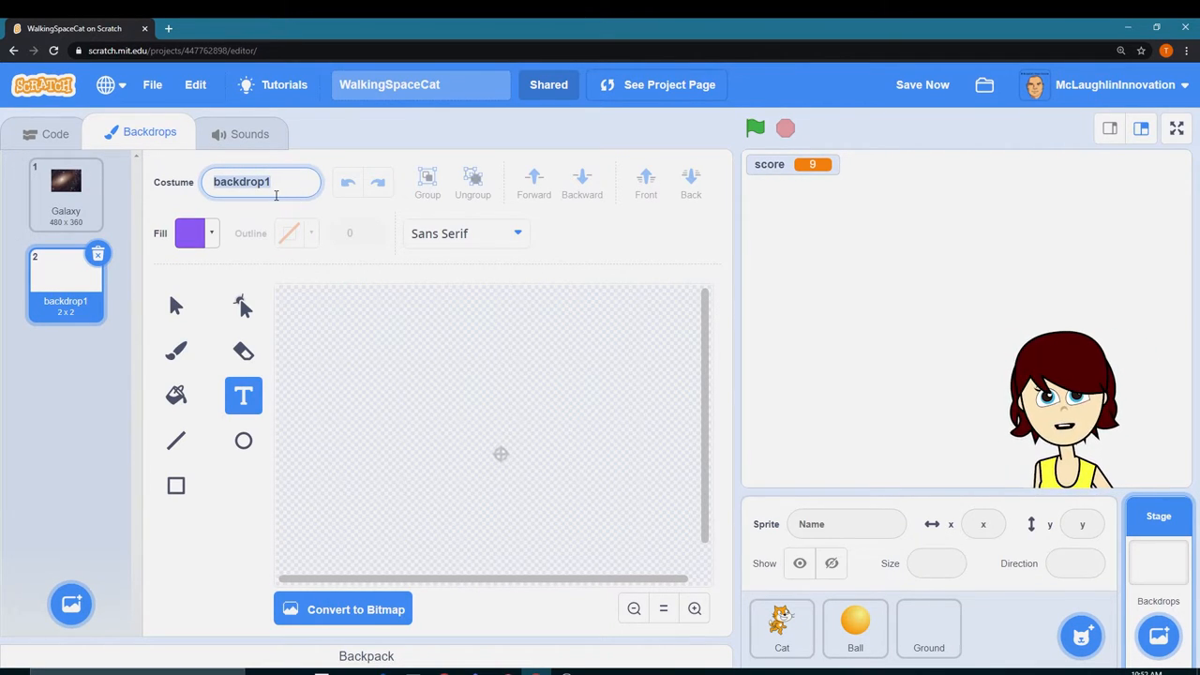
Name the new backdrop 'win' and write purple 'YOU WIN' text at its top.
type("win")
type("Y")
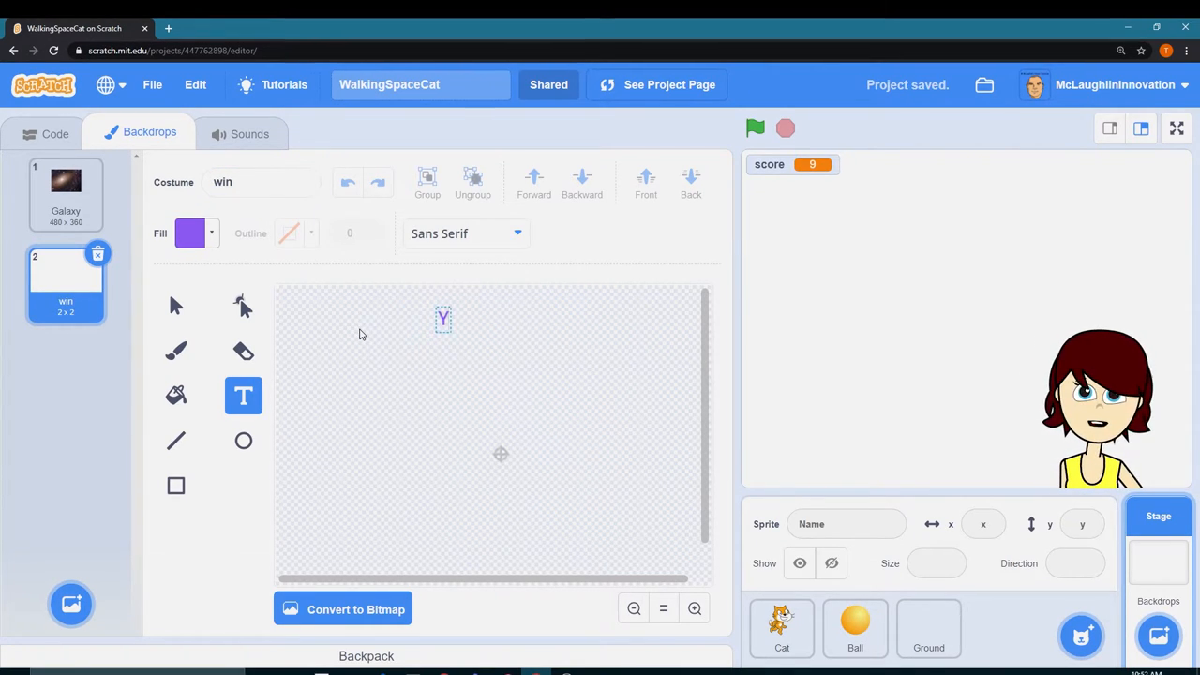
type("OU WIN")
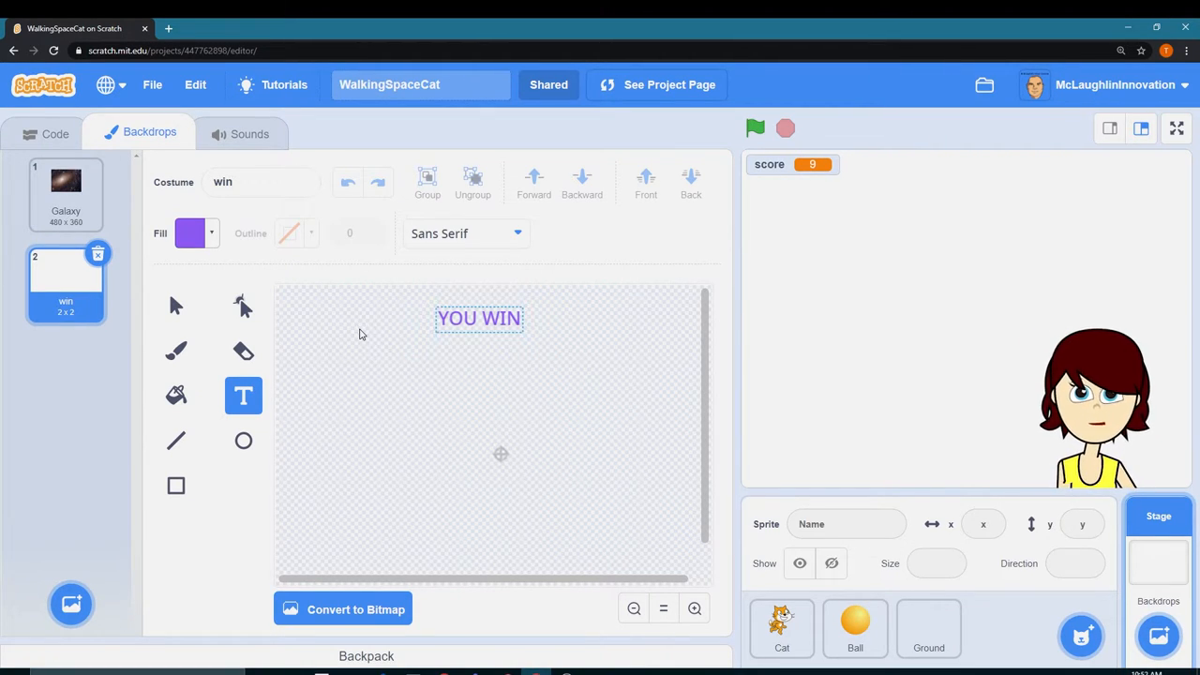
mouse_move(364, 410)
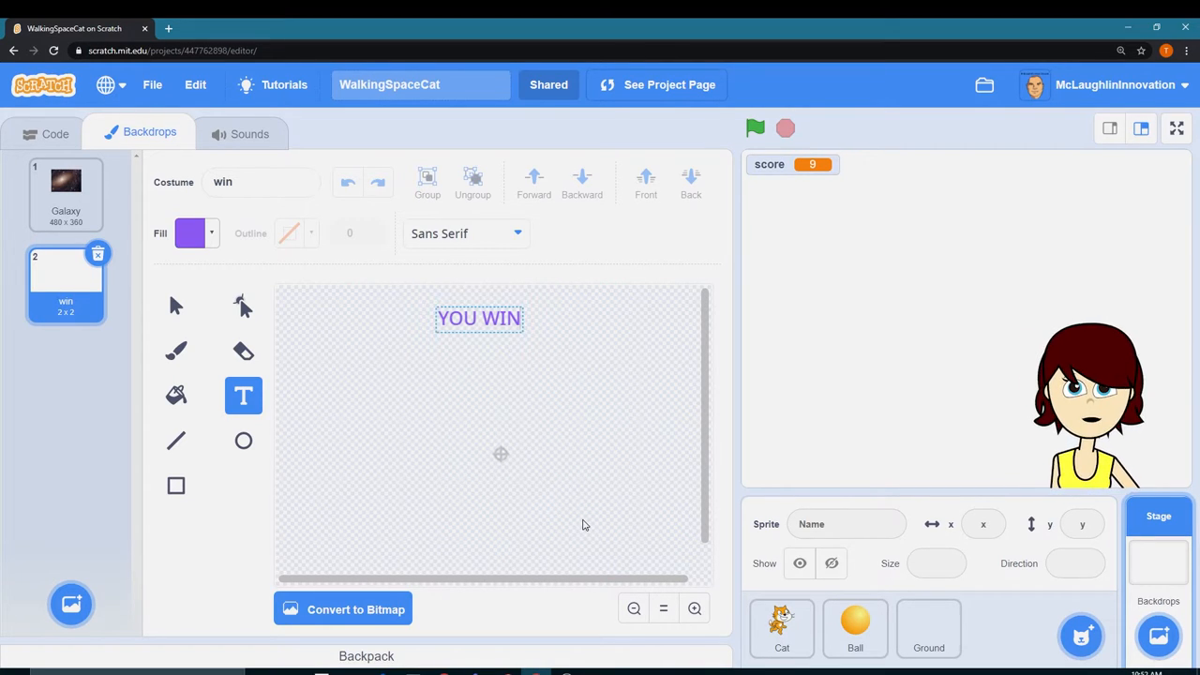
Select and copy the whole cat drawing in the Cat sprite's costume.
left_click(782, 628)
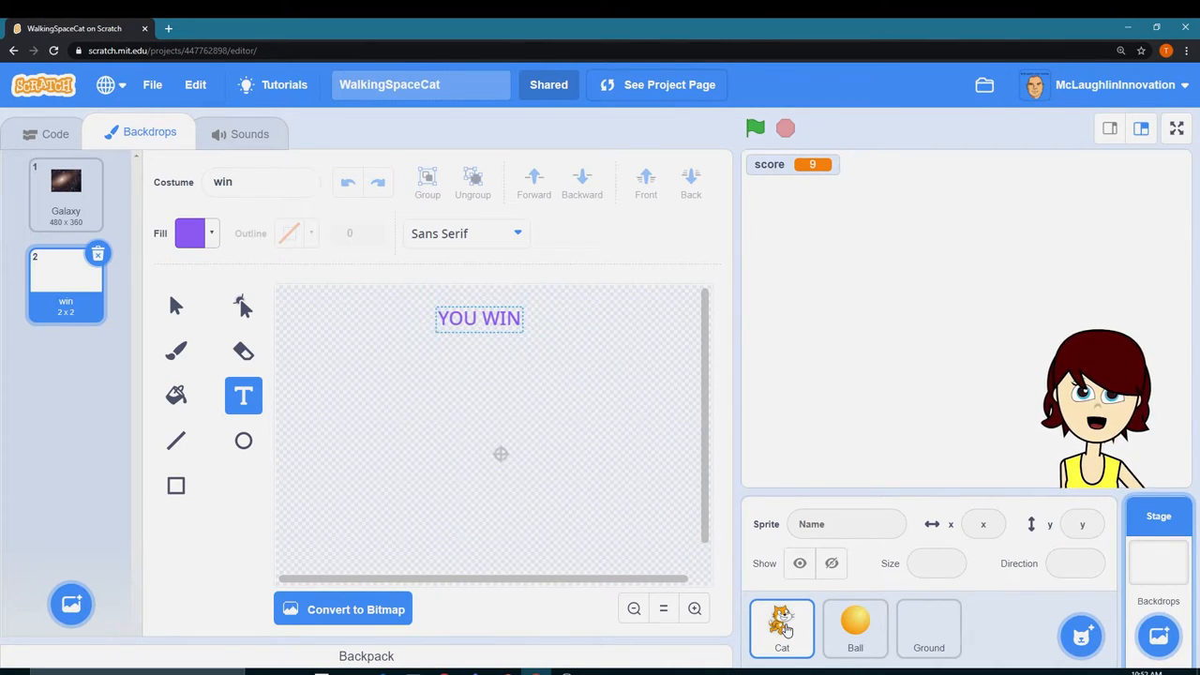
left_click(782, 628)
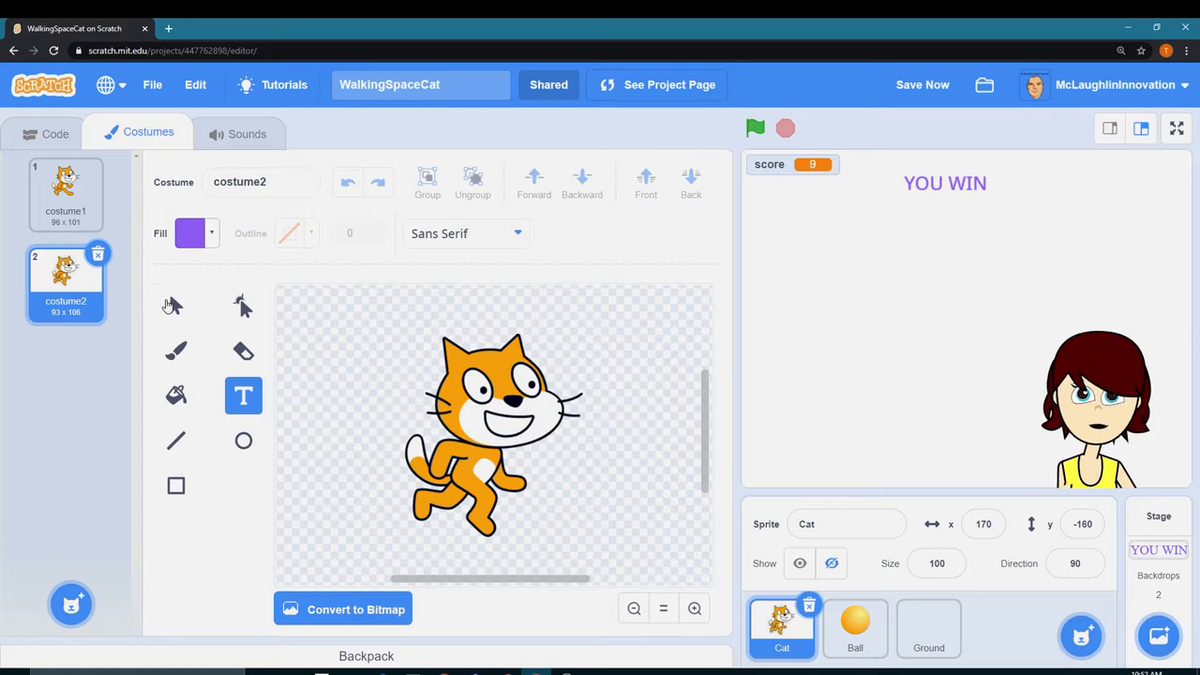
left_click(175, 306)
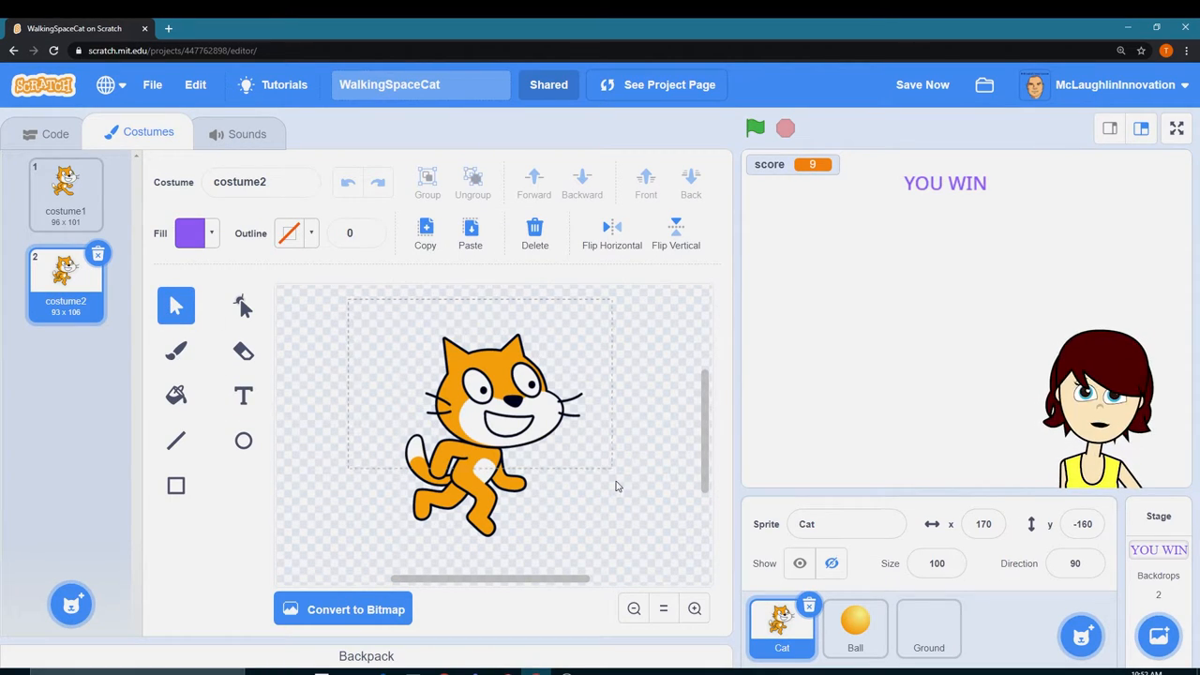
left_click(492, 422)
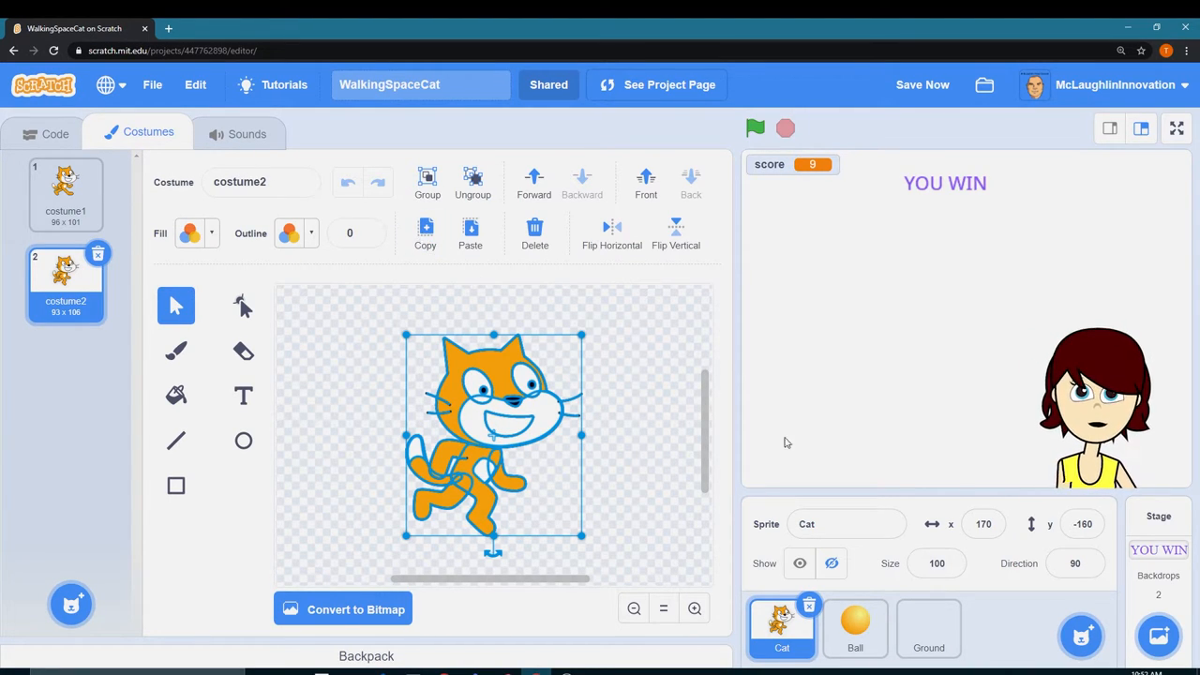
Paste the cat onto the win backdrop below the YOU WIN text.
left_click(1158, 544)
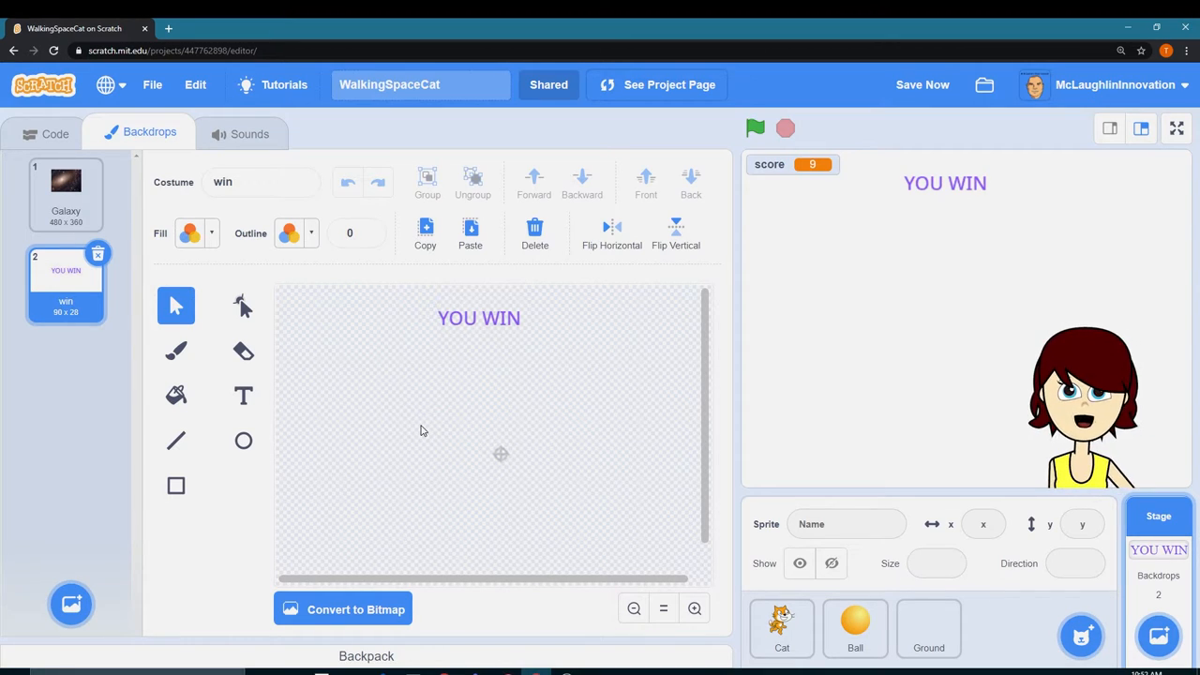
left_click(470, 231)
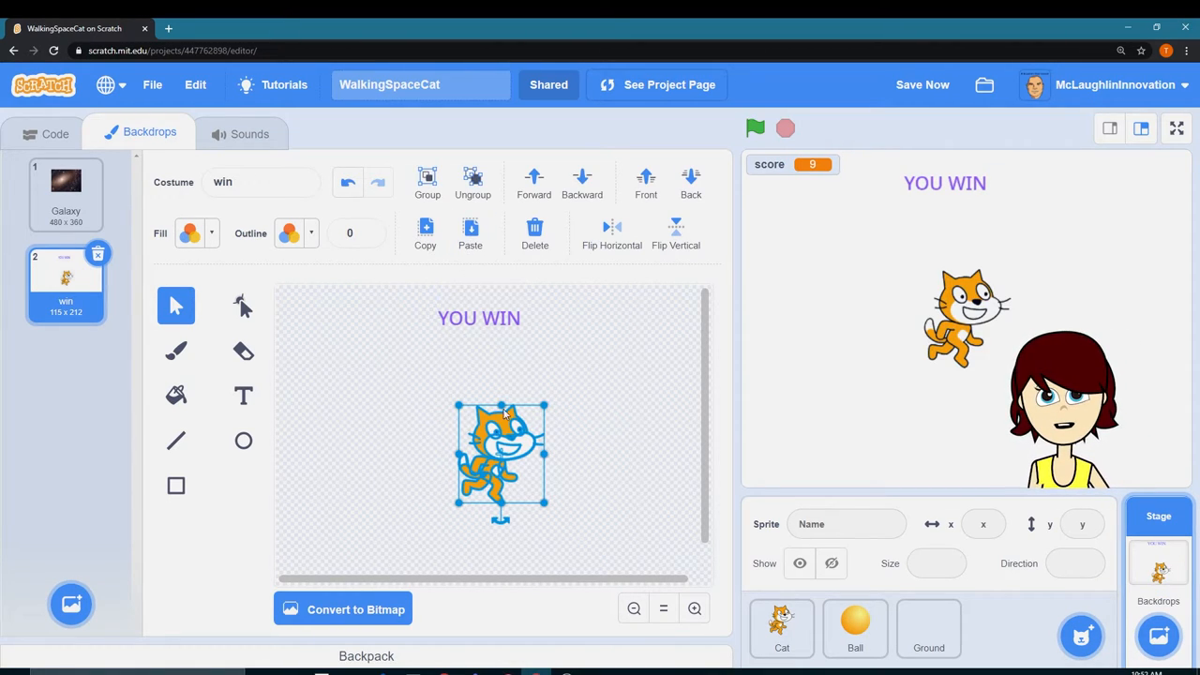
left_click(422, 380)
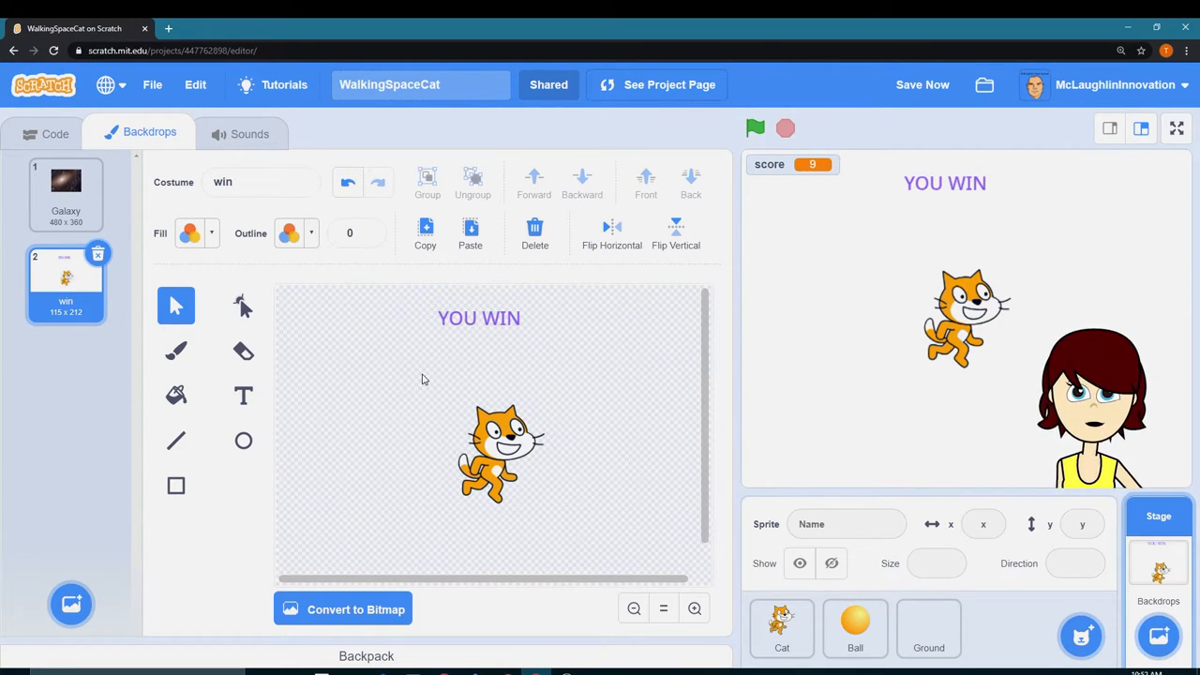
left_click(855, 628)
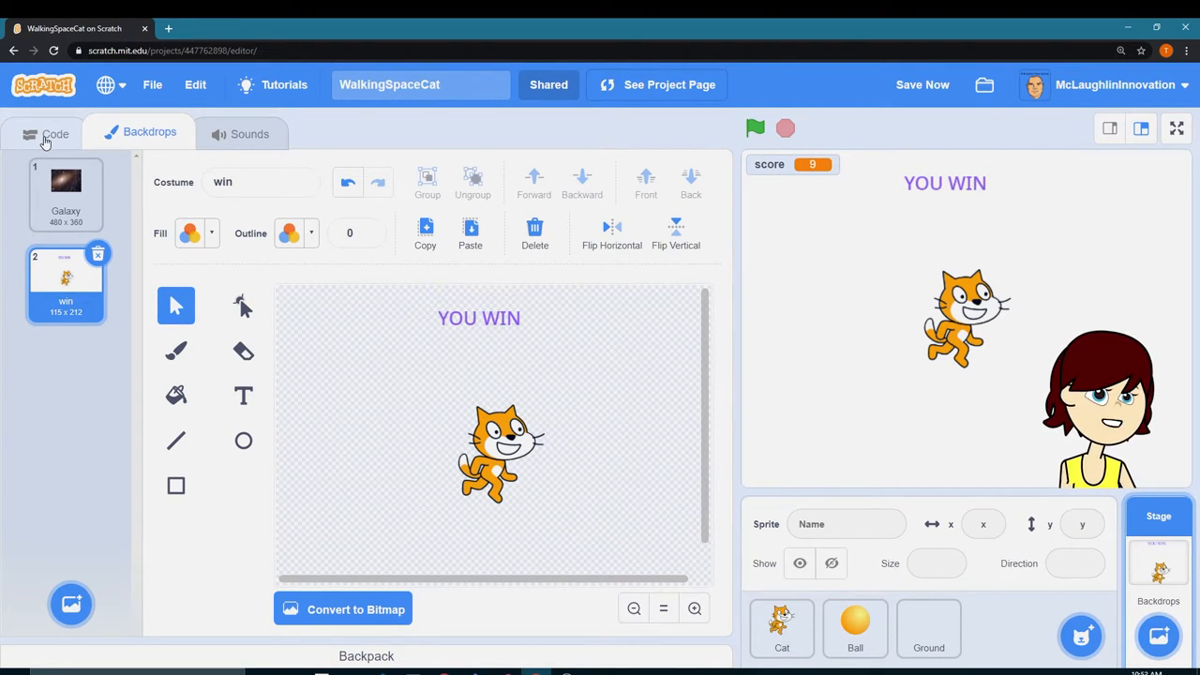
left_click(55, 132)
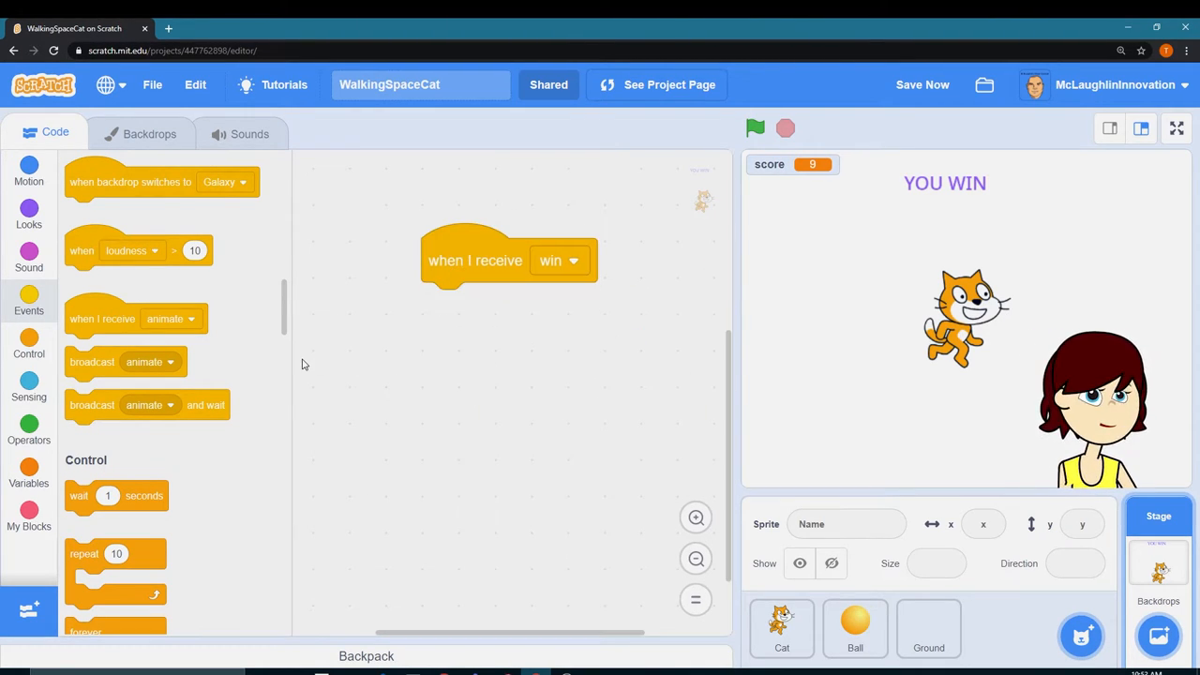
Add a Stage green-flag script that switches the backdrop to Galaxy.
left_click(28, 214)
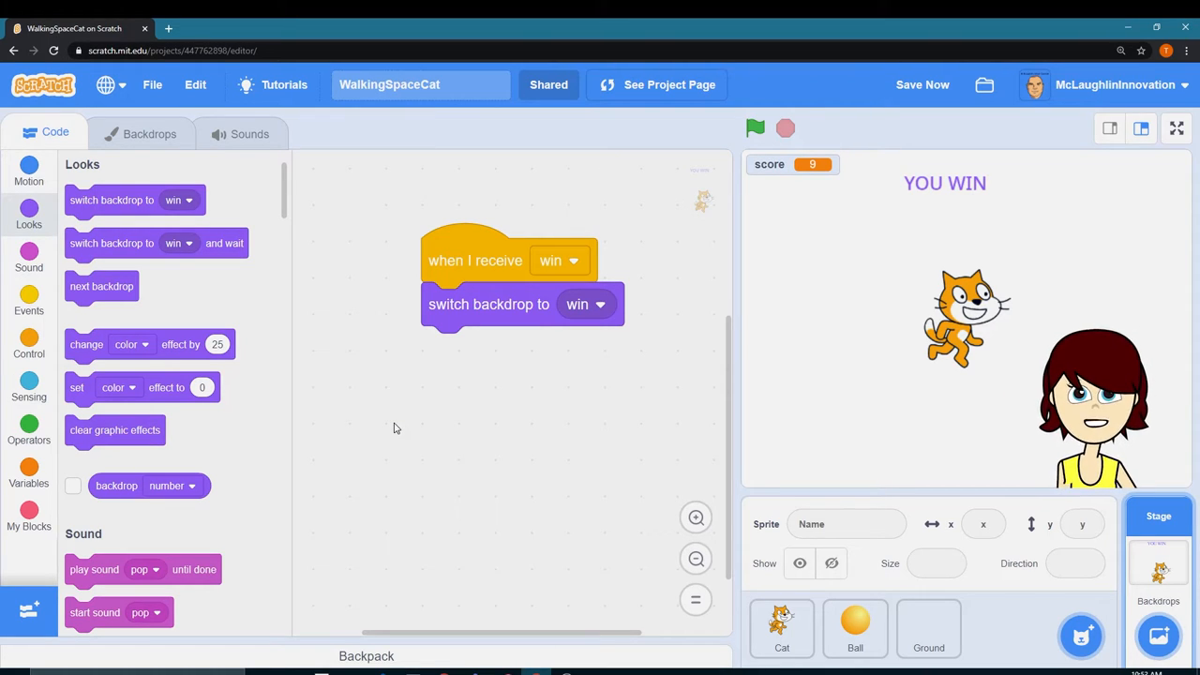
left_click(28, 345)
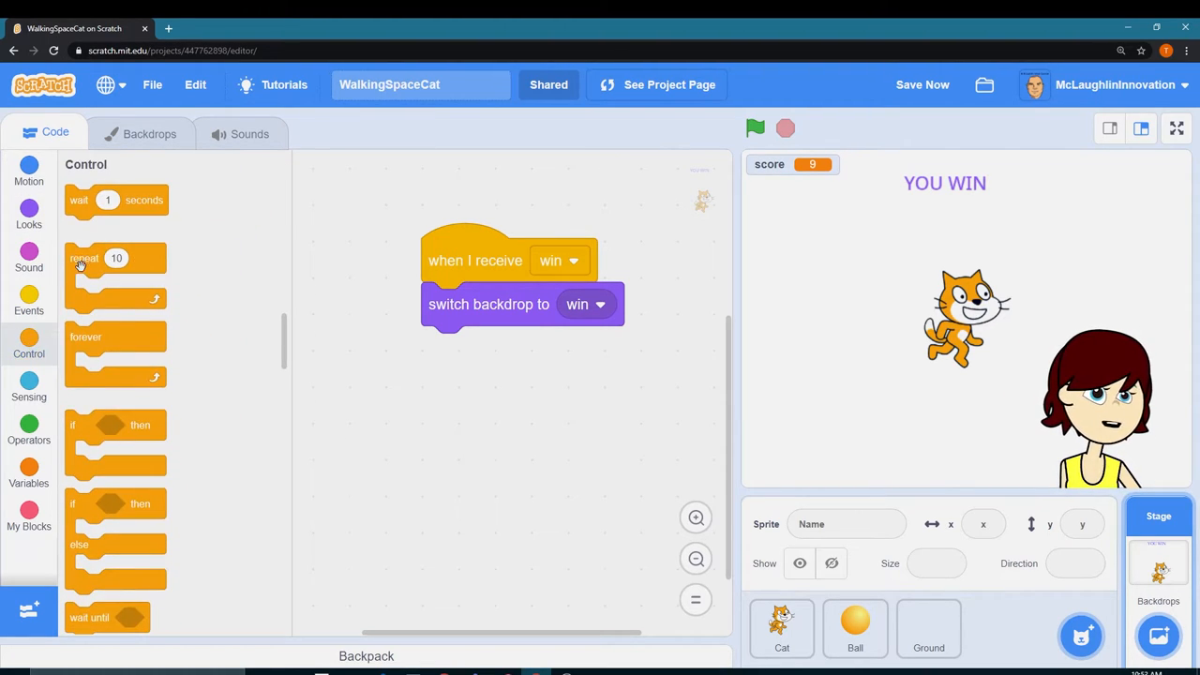
scroll("down", 3)
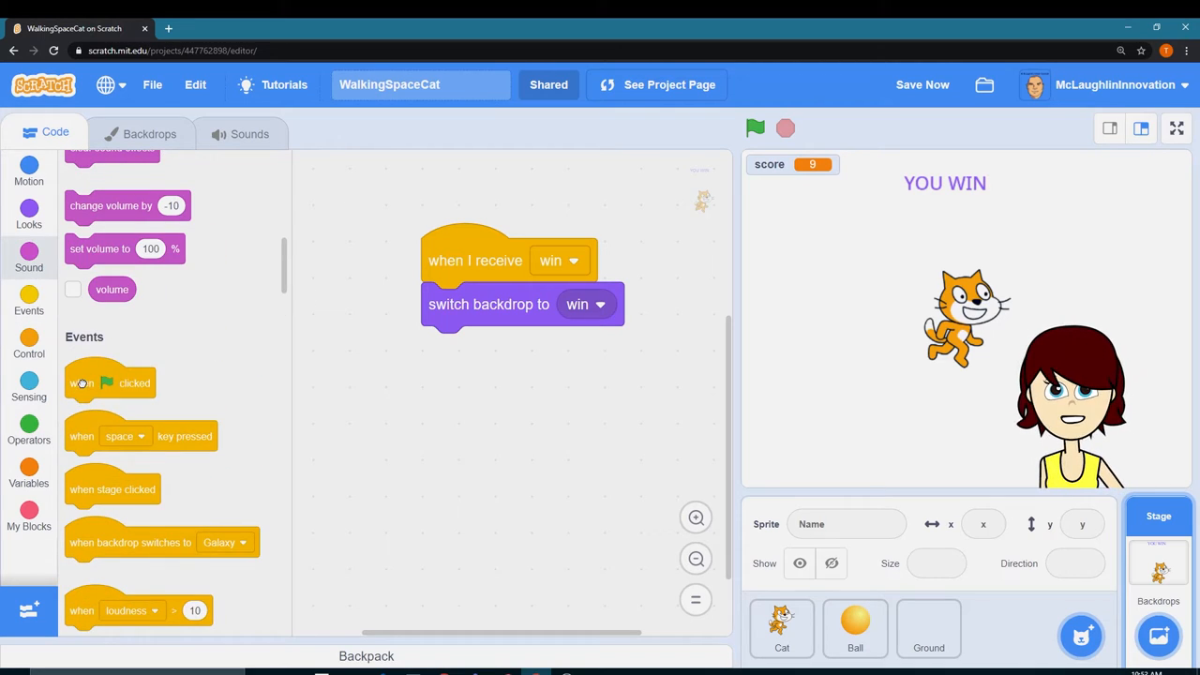
left_click_drag(111, 382, 458, 405)
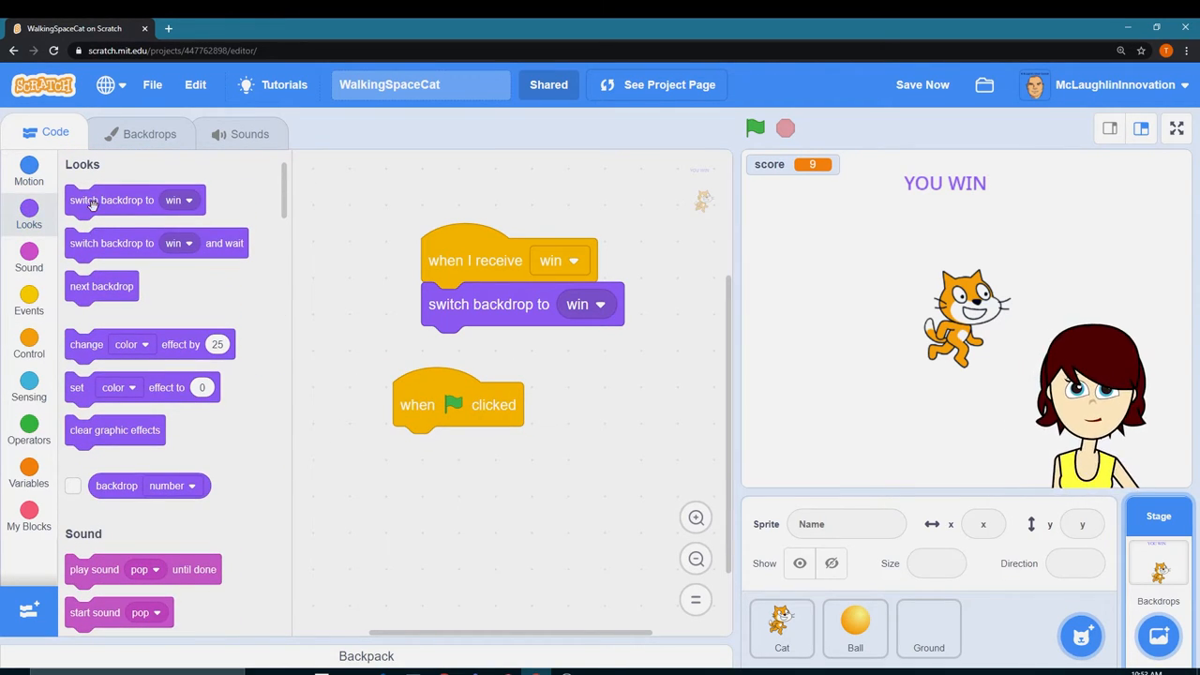
left_click(560, 448)
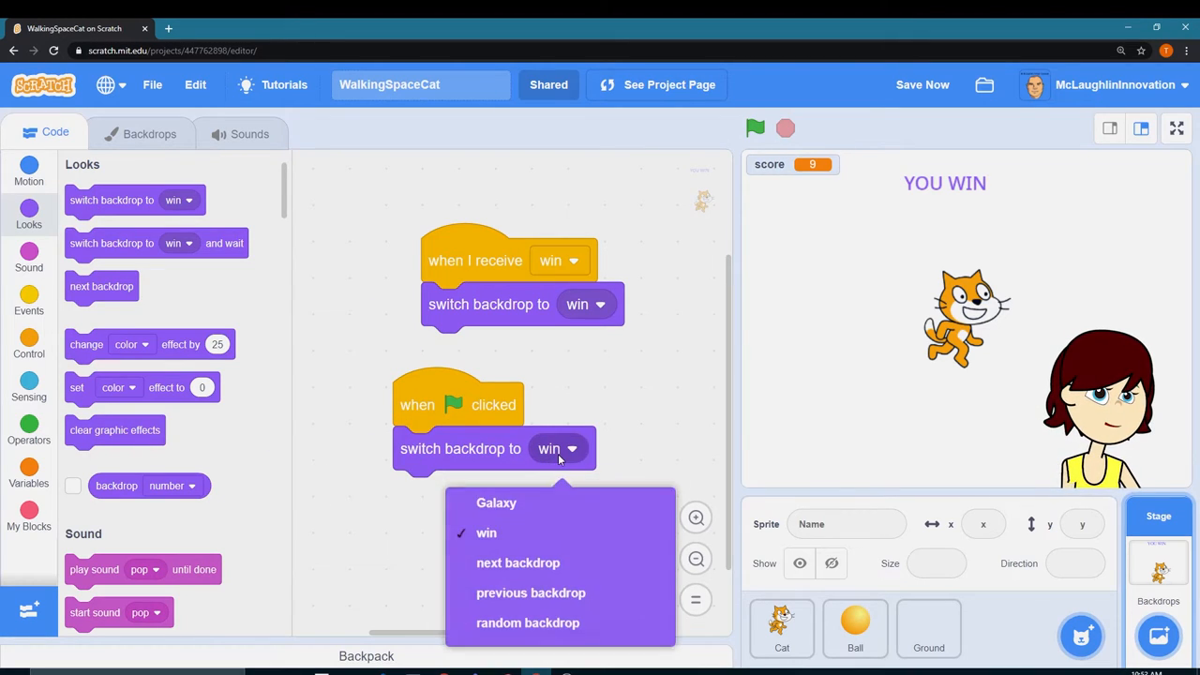
left_click(496, 502)
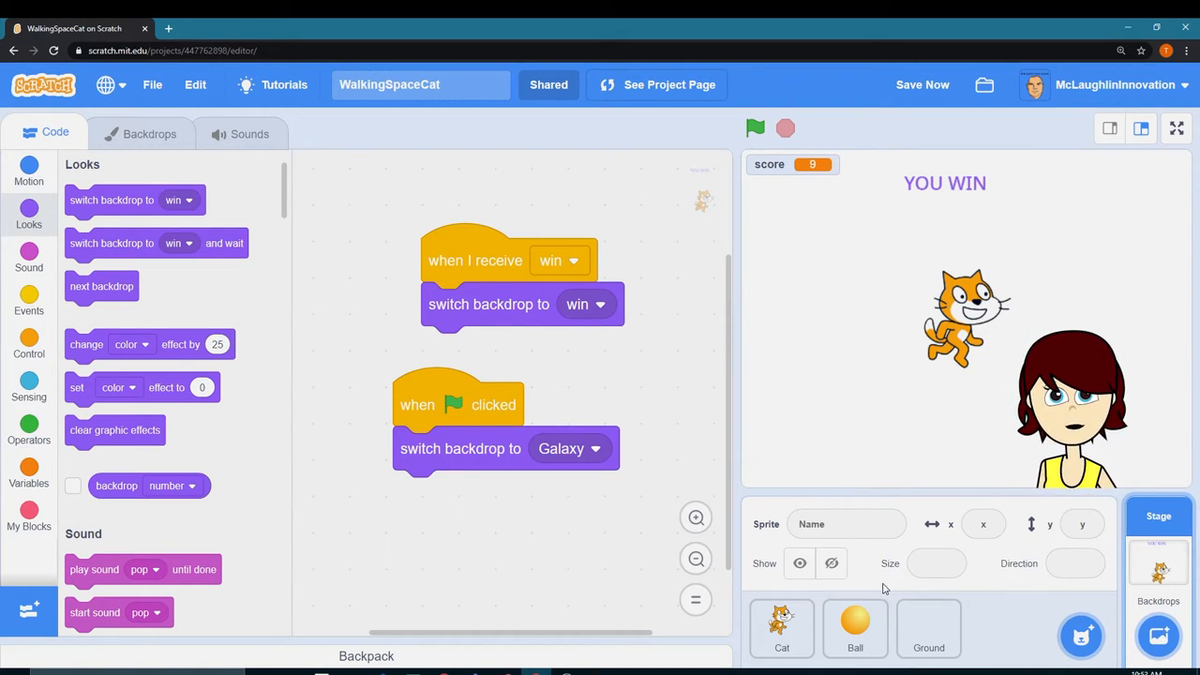
Make the Cat's 'when I receive win' script hide the cat.
left_click(781, 627)
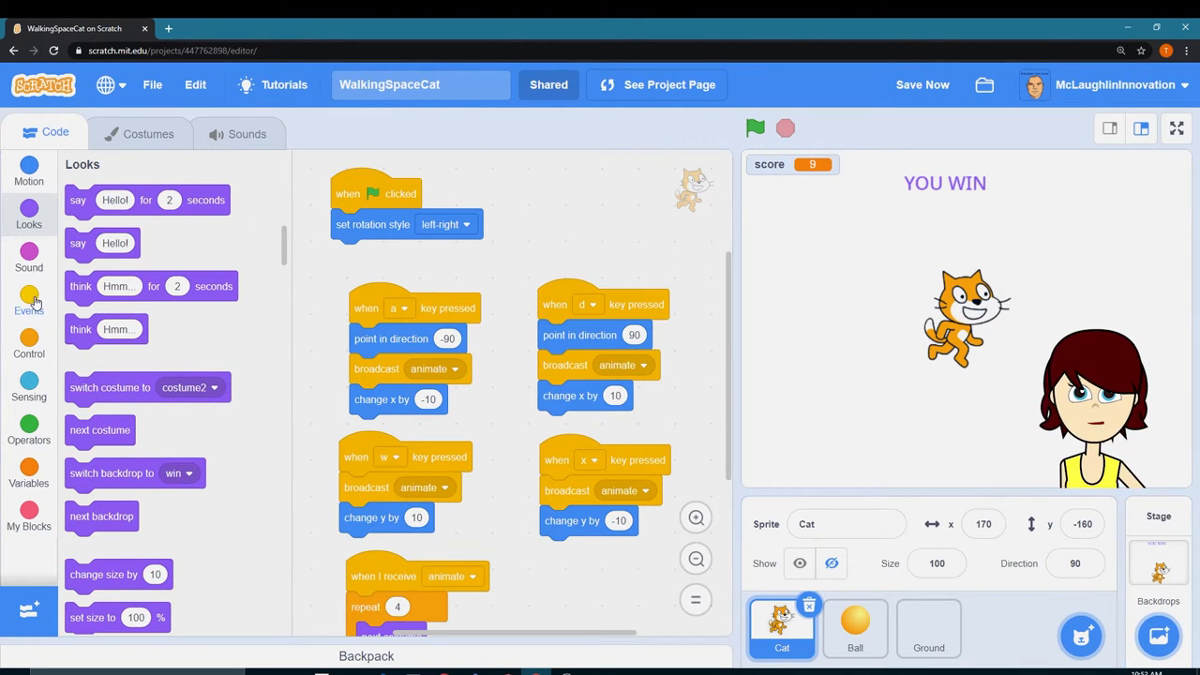
left_click(28, 300)
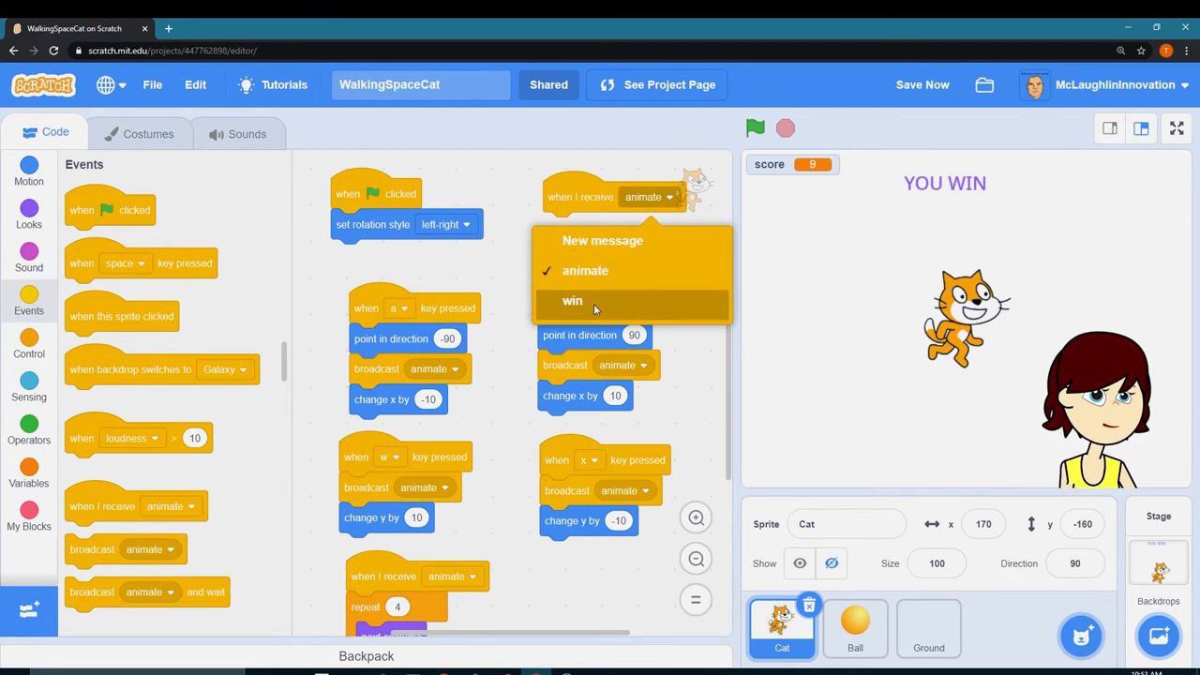
left_click(572, 301)
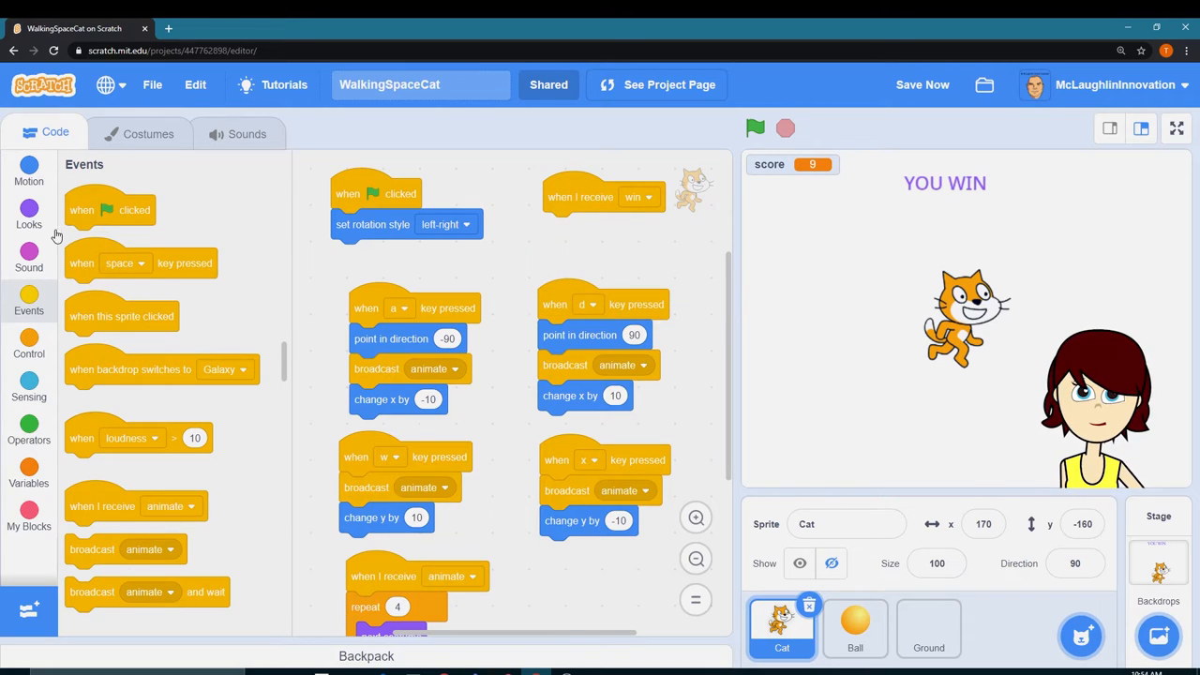
left_click(28, 211)
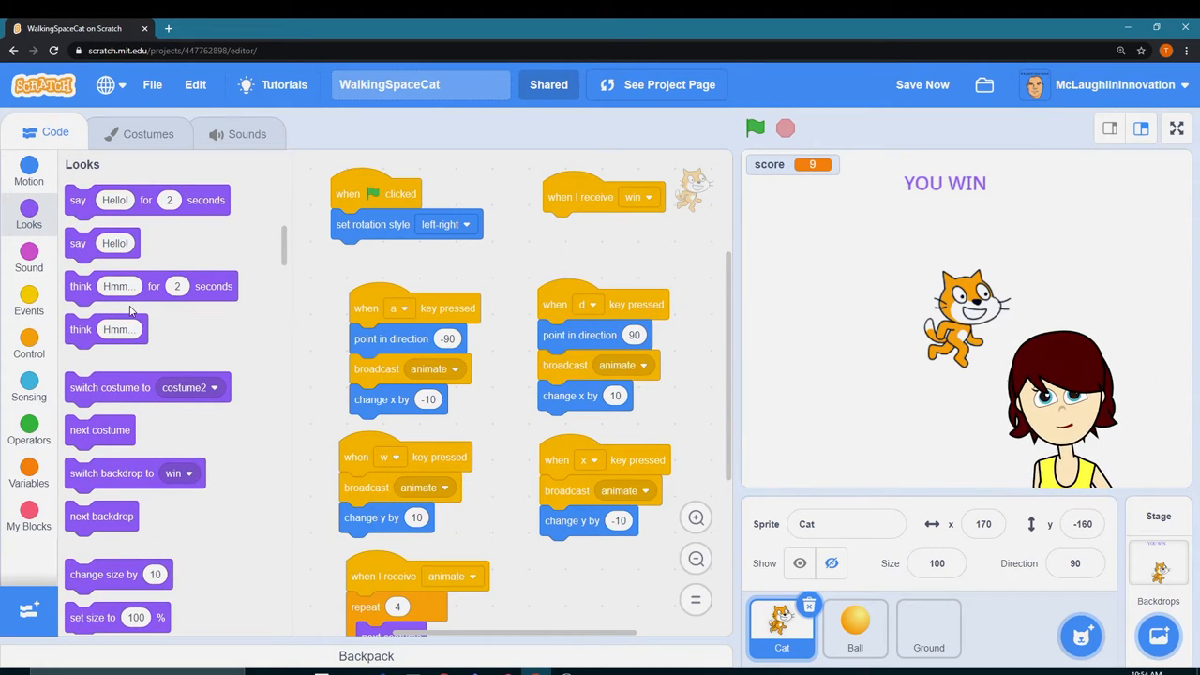
scroll("down", 3)
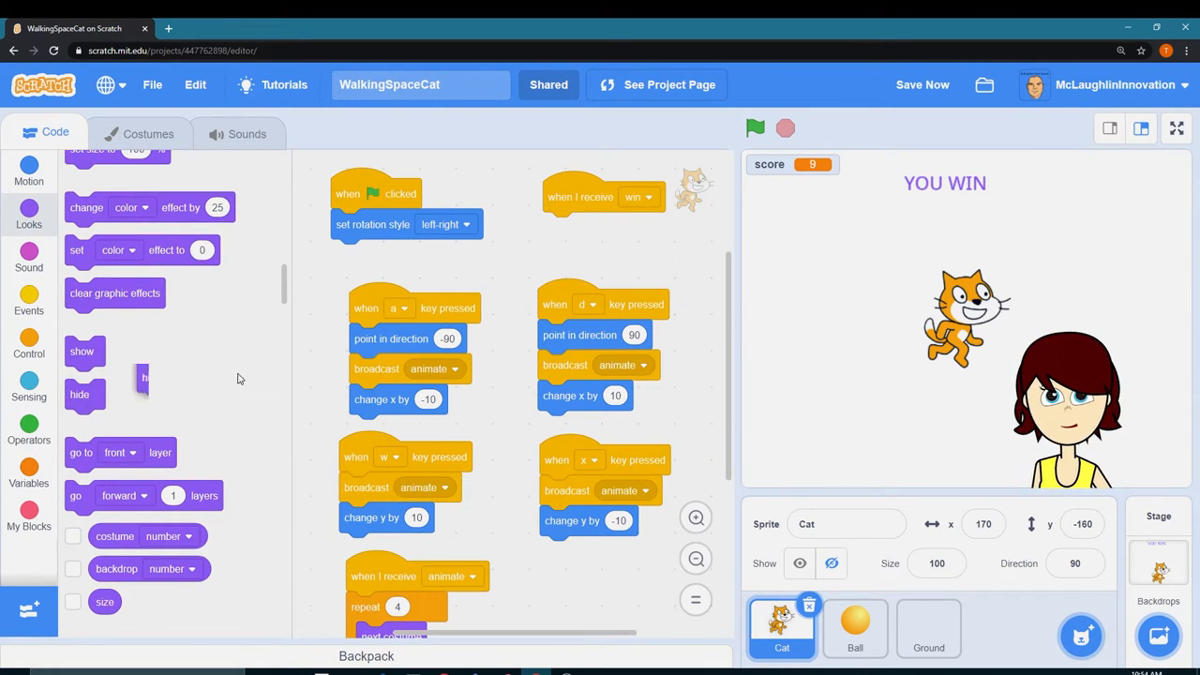
left_click_drag(141, 375, 558, 227)
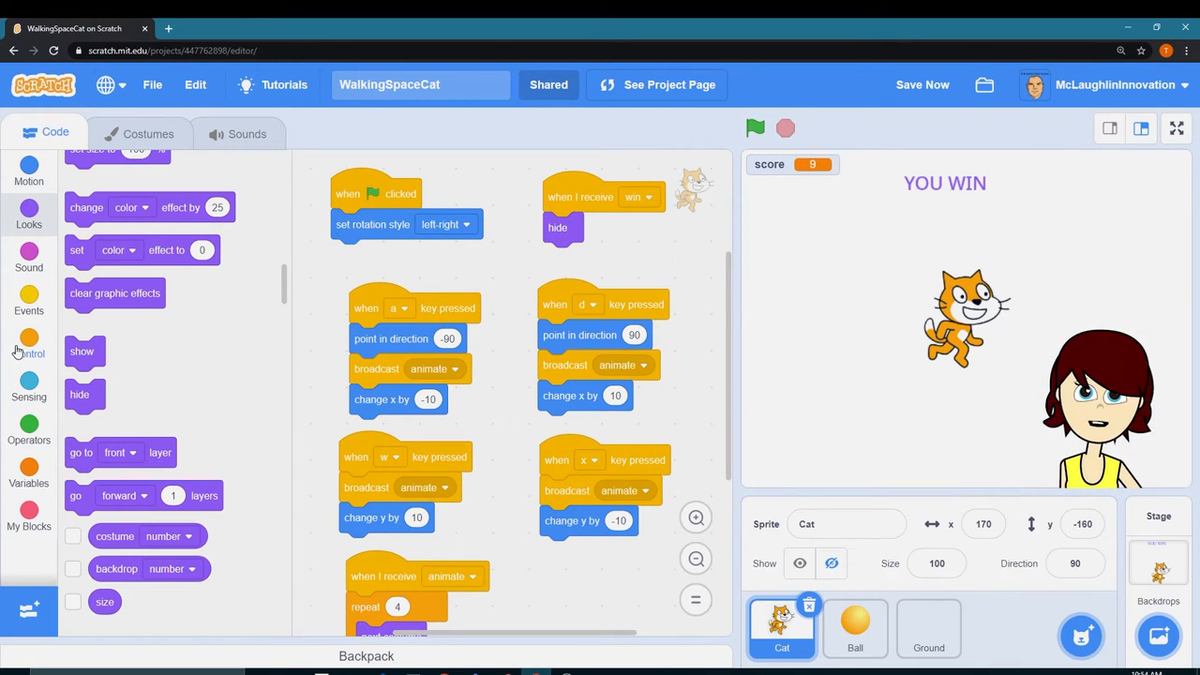
Attach a stop block under hide and set it to stop all.
left_click(28, 347)
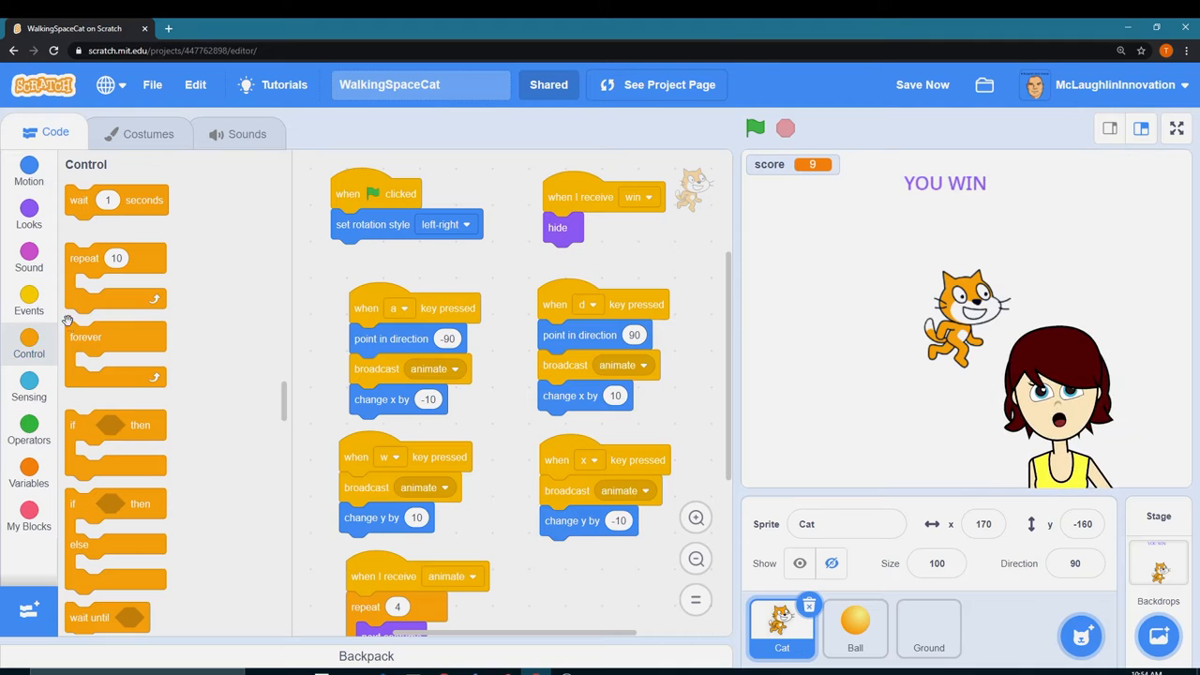
scroll("down", 3)
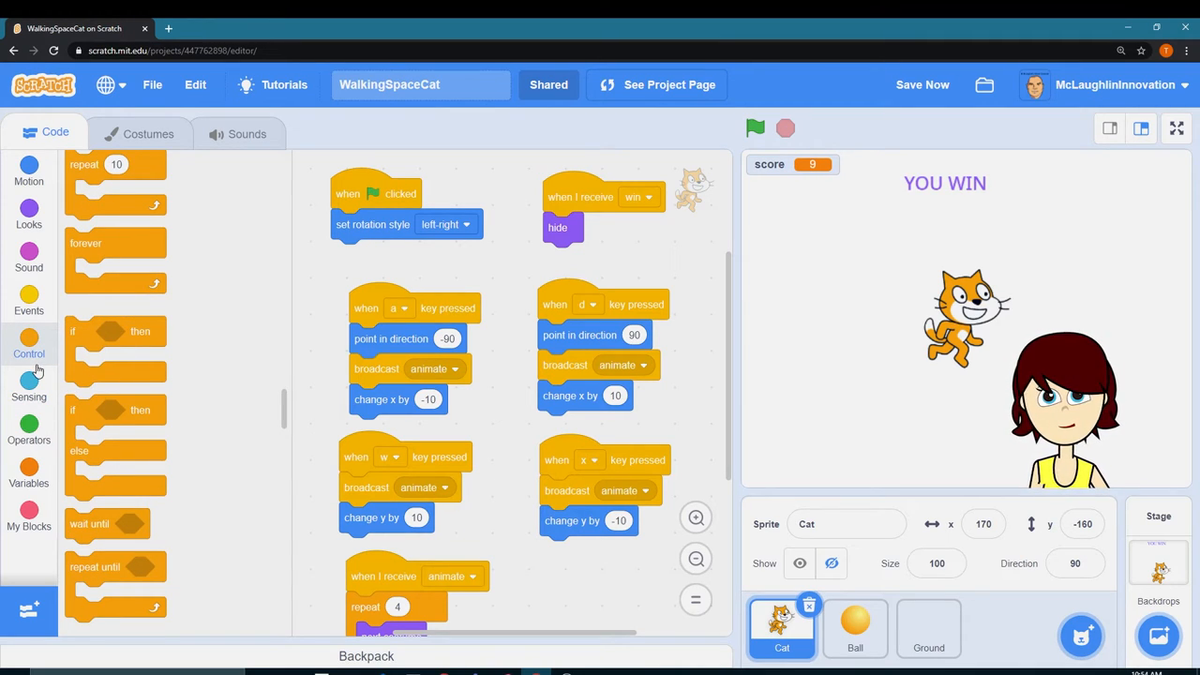
scroll("down", 3)
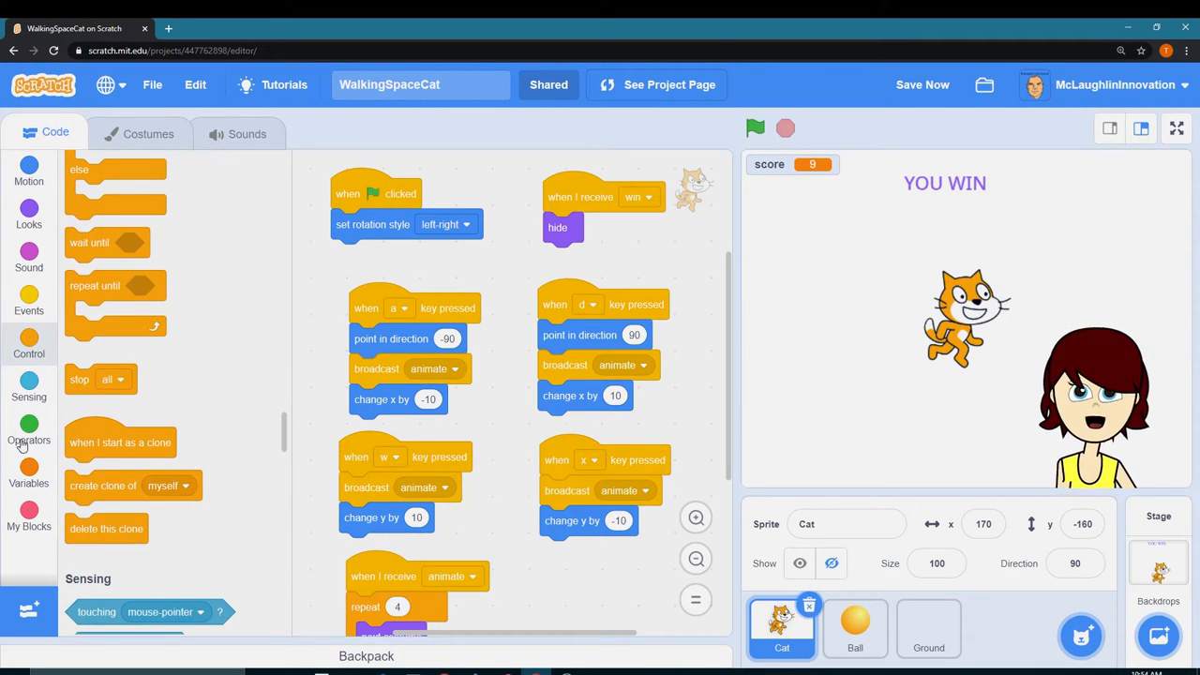
left_click(28, 302)
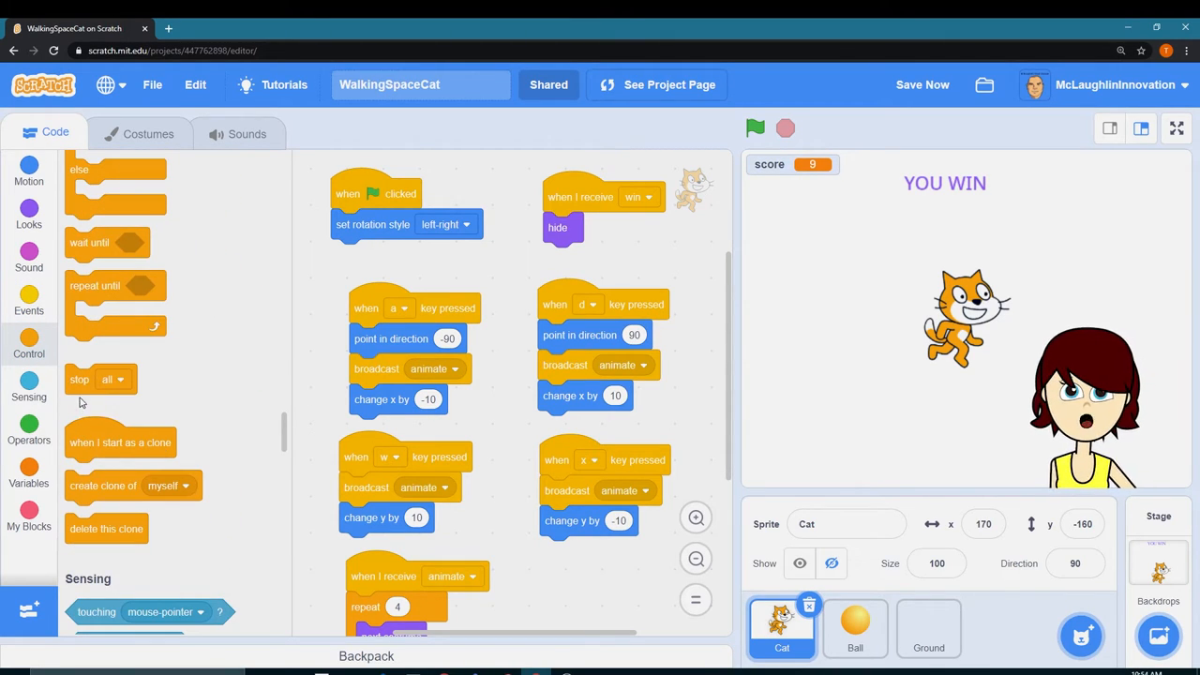
left_click_drag(80, 379, 557, 257)
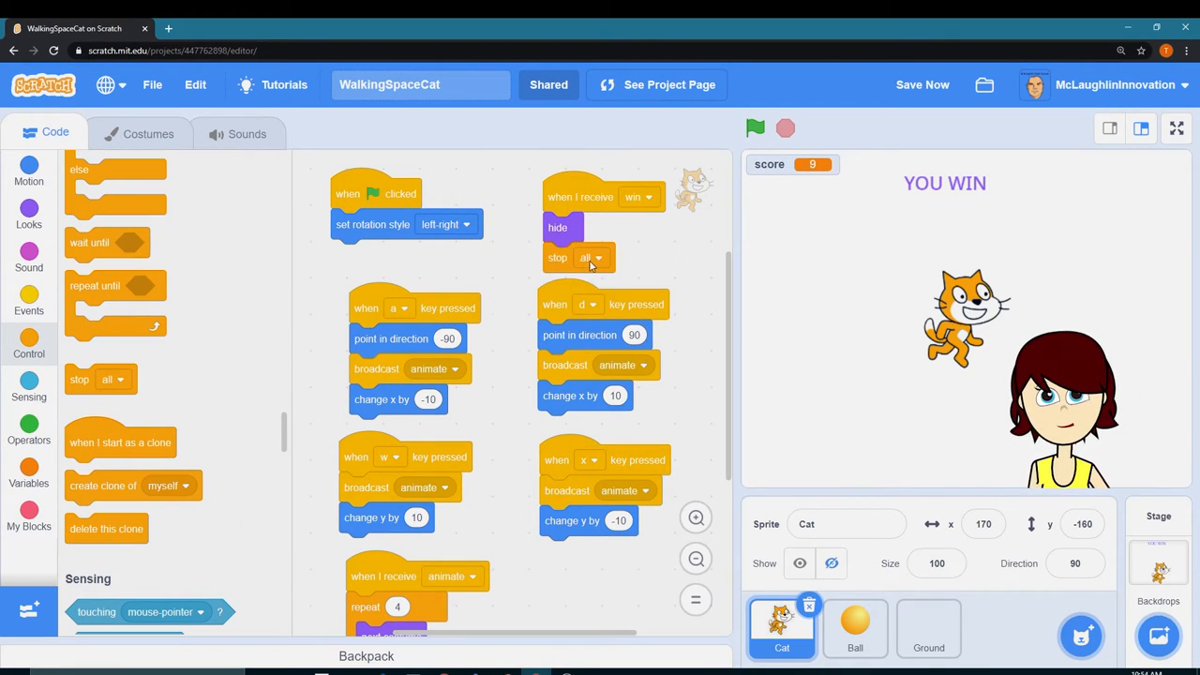
left_click(592, 257)
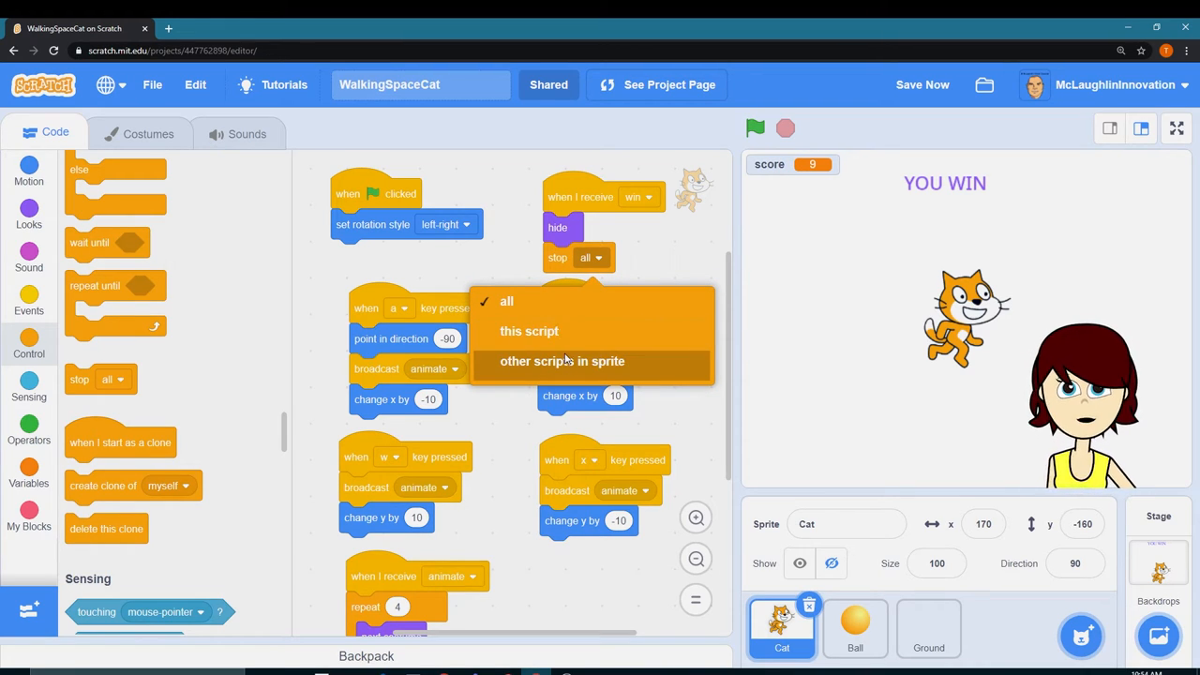
left_click(562, 361)
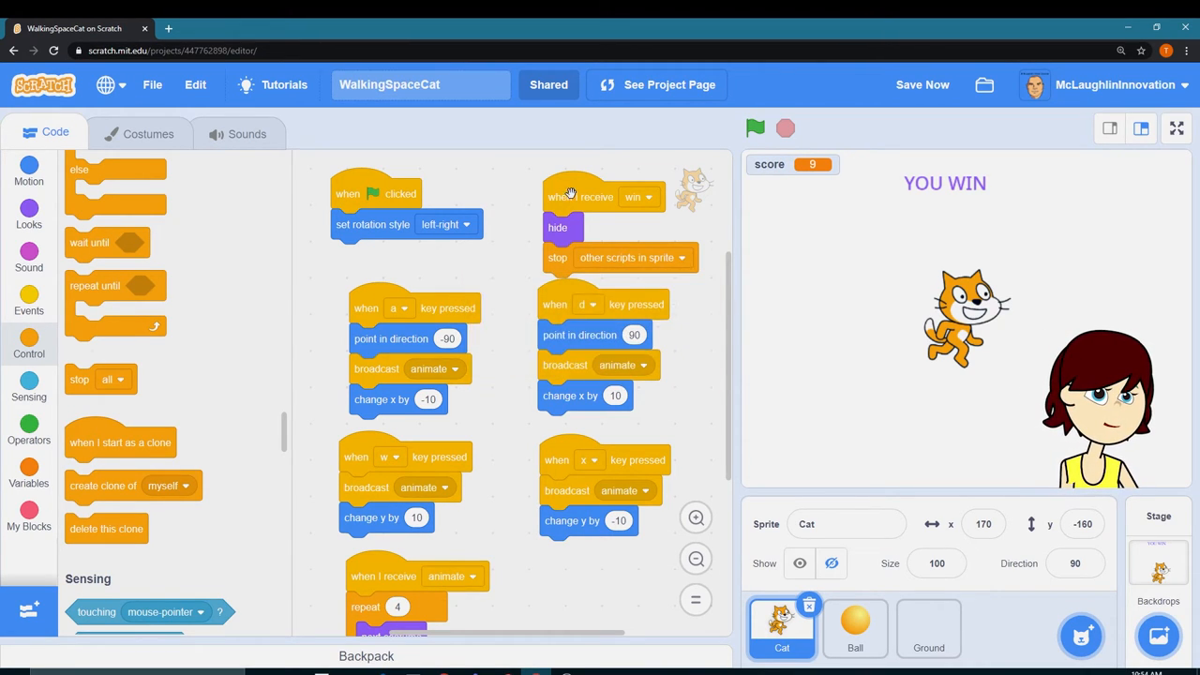
left_click(669, 245)
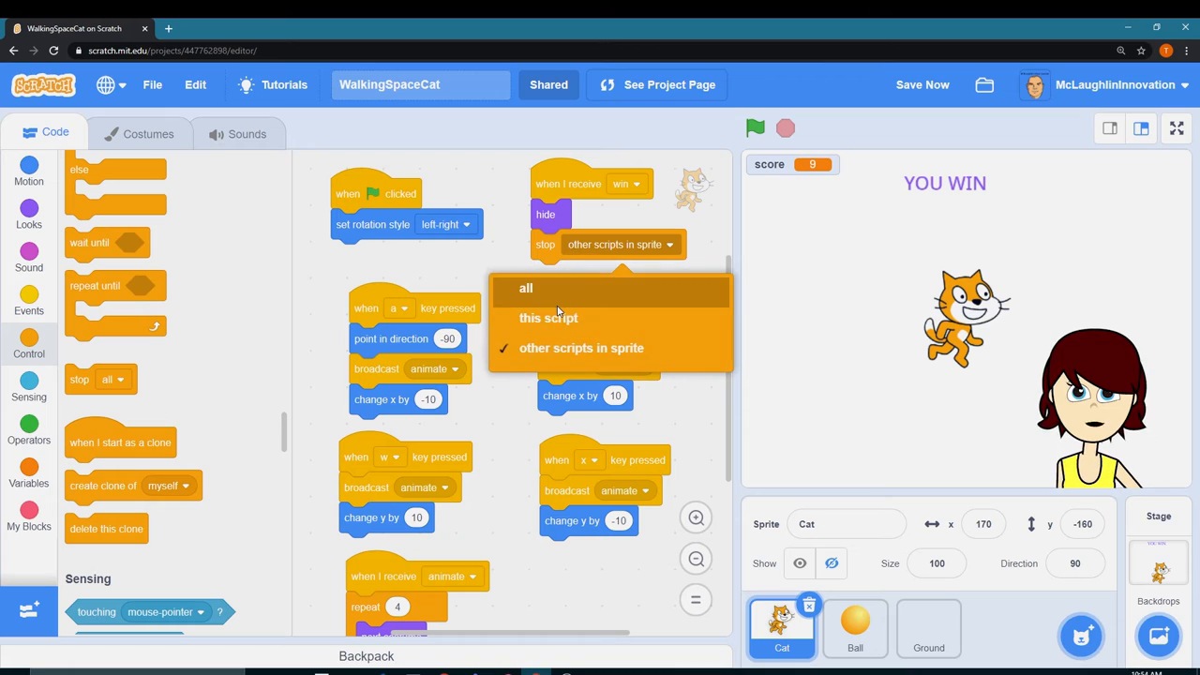
left_click(525, 287)
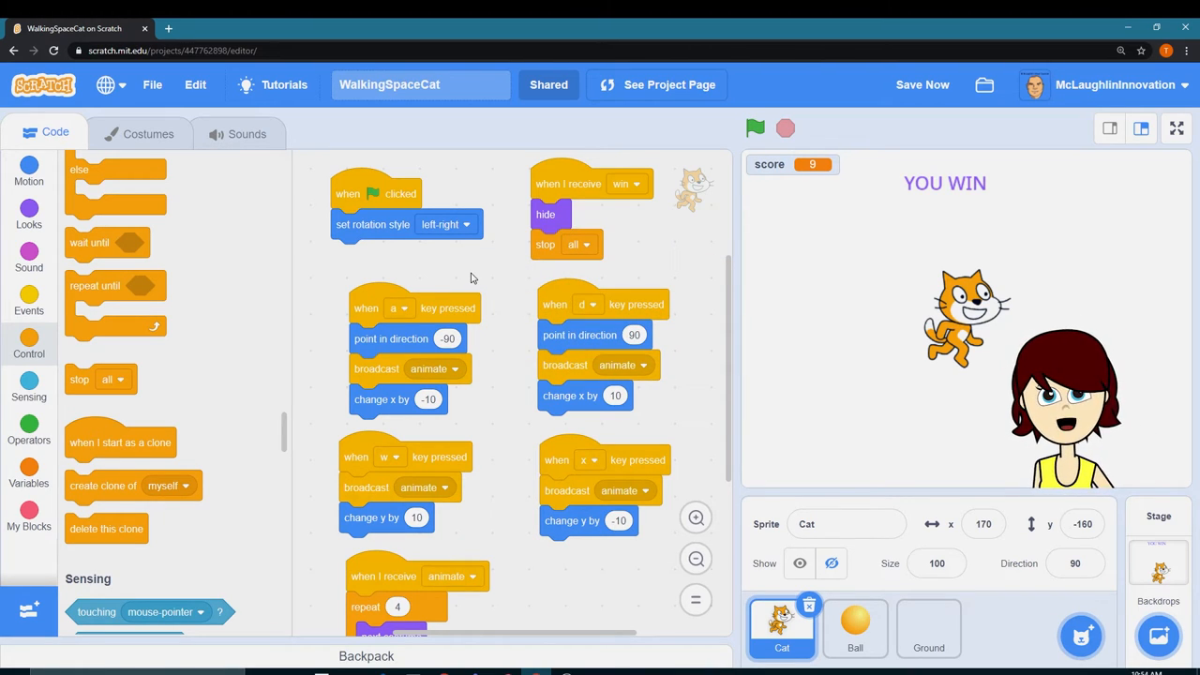
Add a show block to the Cat's green-flag script.
left_click(921, 84)
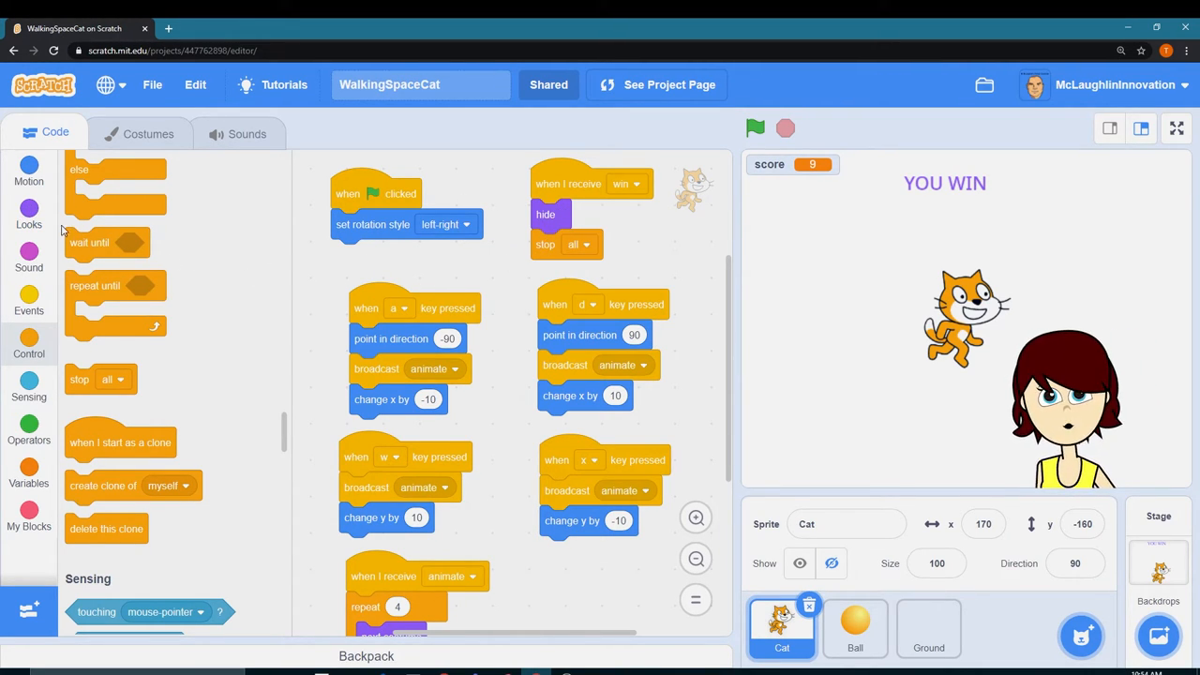
left_click(28, 211)
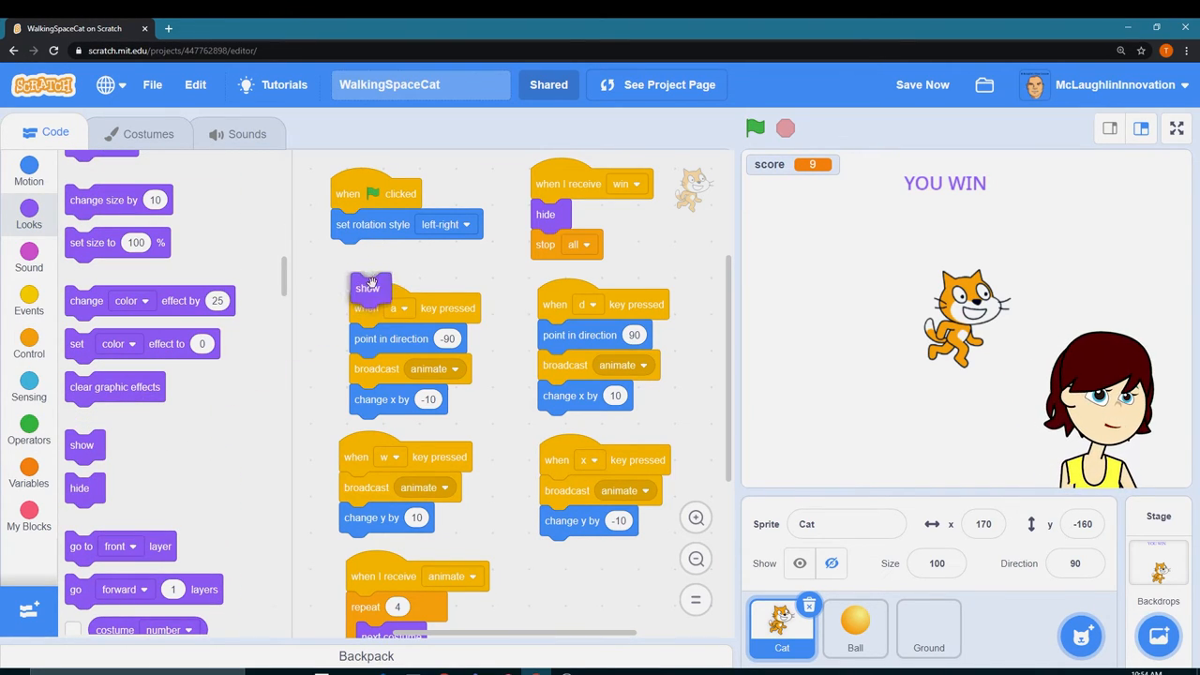
left_click_drag(367, 288, 348, 254)
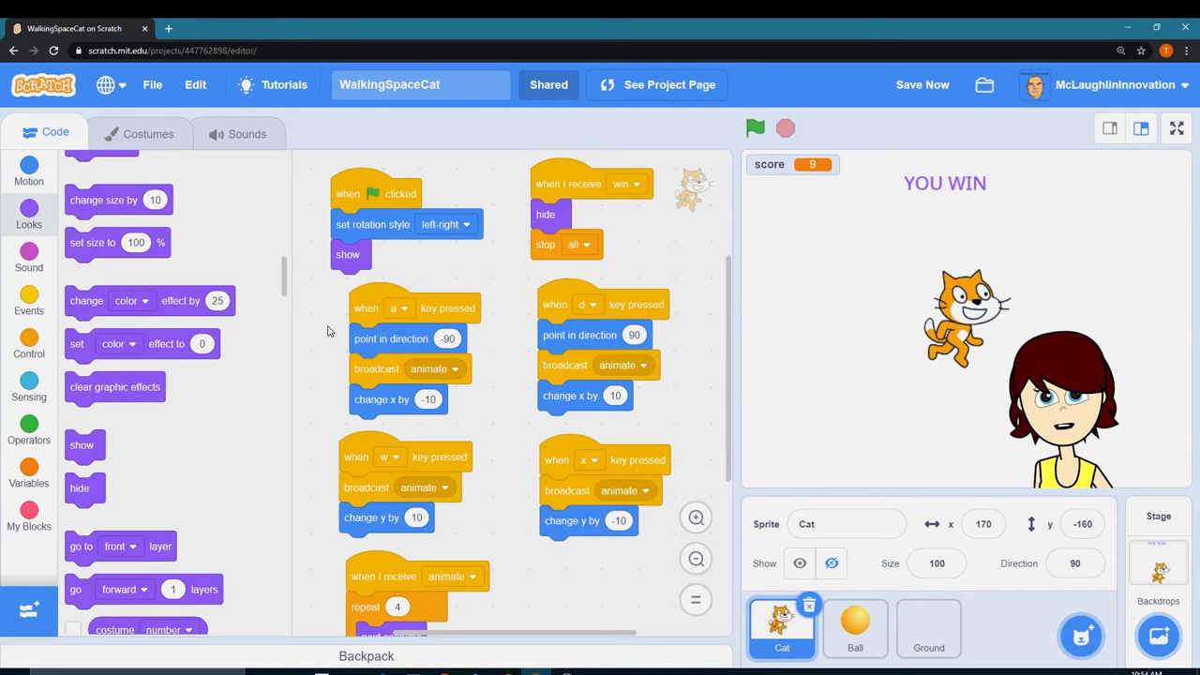
left_click(929, 628)
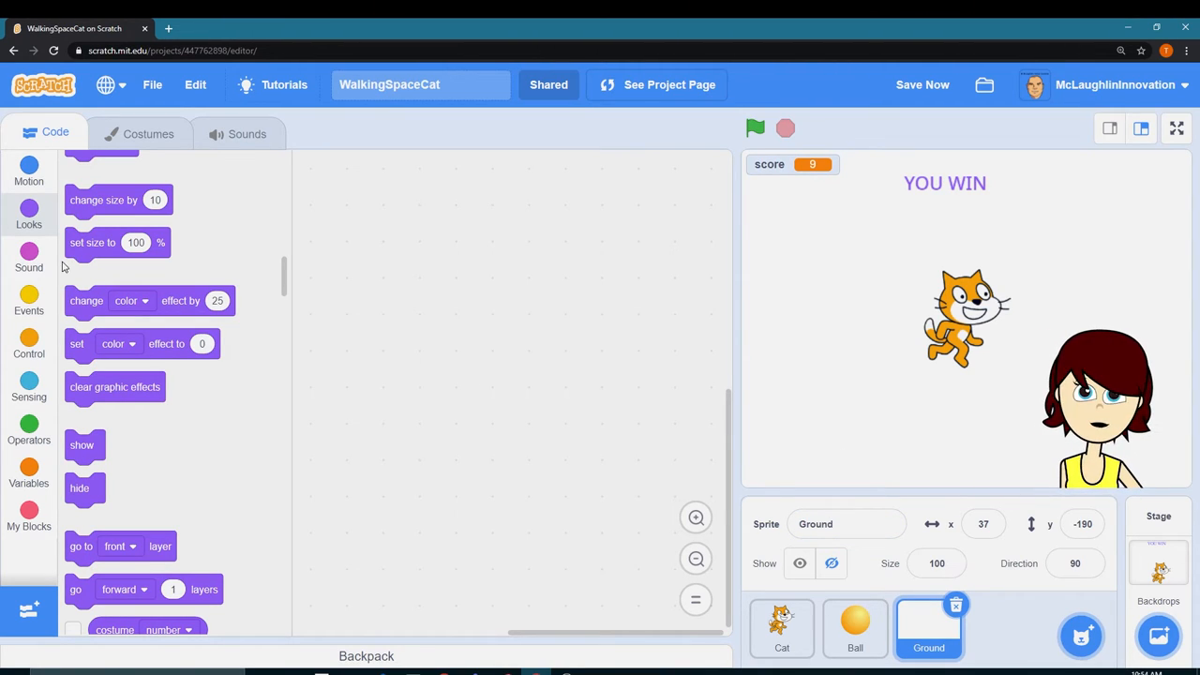
Start a Ground sprite script with a green-flag hat block.
left_click(28, 347)
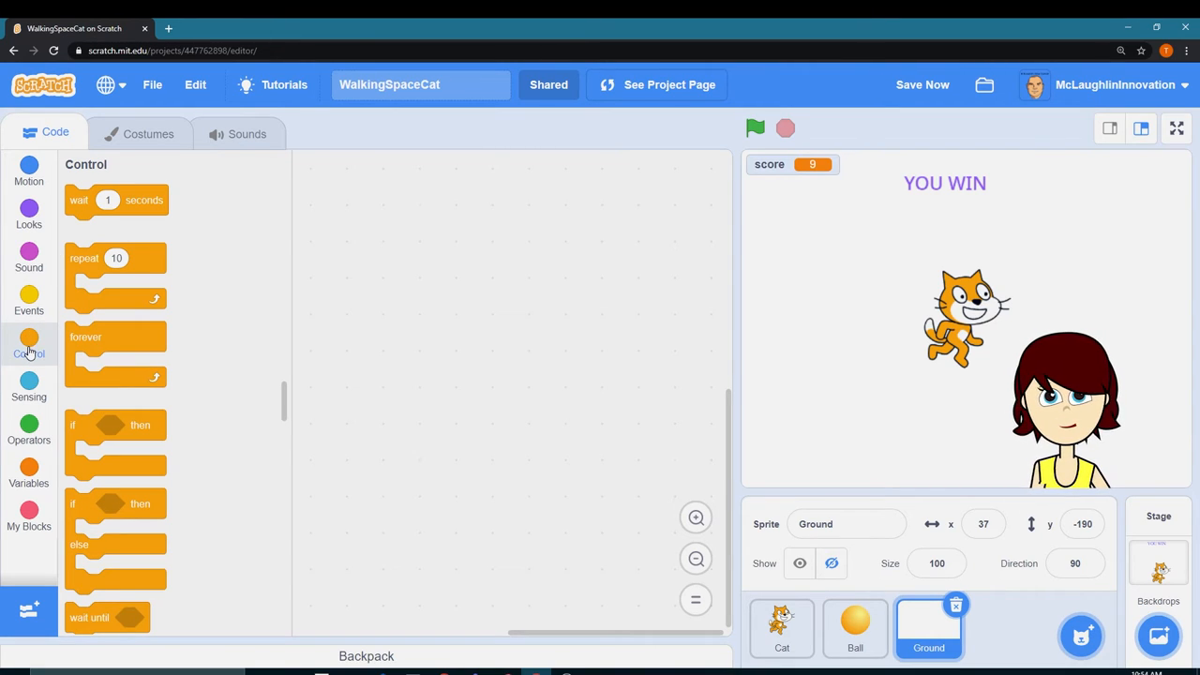
left_click(28, 300)
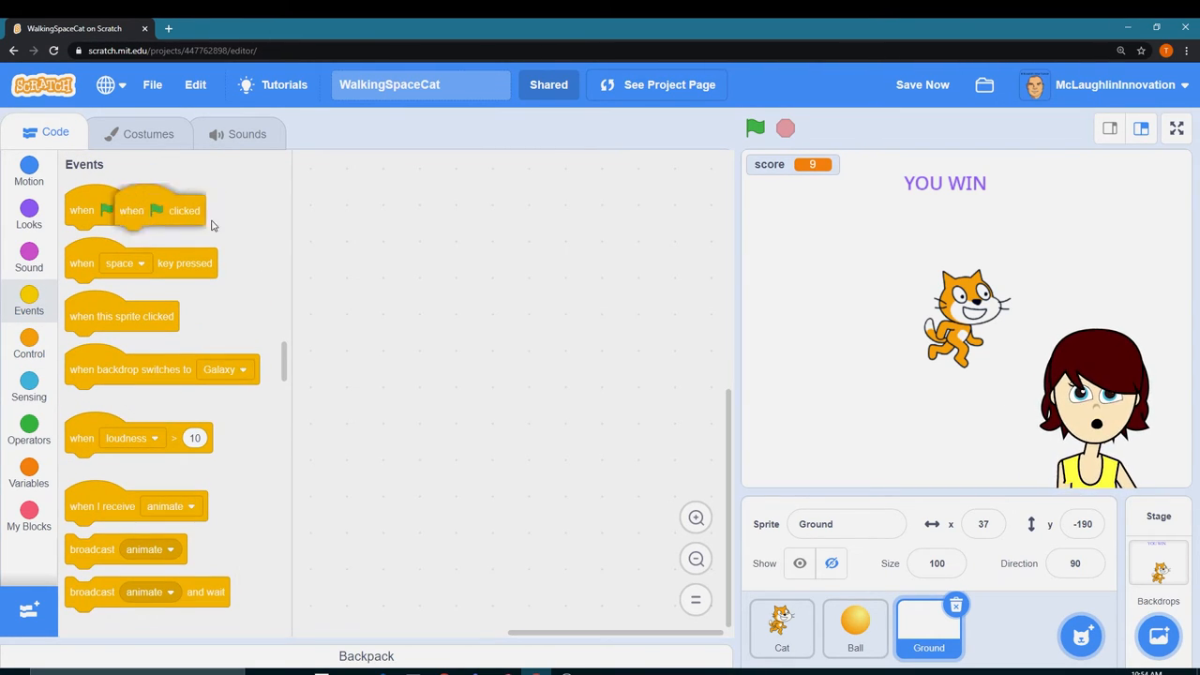
left_click_drag(131, 209, 423, 208)
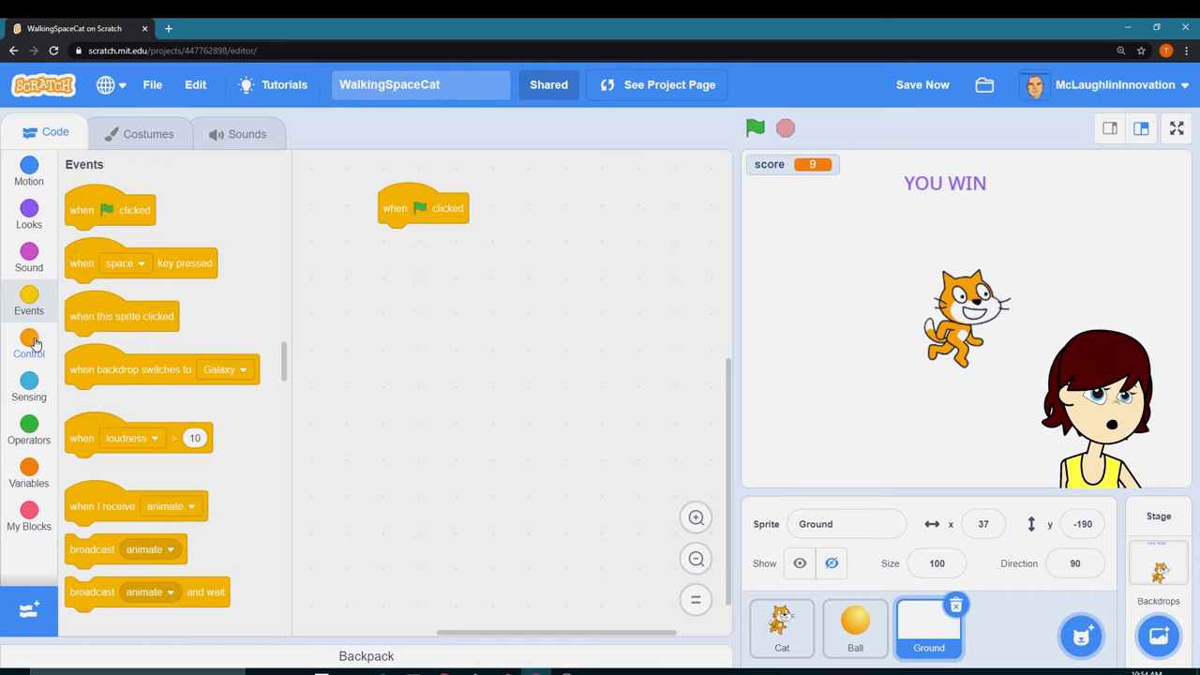
left_click(28, 342)
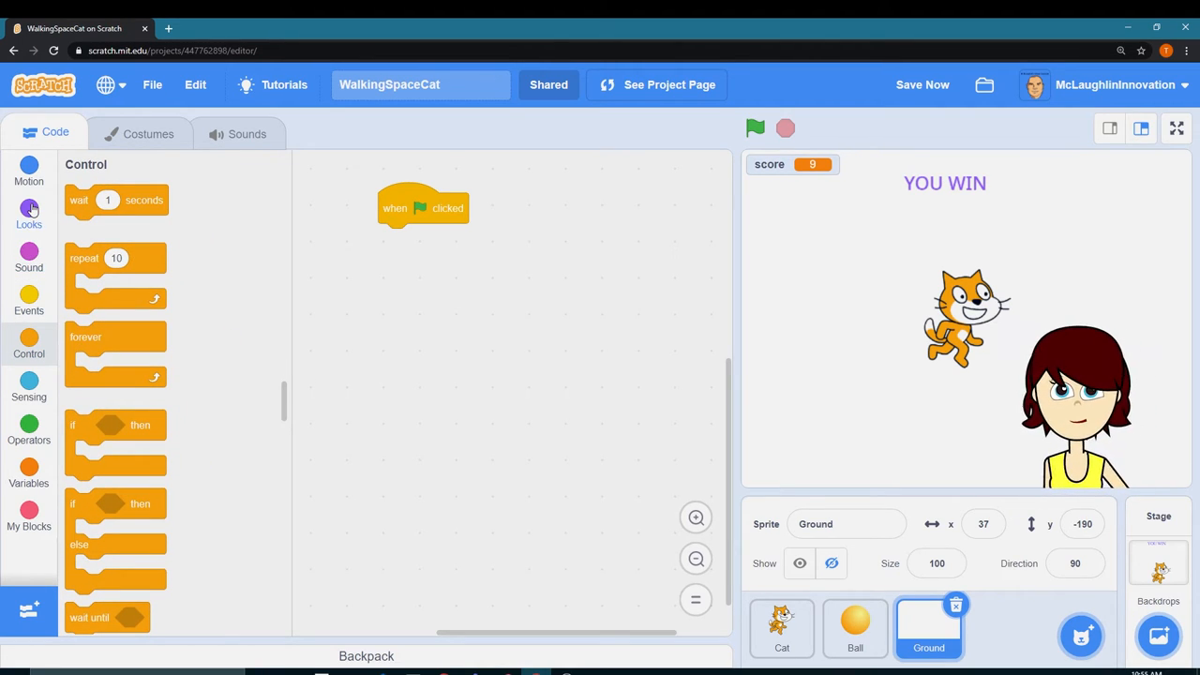
left_click(28, 211)
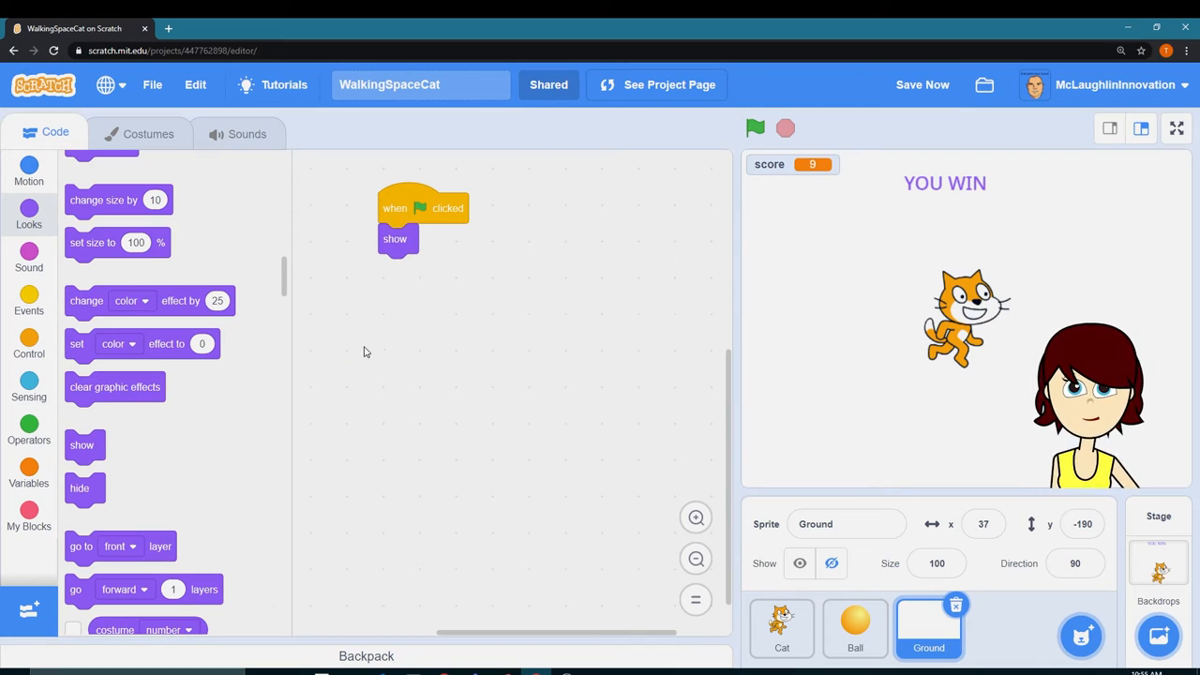
left_click(29, 346)
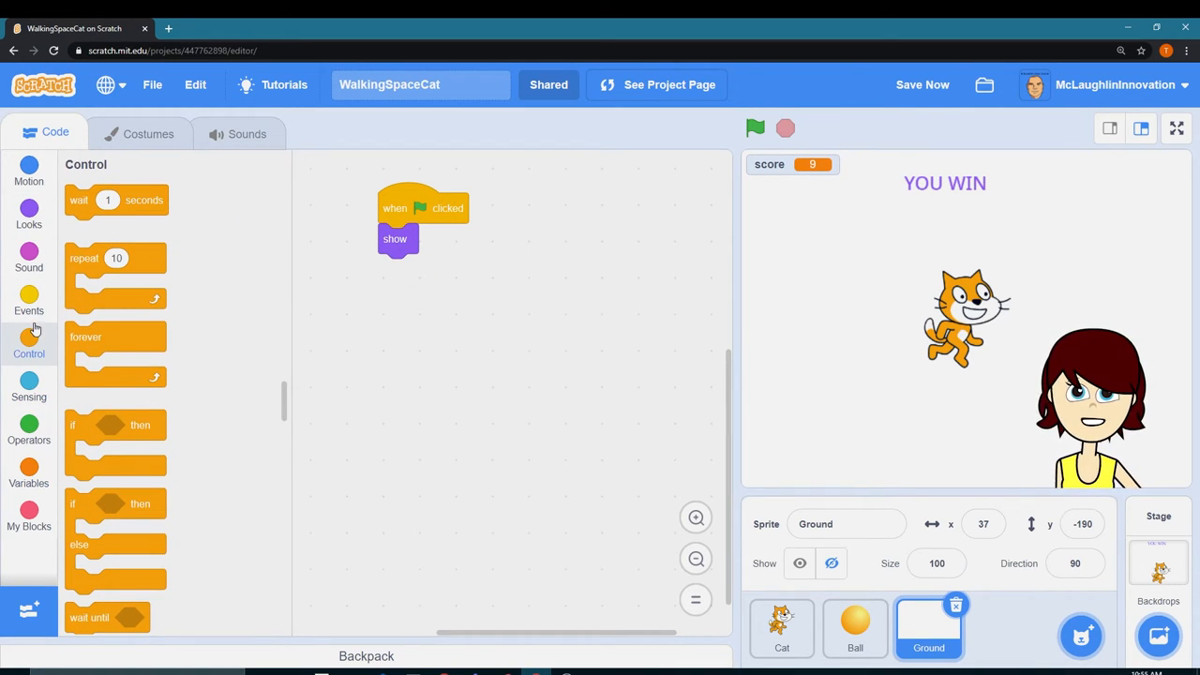
left_click(28, 300)
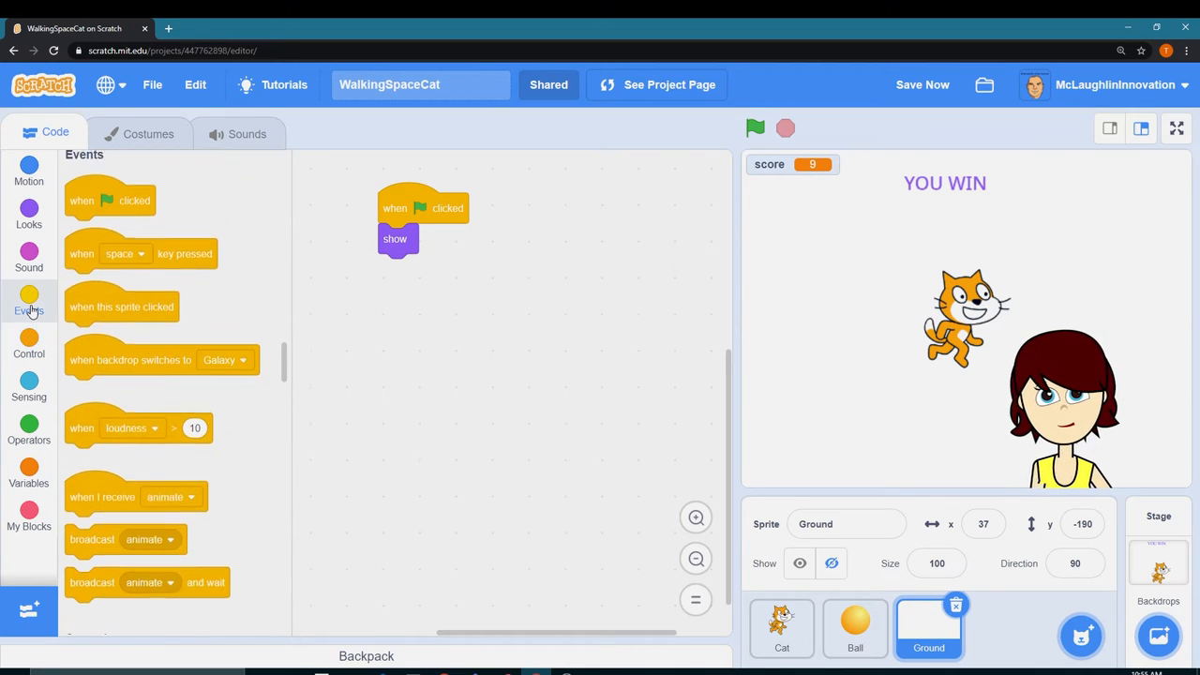
Add a Ground 'when I receive win' script that hides the sprite.
scroll("up", 3)
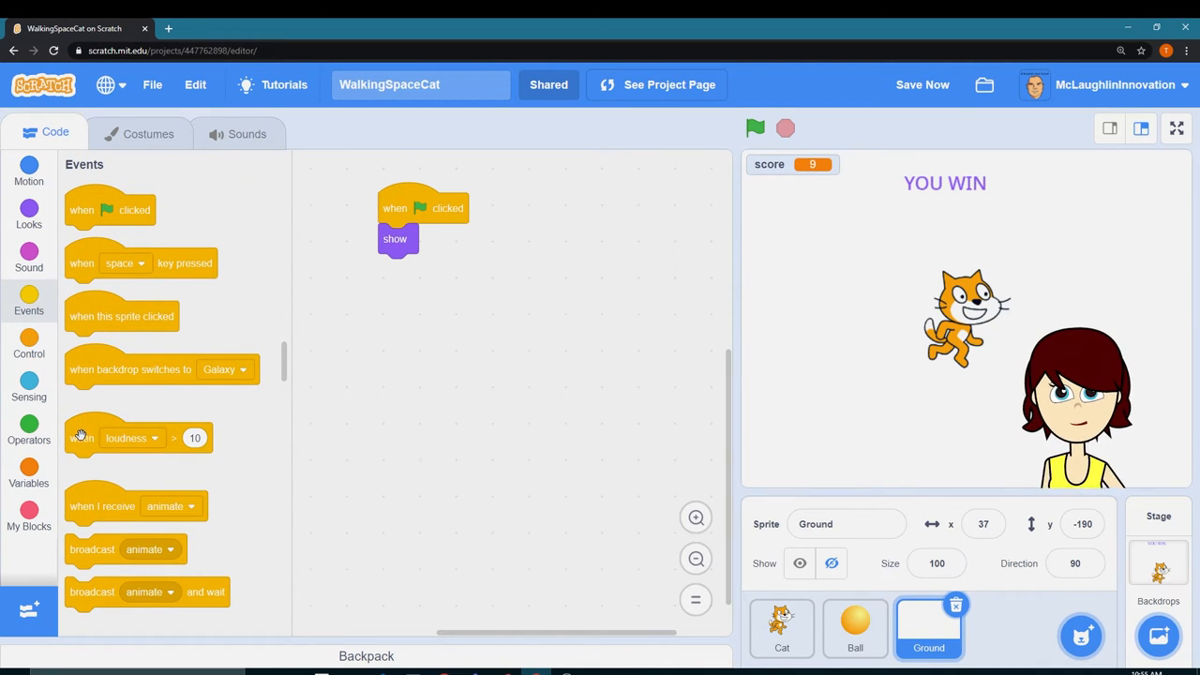
left_click_drag(101, 506, 563, 204)
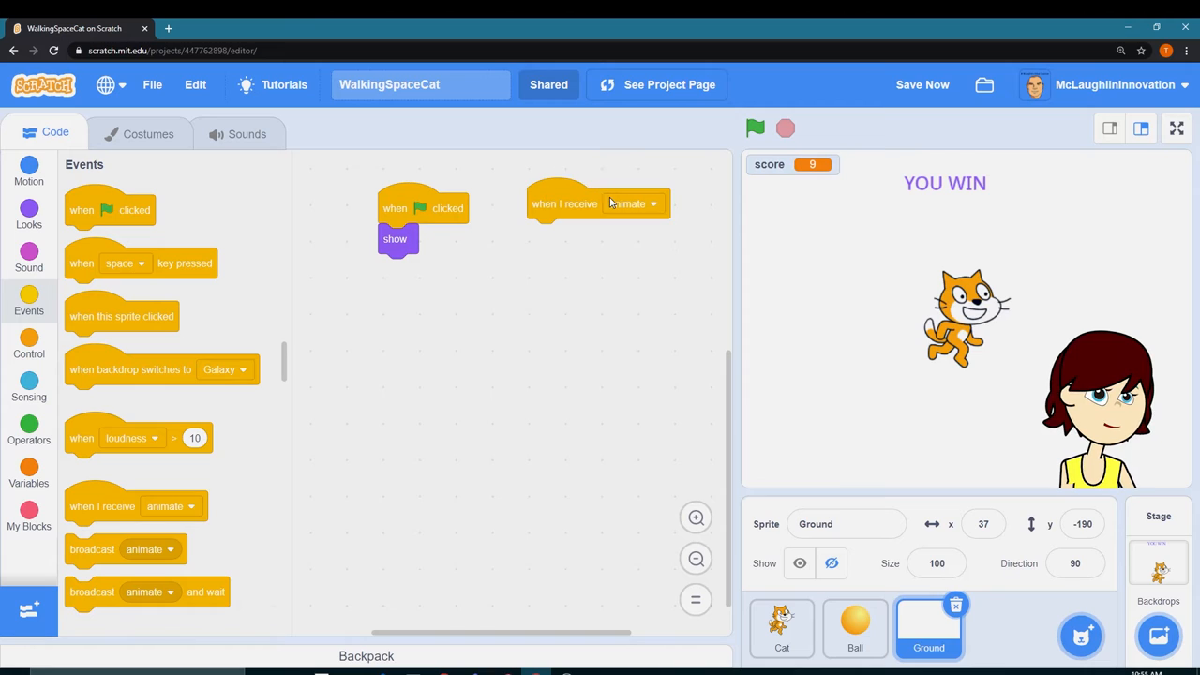
left_click(654, 204)
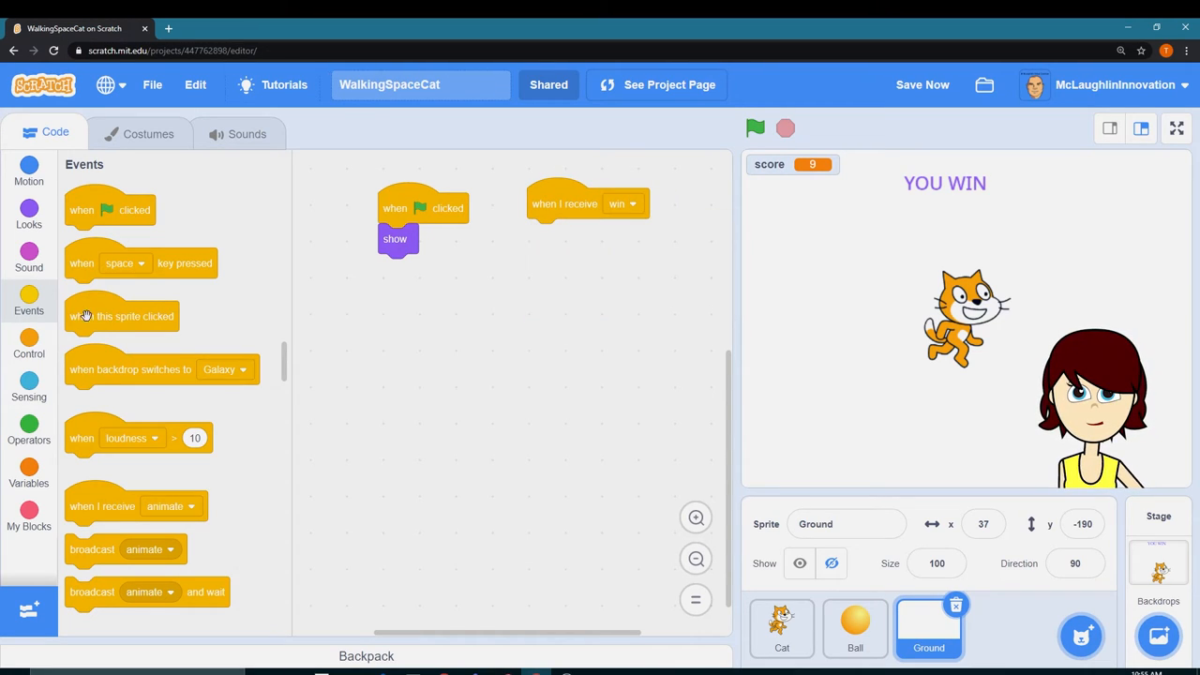
left_click(29, 211)
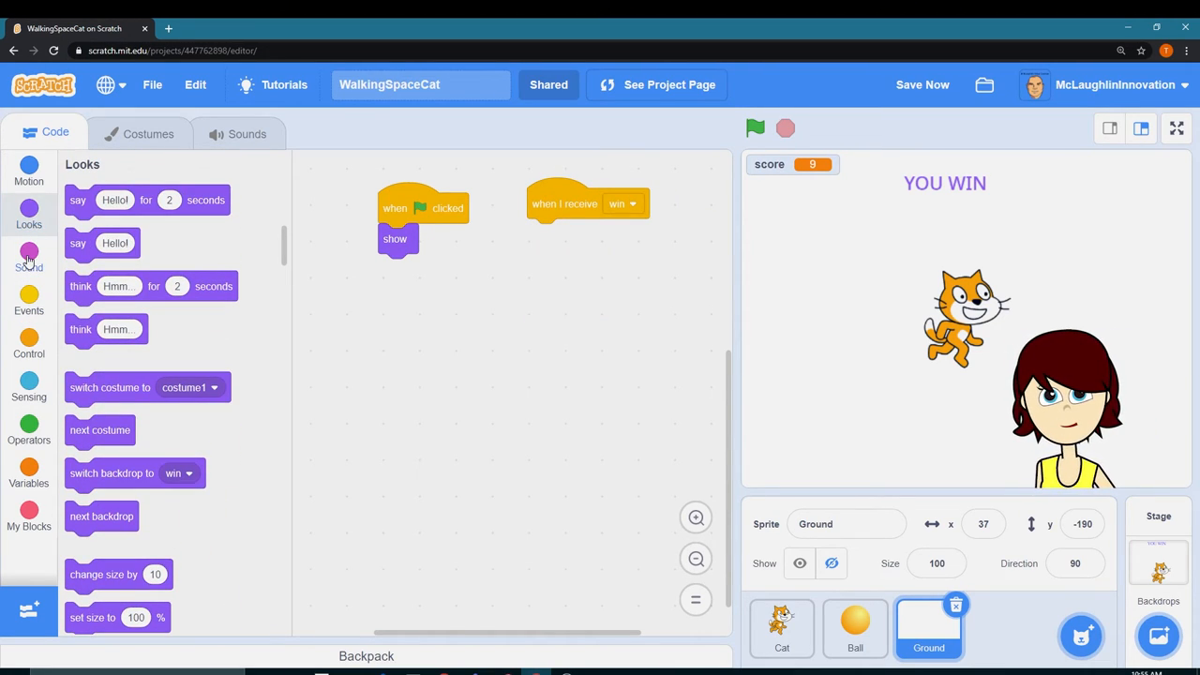
scroll("down", 3)
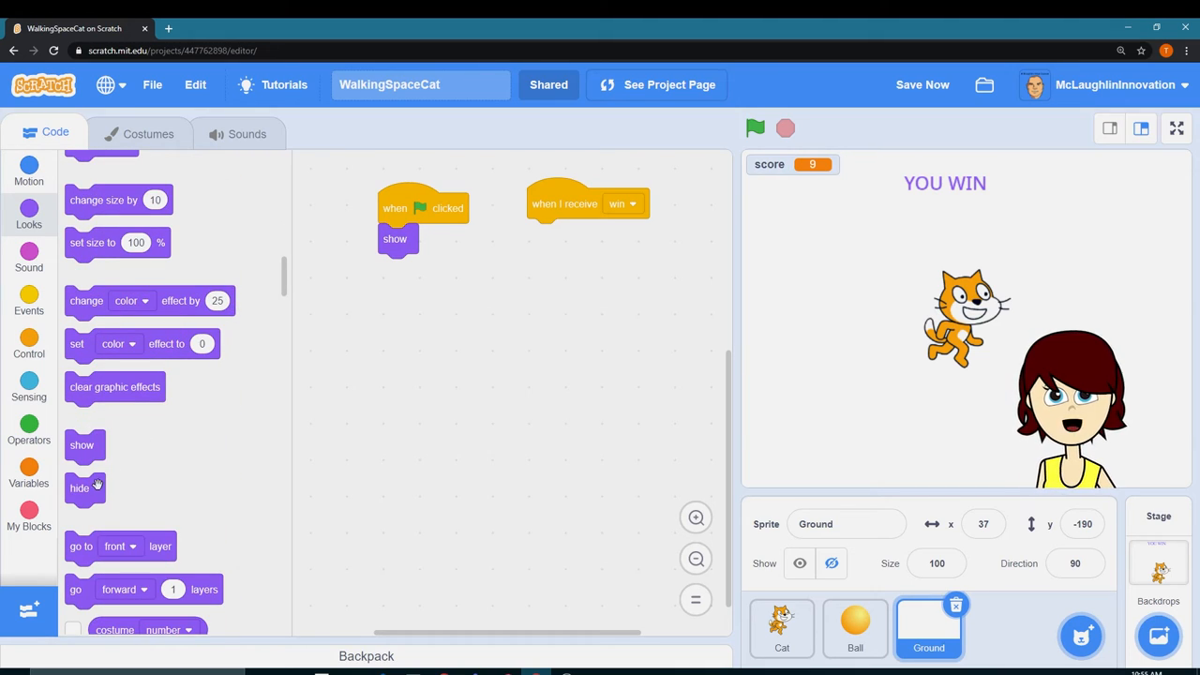
left_click_drag(84, 488, 543, 234)
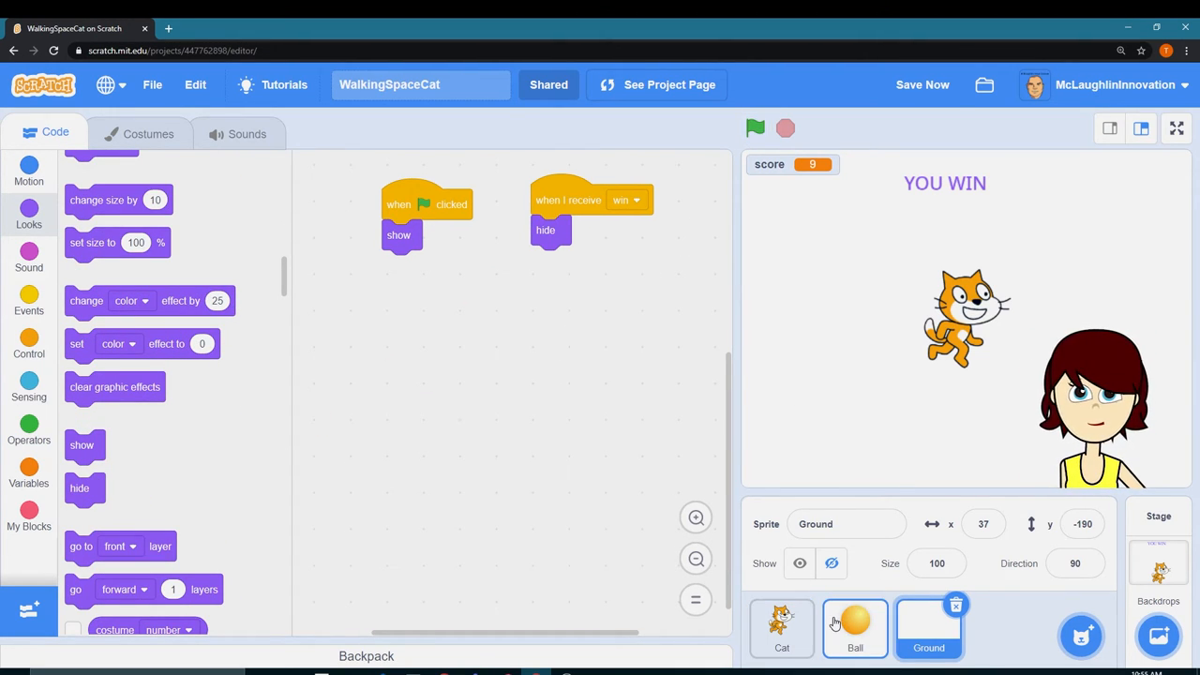
left_click(855, 628)
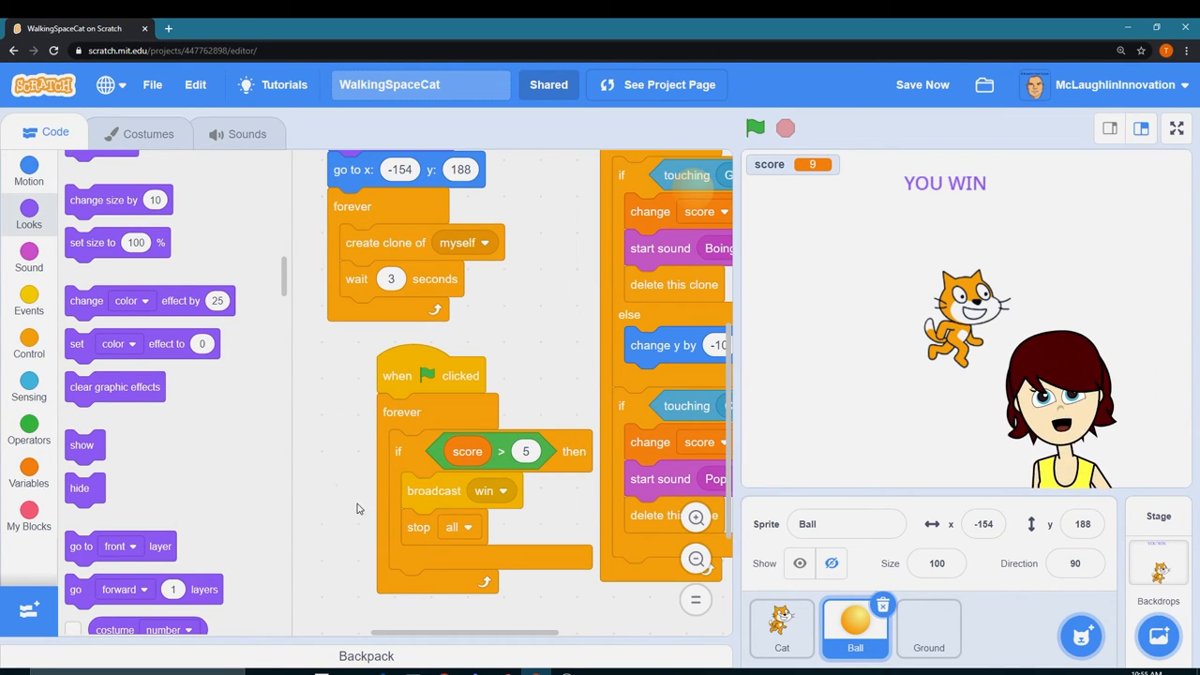
Play the game from the green flag until the score passes 5 and YOU WIN appears.
left_click(755, 128)
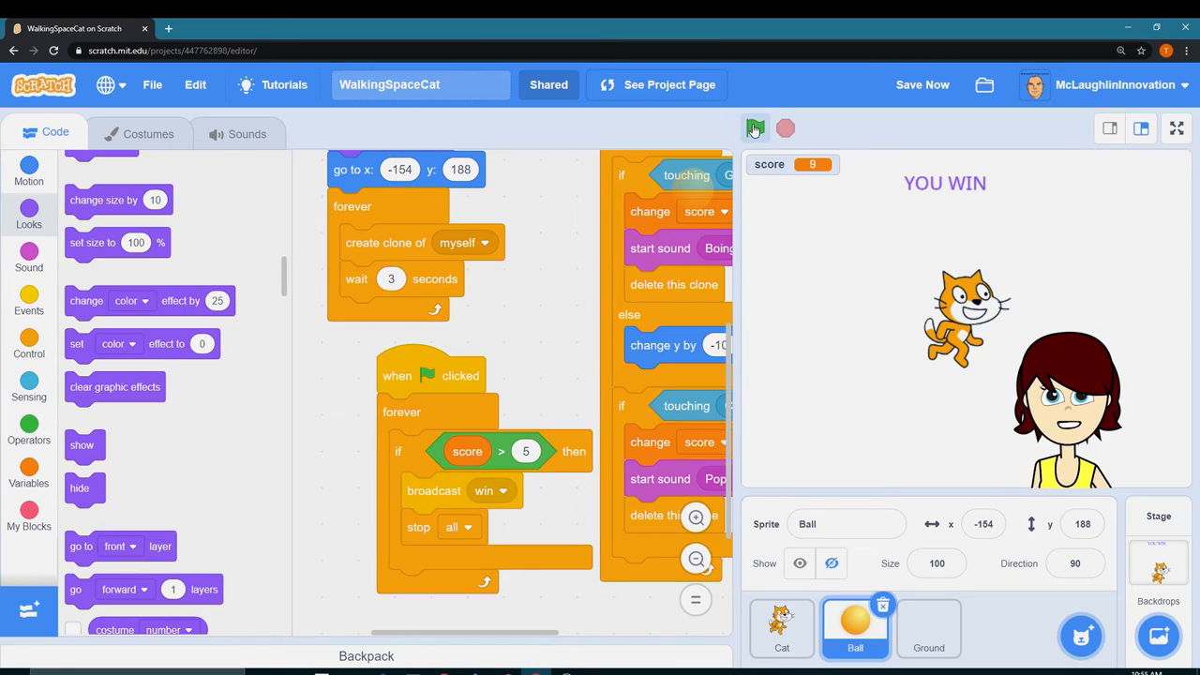
left_click(756, 128)
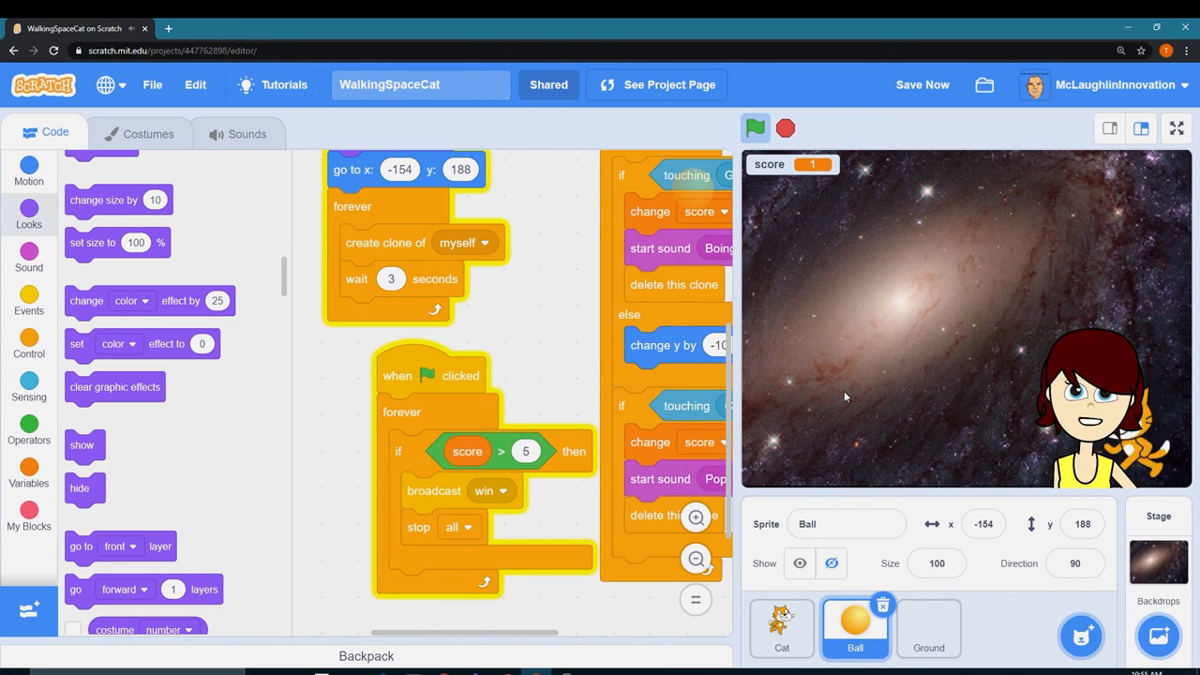
left_click(756, 128)
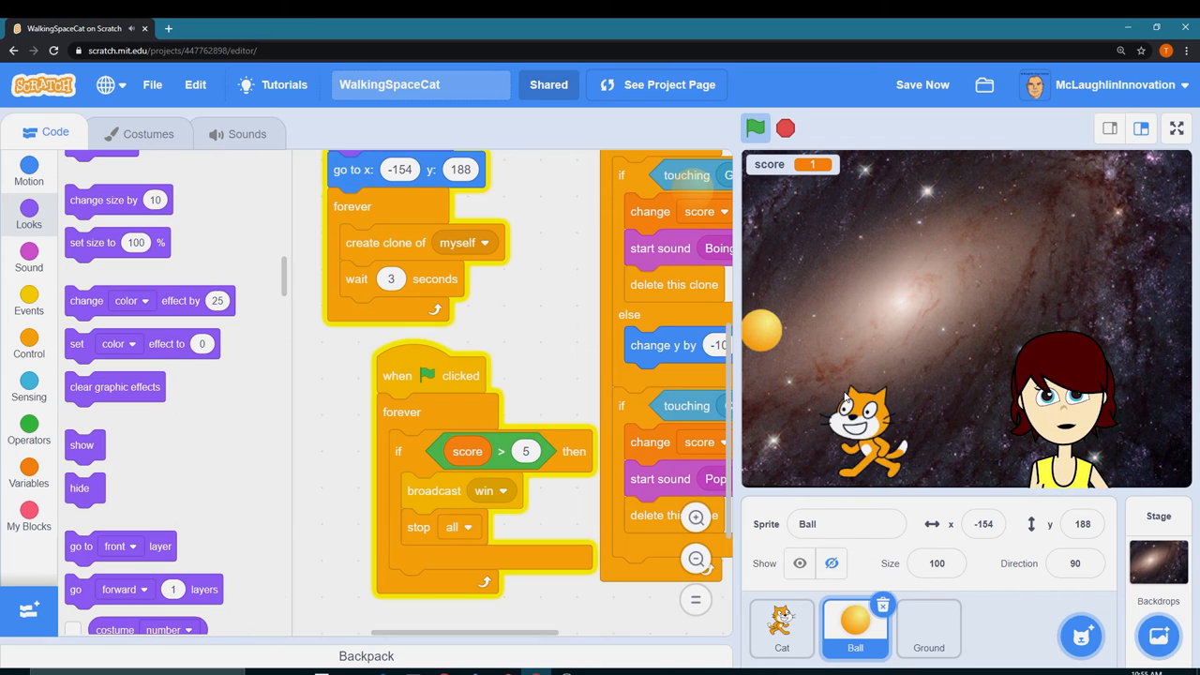
left_click(756, 127)
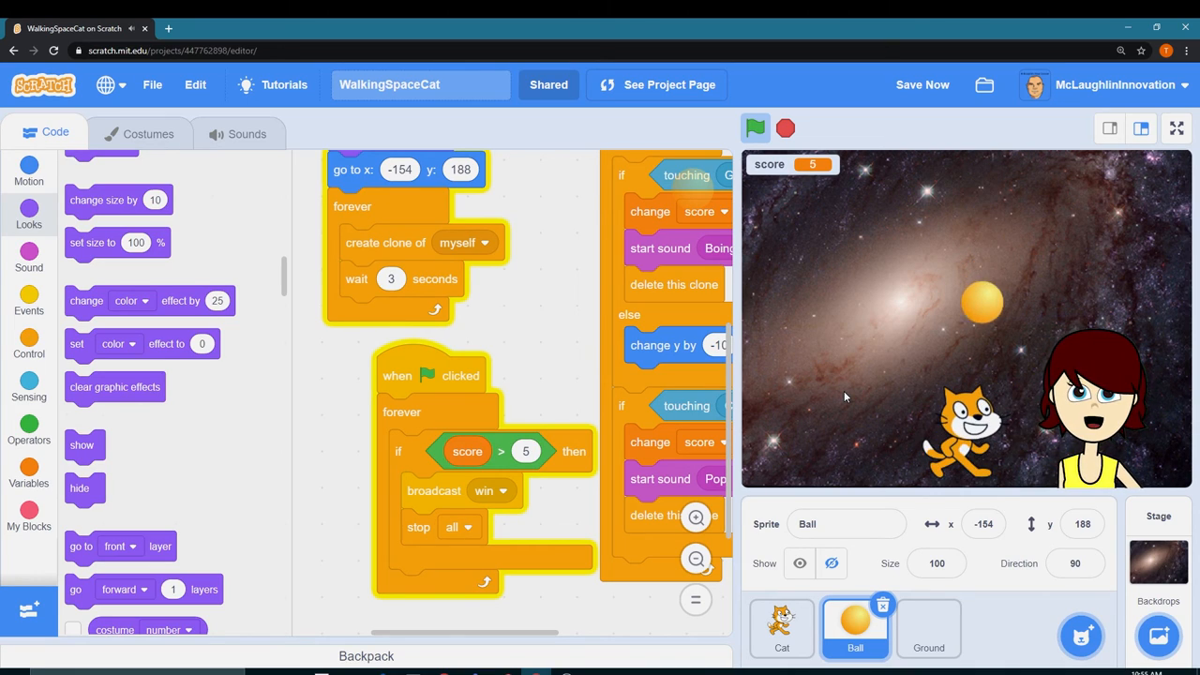
left_click(755, 128)
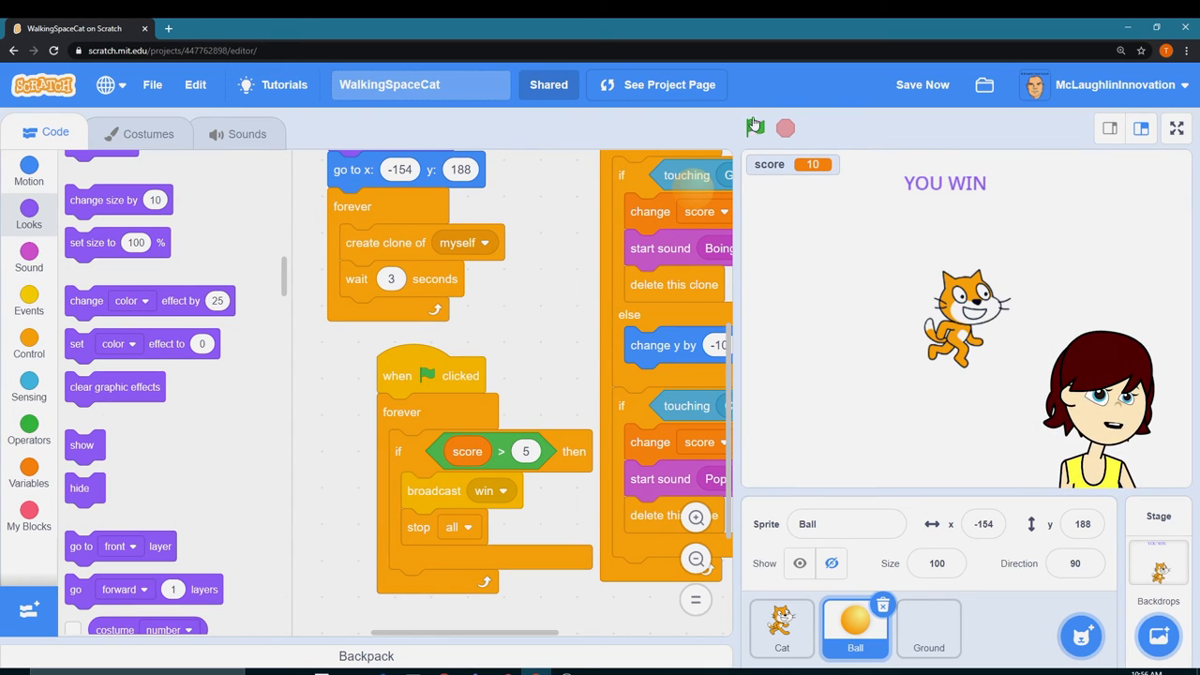
Restart the game for another test run, then stop it.
left_click(755, 128)
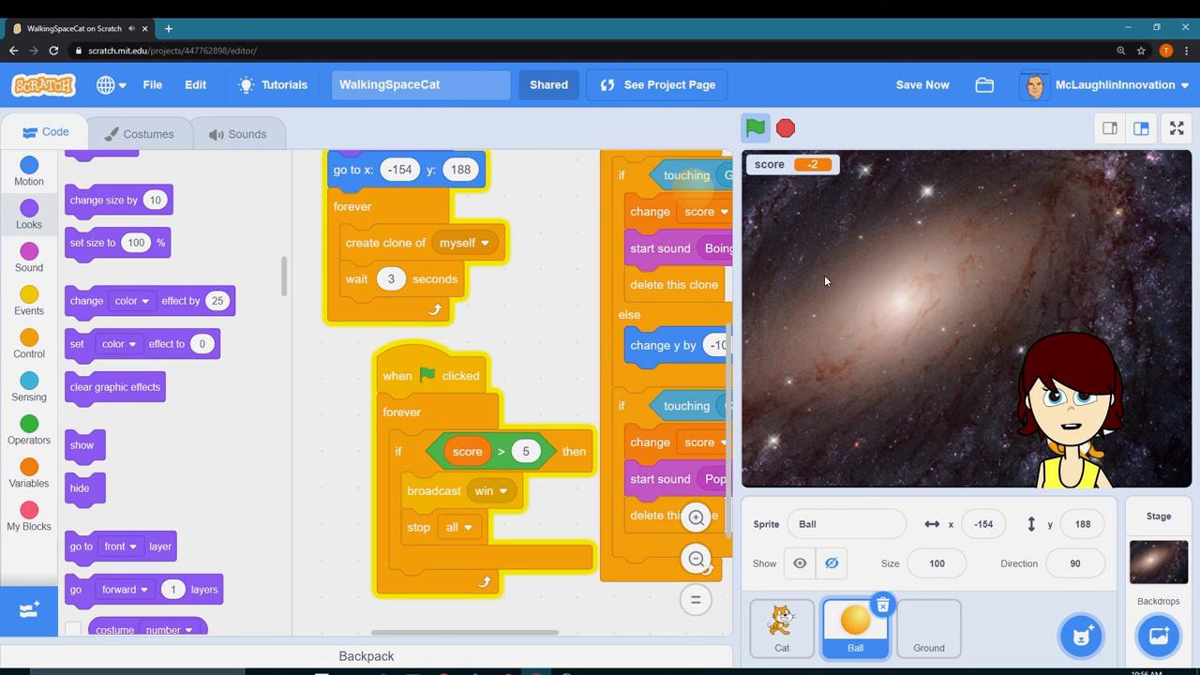
left_click(785, 128)
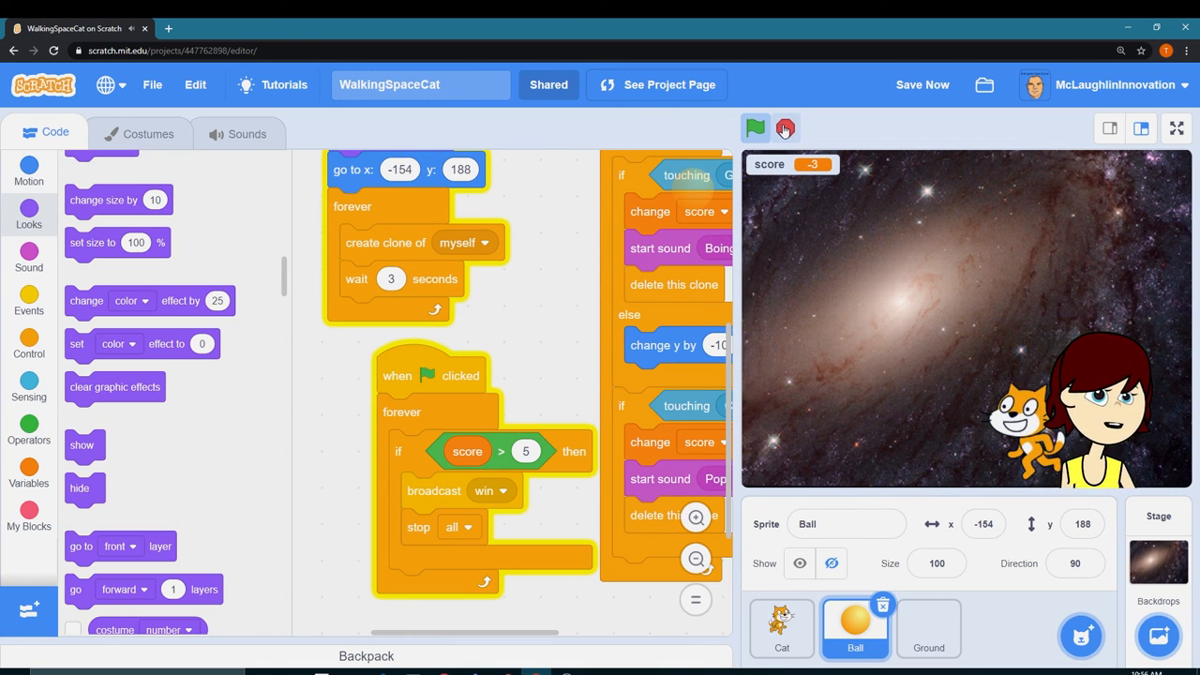
left_click(756, 127)
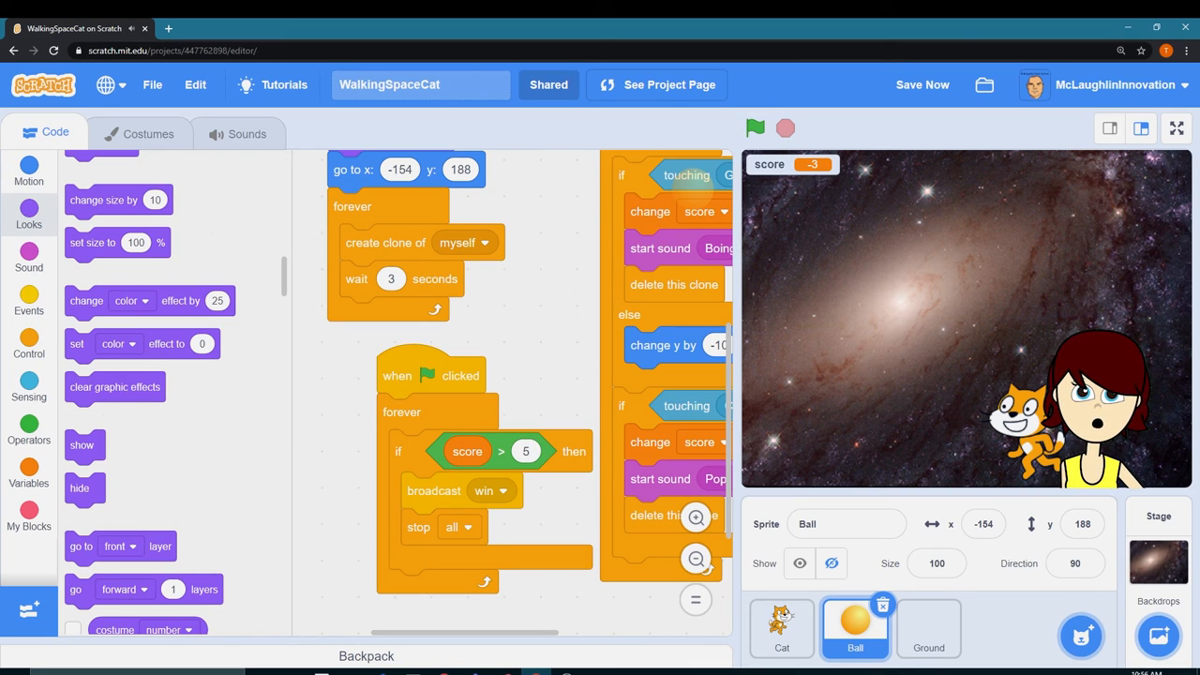